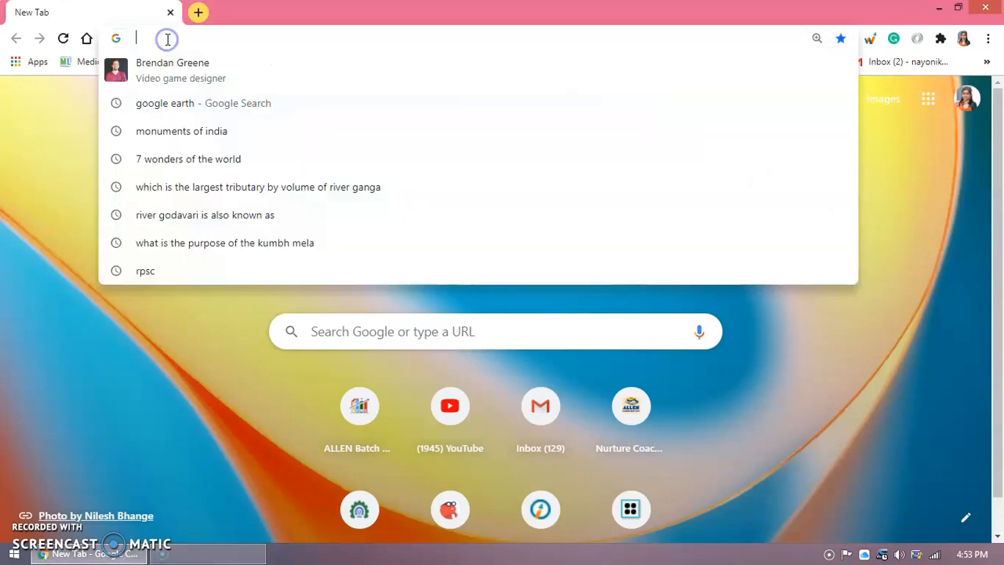
Navigate the browser to code.org.
type("code.org")
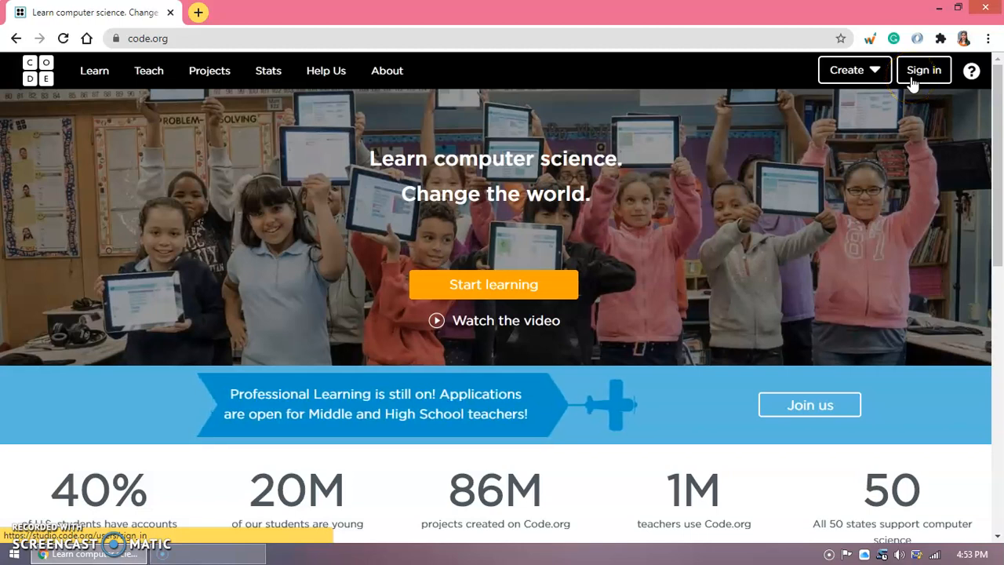
Sign in with email and password to reach My Dashboard.
left_click(923, 69)
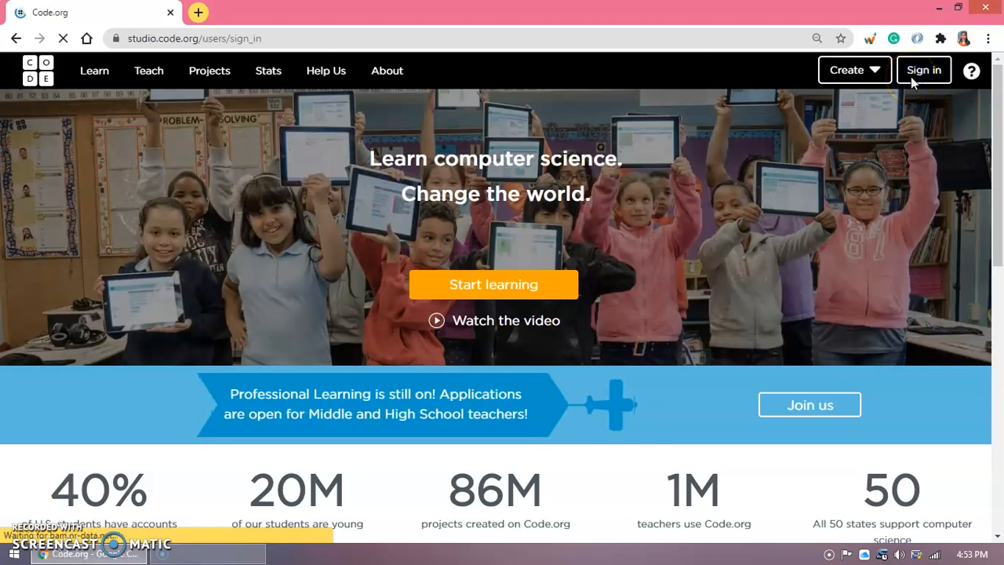
left_click(923, 69)
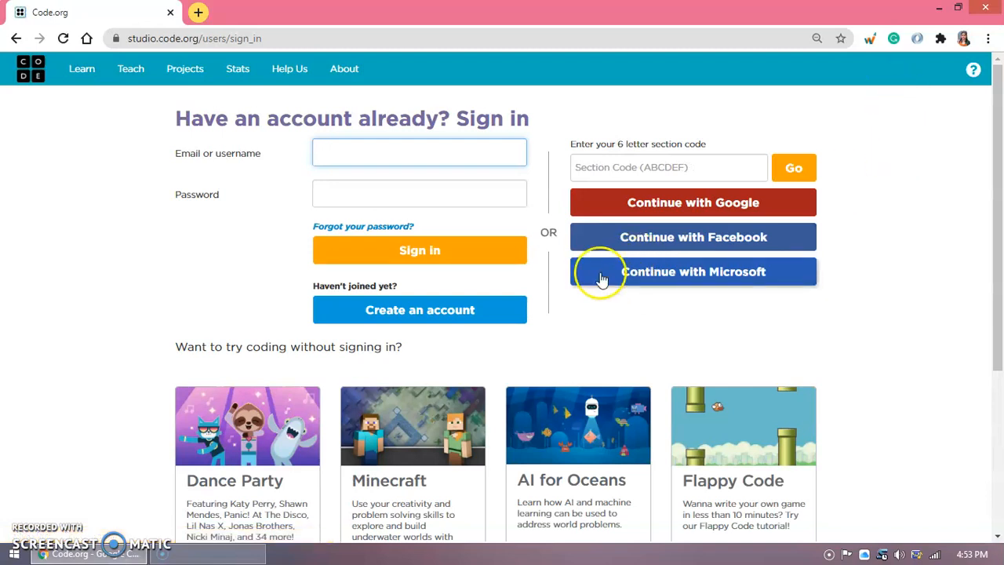
mouse_move(547, 229)
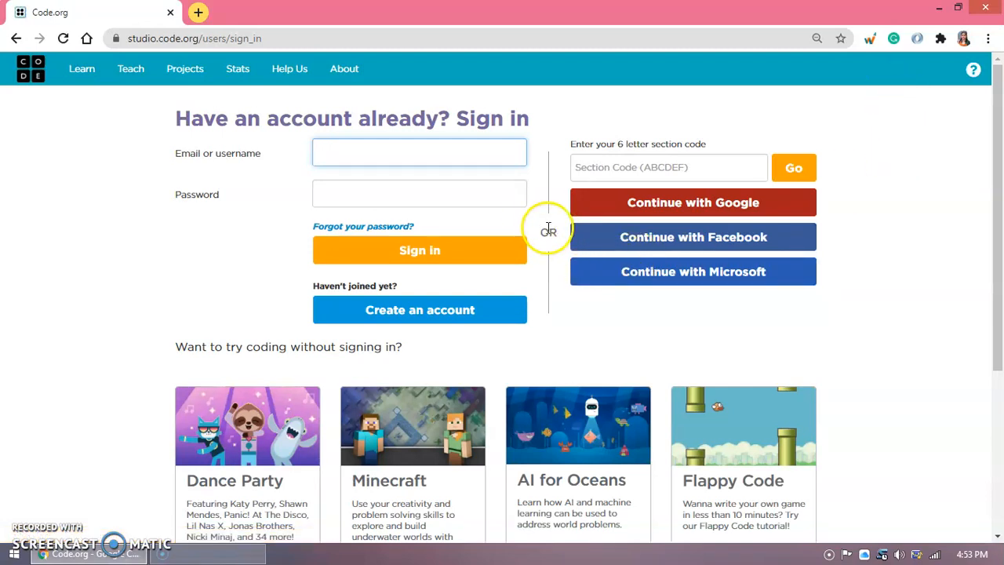
mouse_move(546, 233)
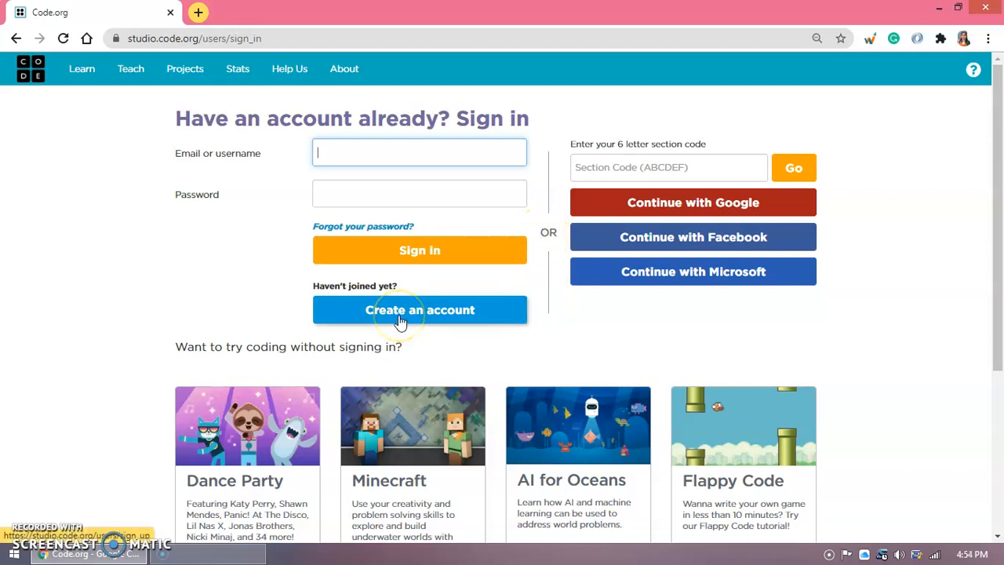
left_click(421, 309)
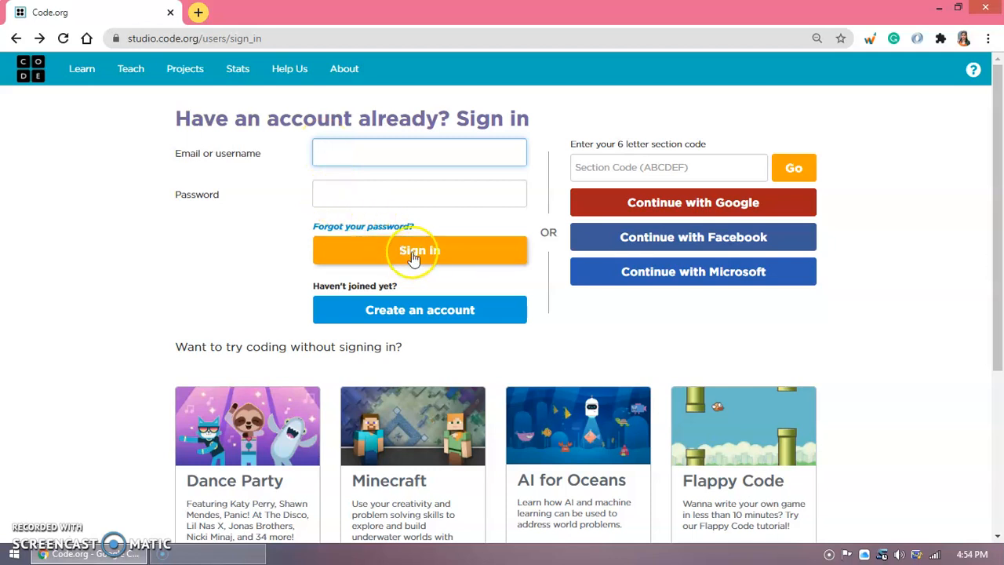
left_click(420, 251)
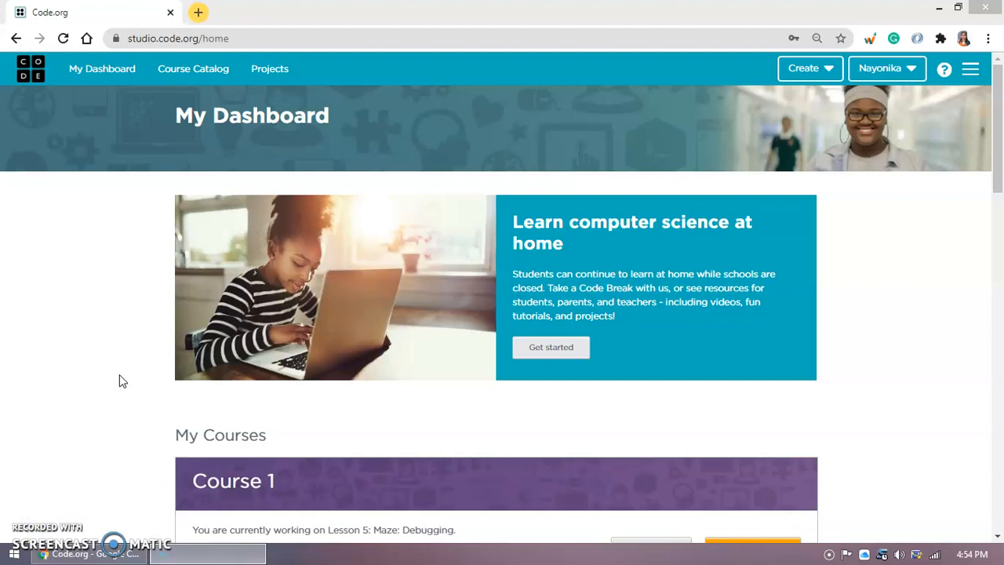
mouse_move(860, 16)
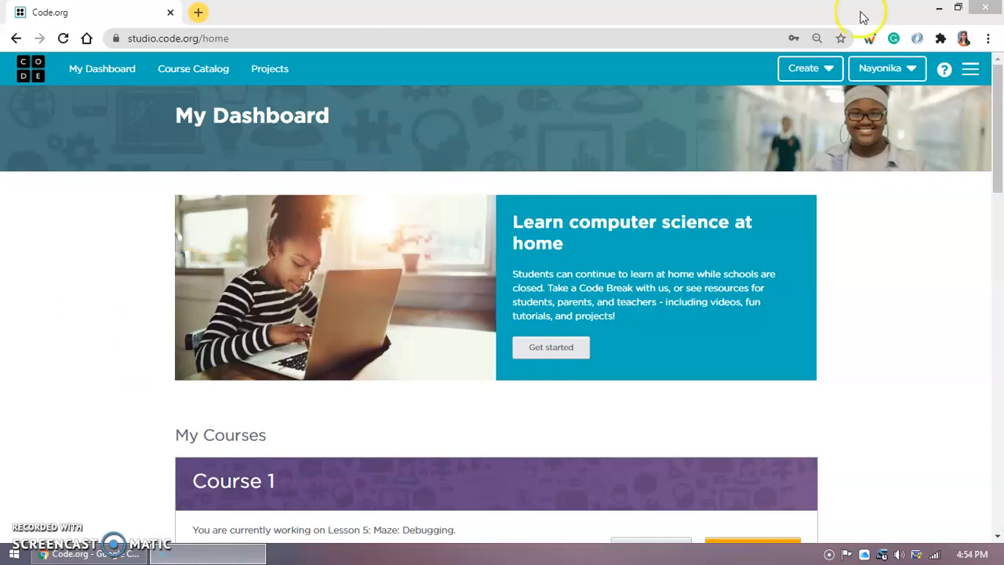
mouse_move(888, 69)
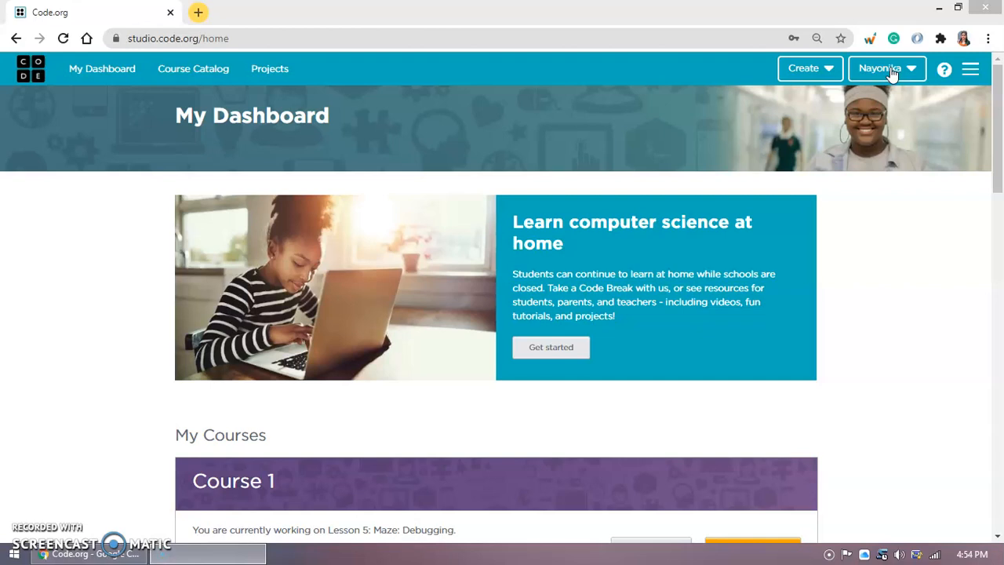
Choose My projects from the account name dropdown.
left_click(887, 69)
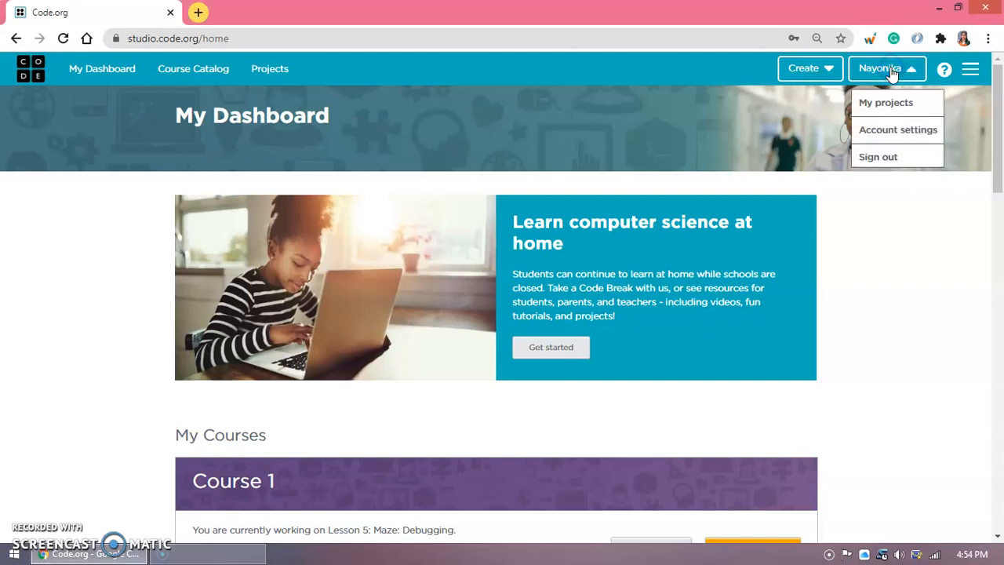
mouse_move(892, 63)
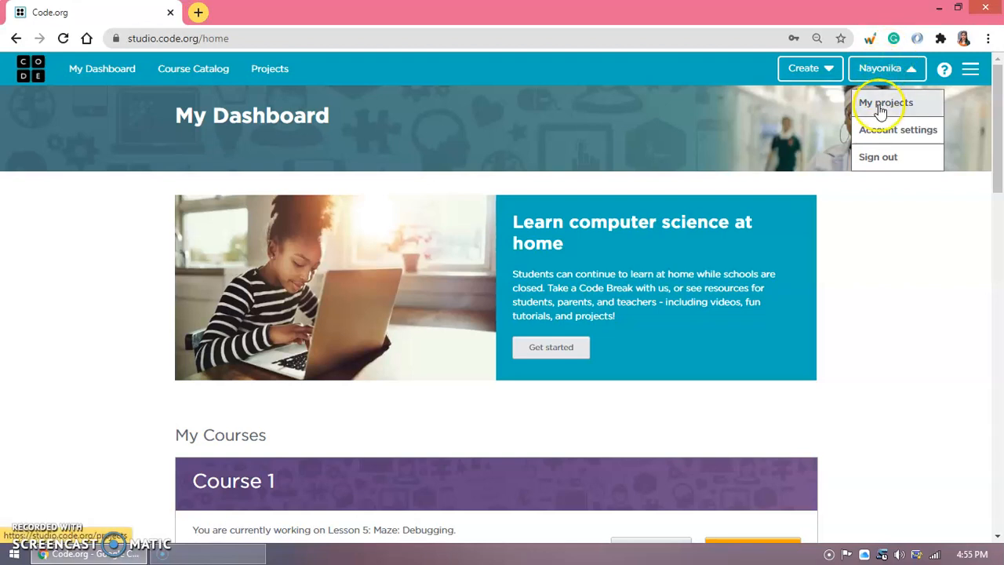
left_click(885, 104)
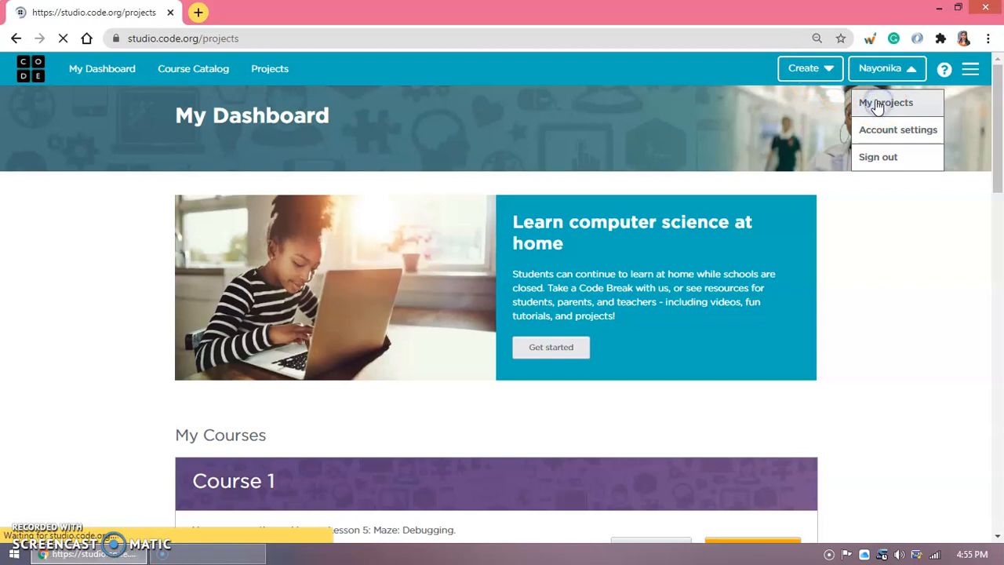
left_click(885, 102)
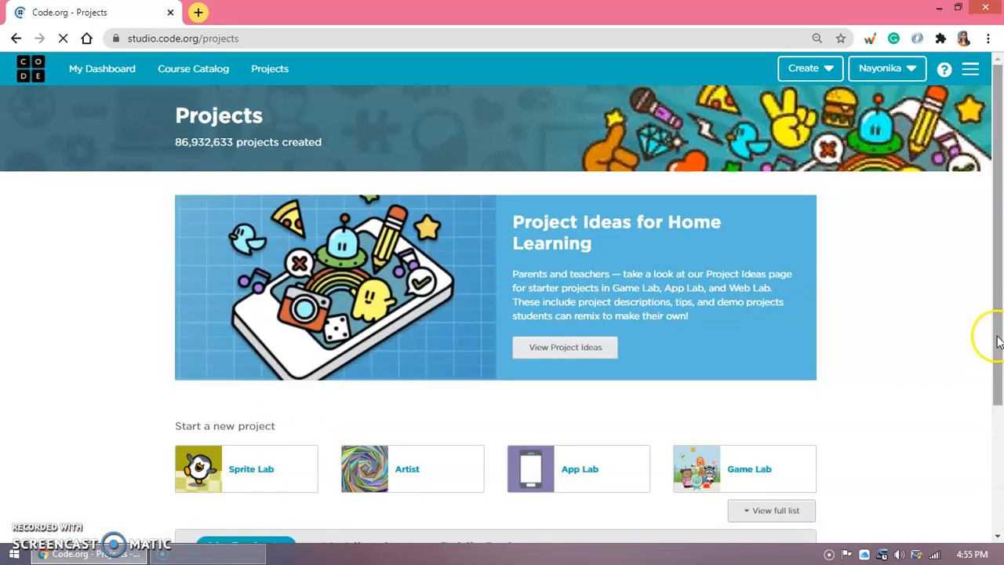
scroll("down", 3)
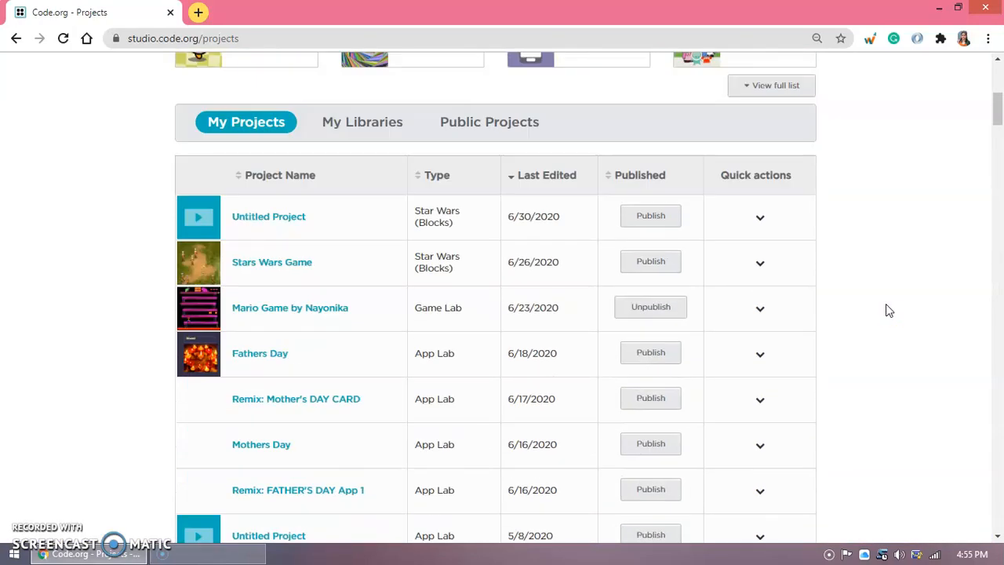
scroll("down", 3)
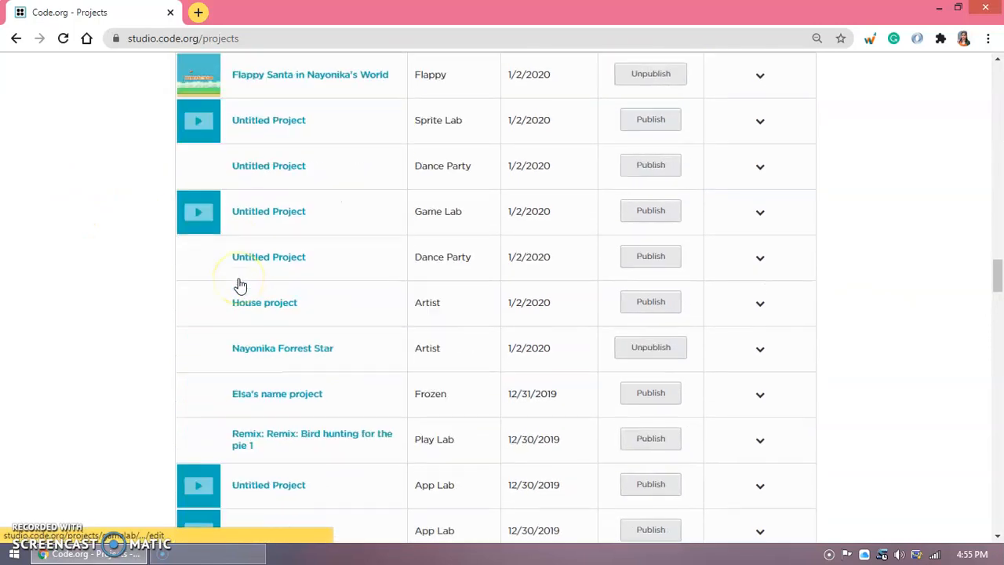
scroll("up", 3)
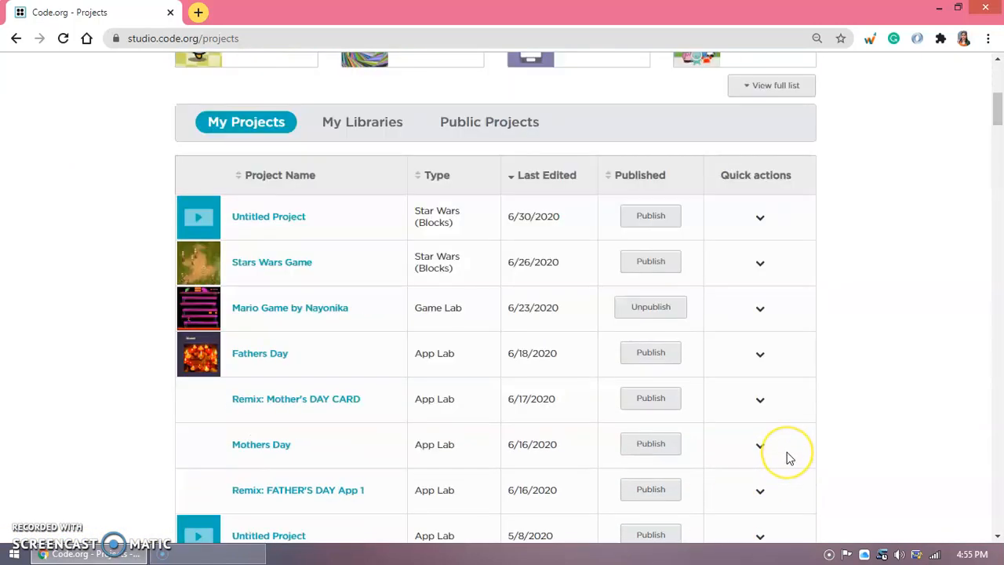
scroll("down", 3)
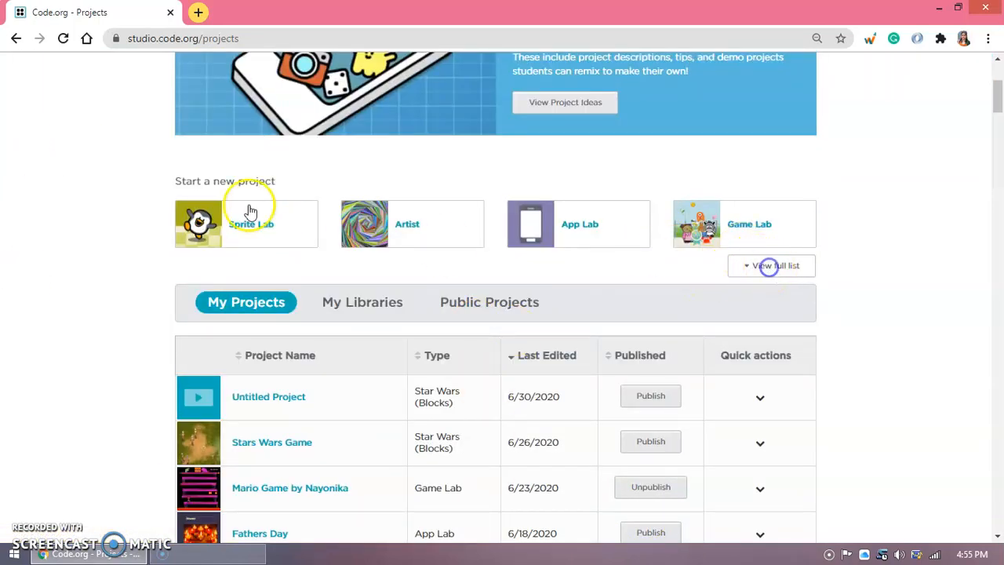
Start a new Star Wars (Blocks) project from the full project list.
left_click(772, 265)
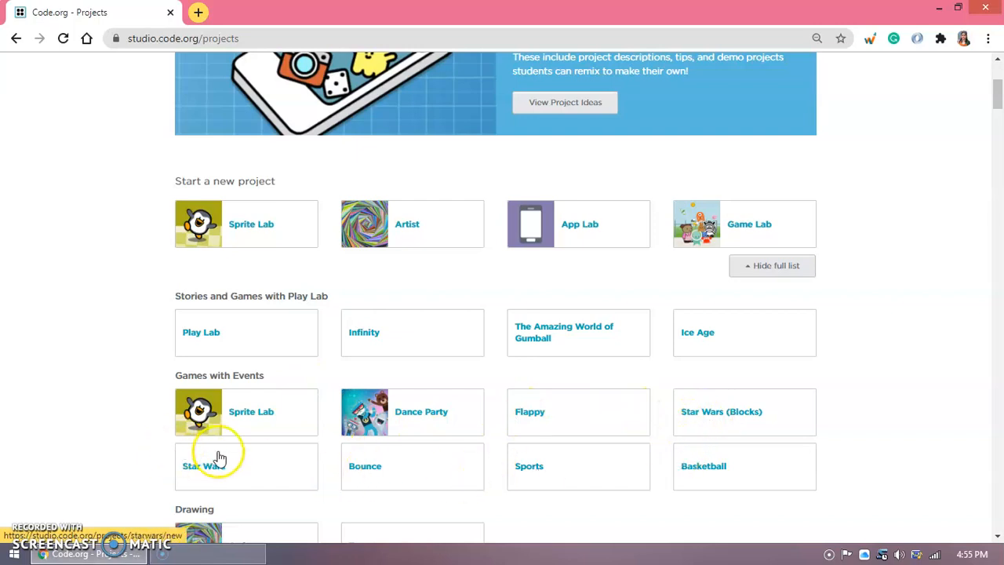
mouse_move(603, 510)
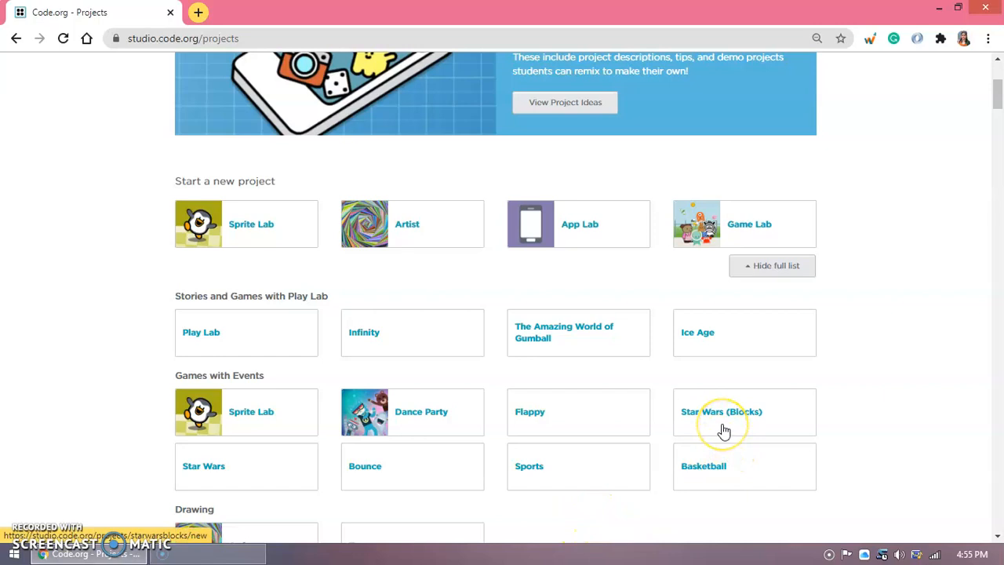
mouse_move(767, 408)
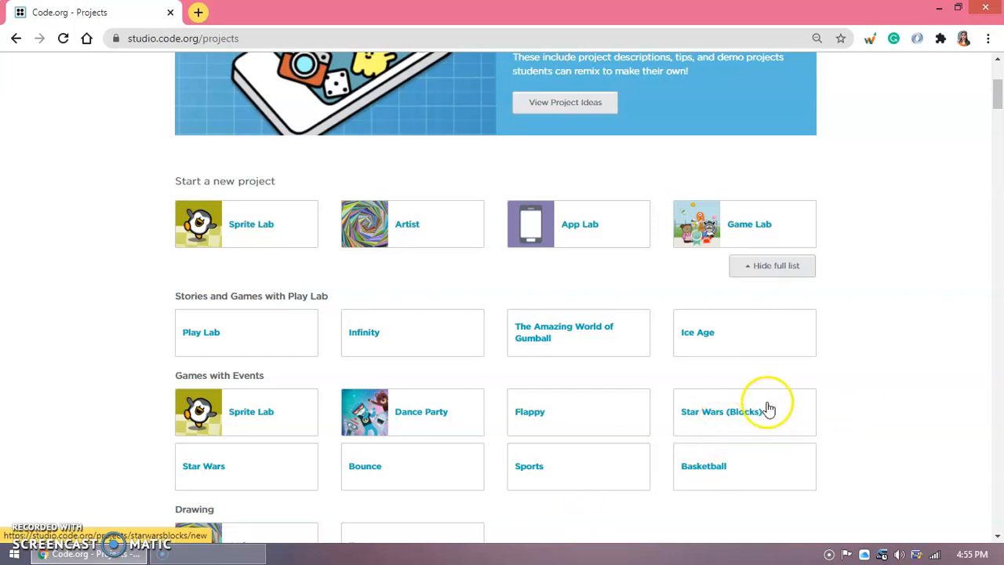
left_click(721, 411)
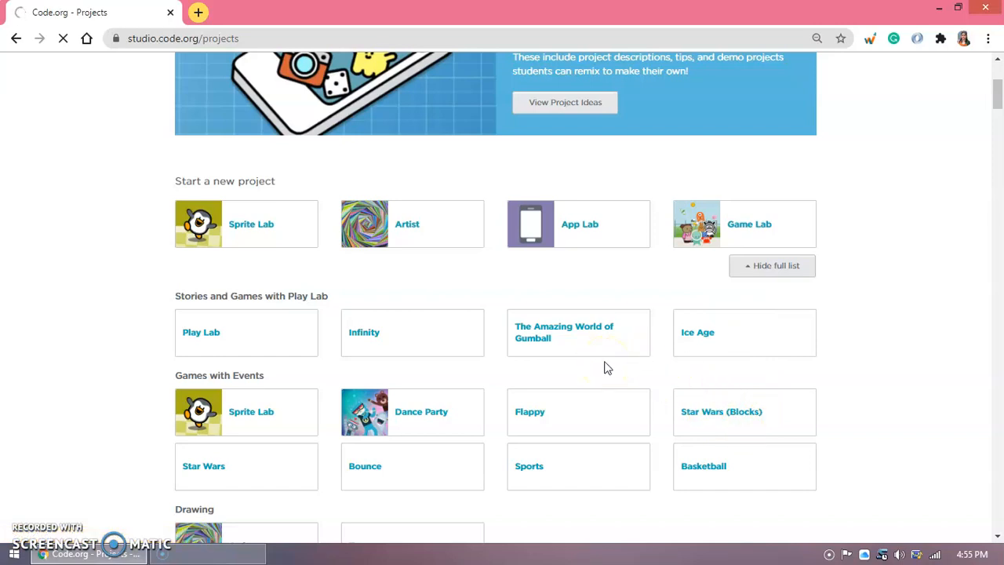
mouse_move(846, 386)
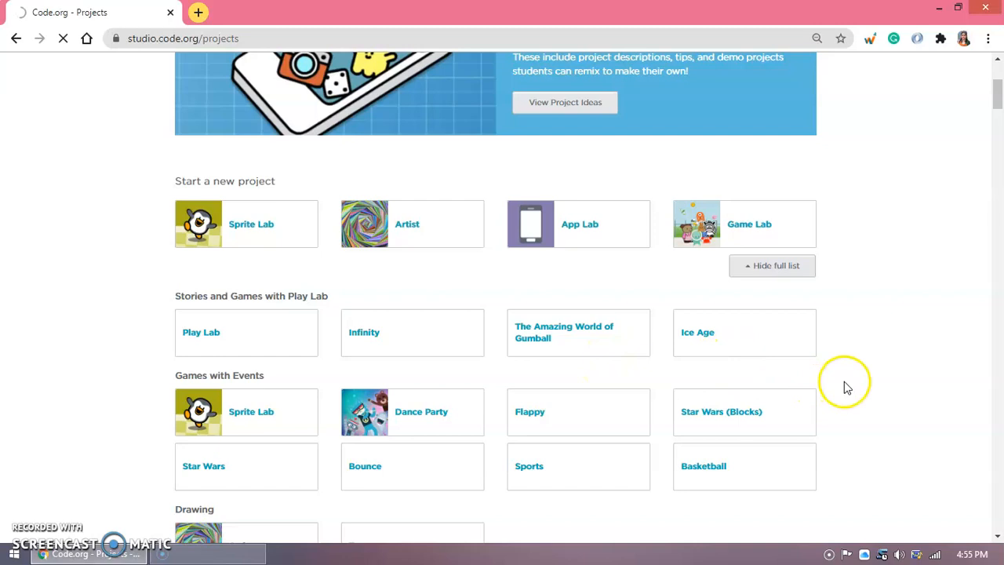
left_click(721, 411)
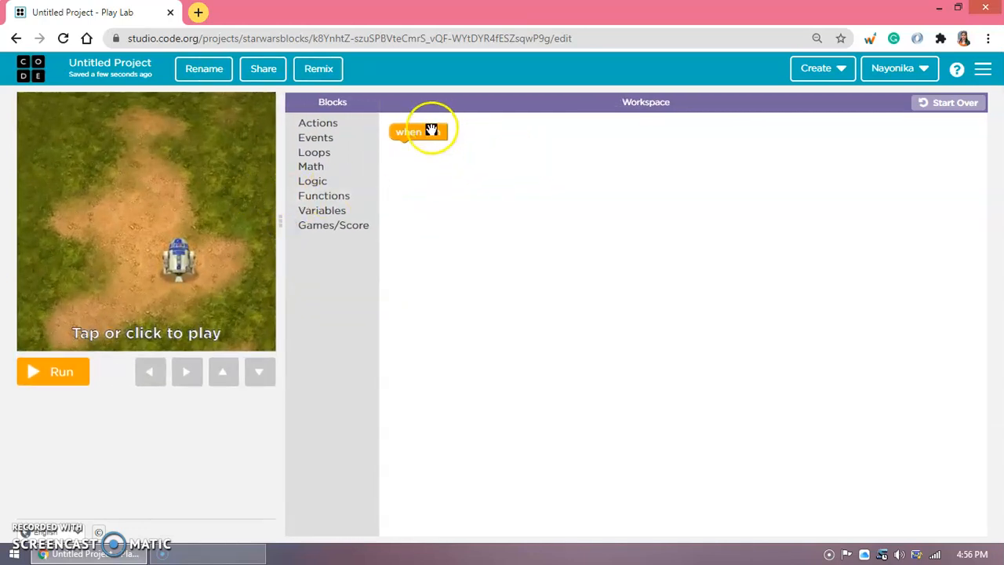
Run and reset the empty game, then place a set background block under when run.
left_click(54, 370)
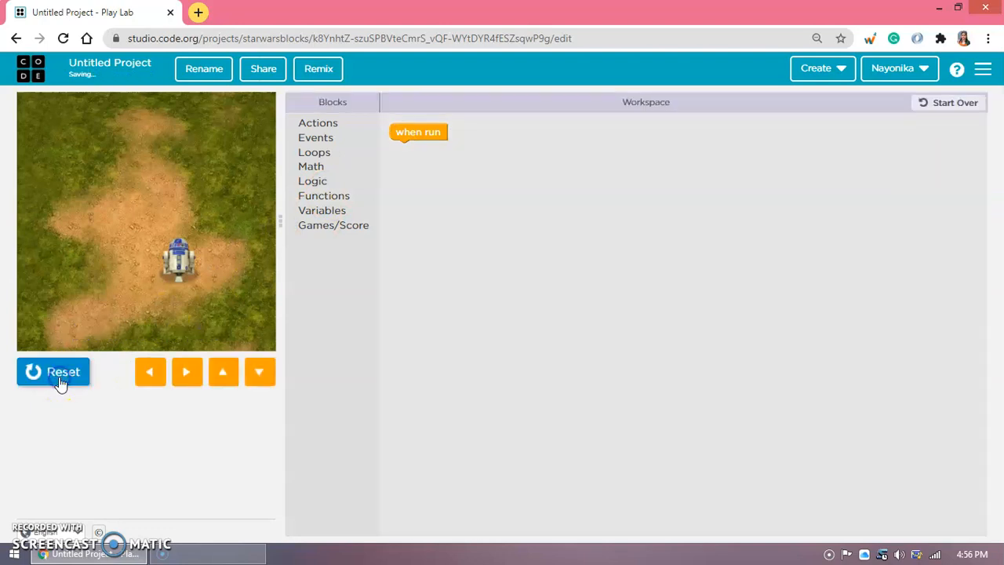
left_click(54, 371)
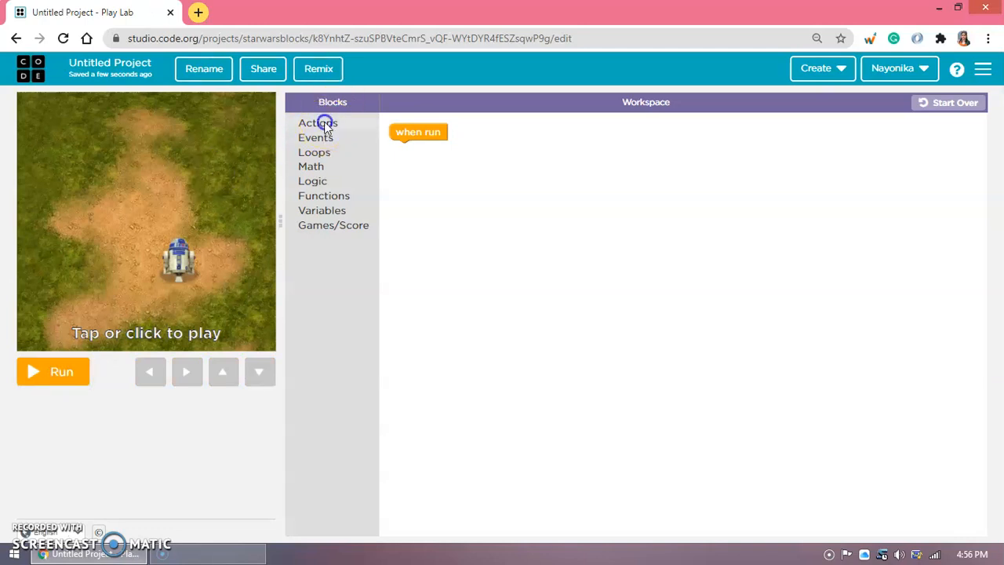
left_click(317, 122)
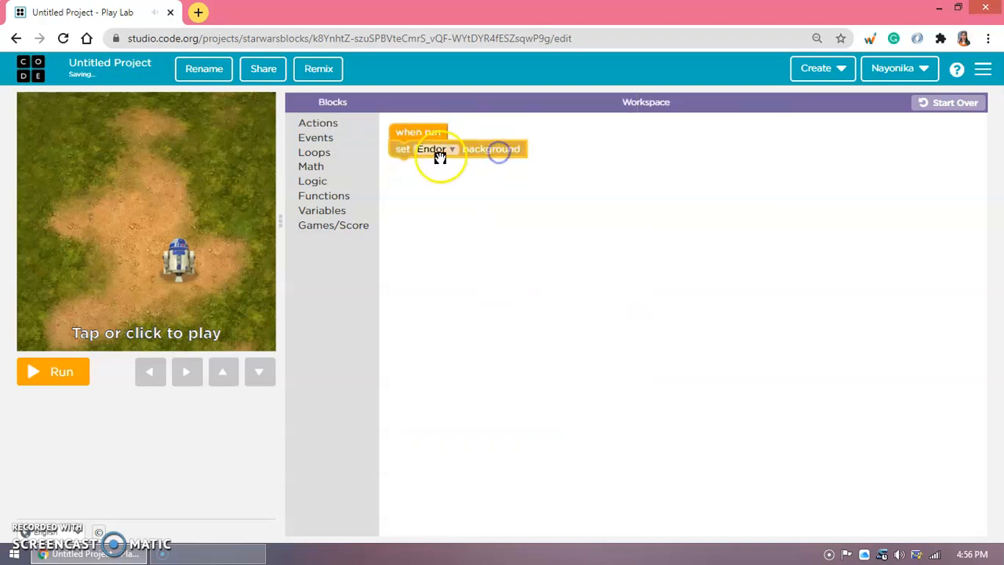
Attach a set blank map block below the Endor background block under when run.
left_click(317, 122)
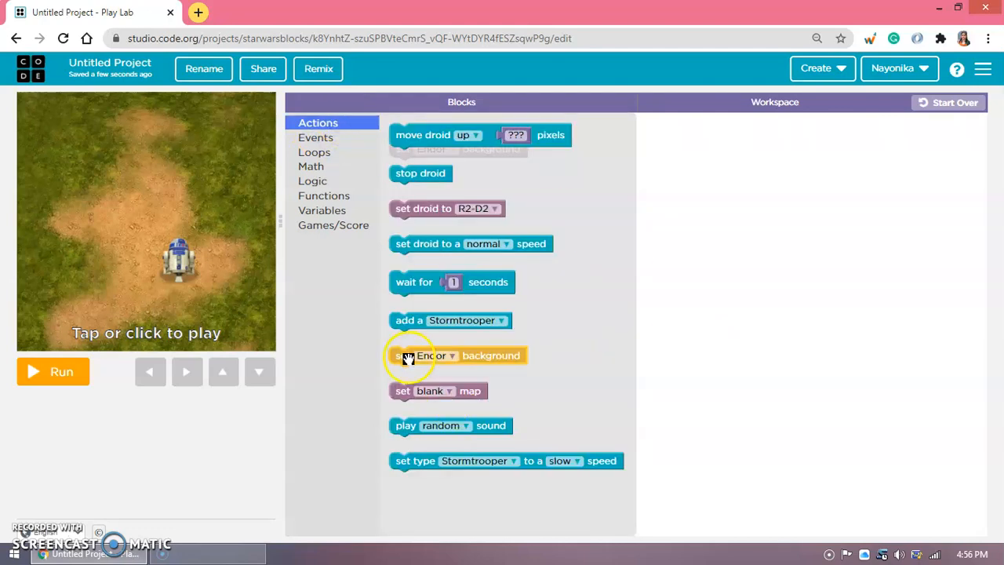
left_click_drag(430, 355, 458, 157)
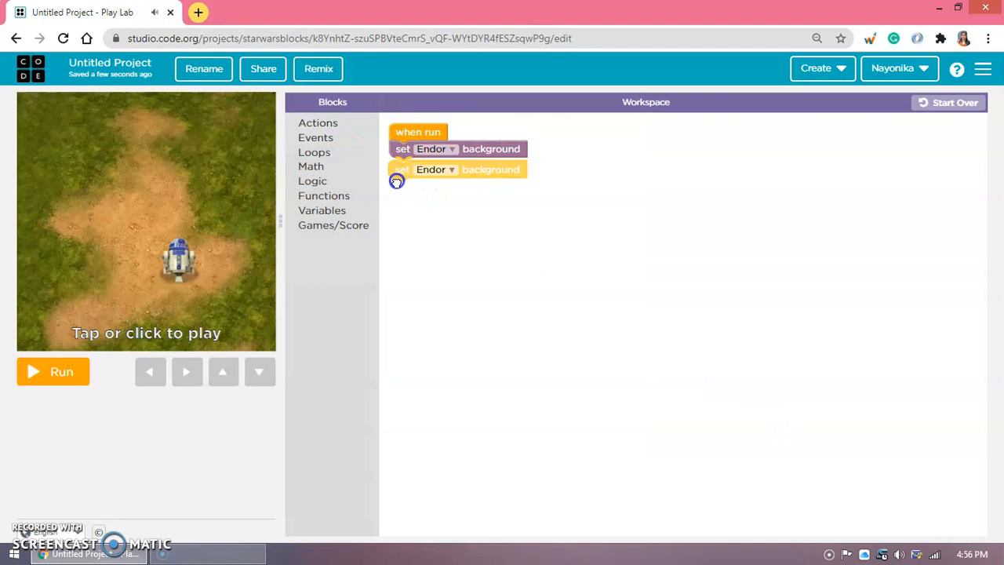
left_click(317, 123)
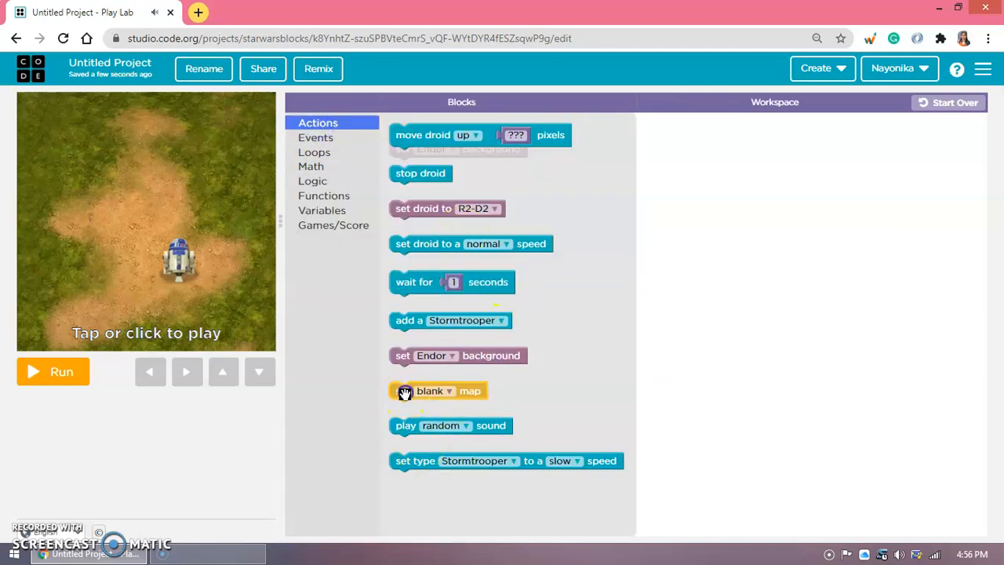
left_click_drag(436, 391, 436, 167)
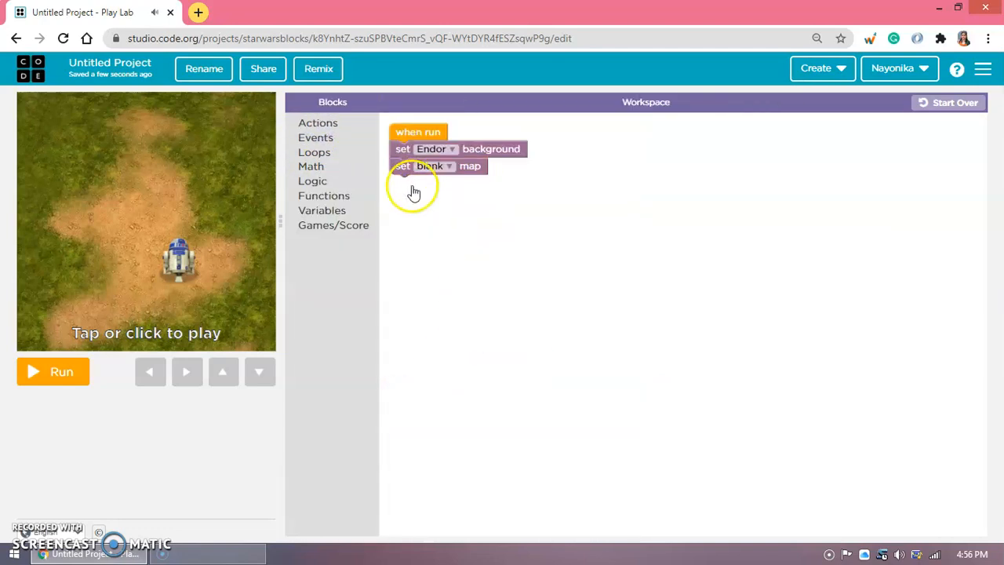
left_click(452, 149)
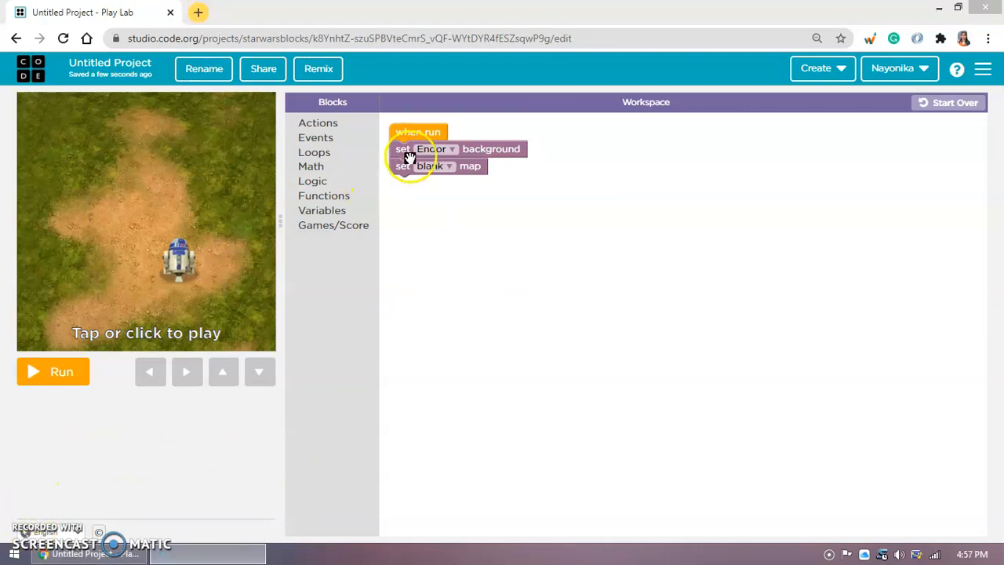
Preview the Endor scene, then try Hoth and Starship backgrounds, ending on random.
left_click(54, 370)
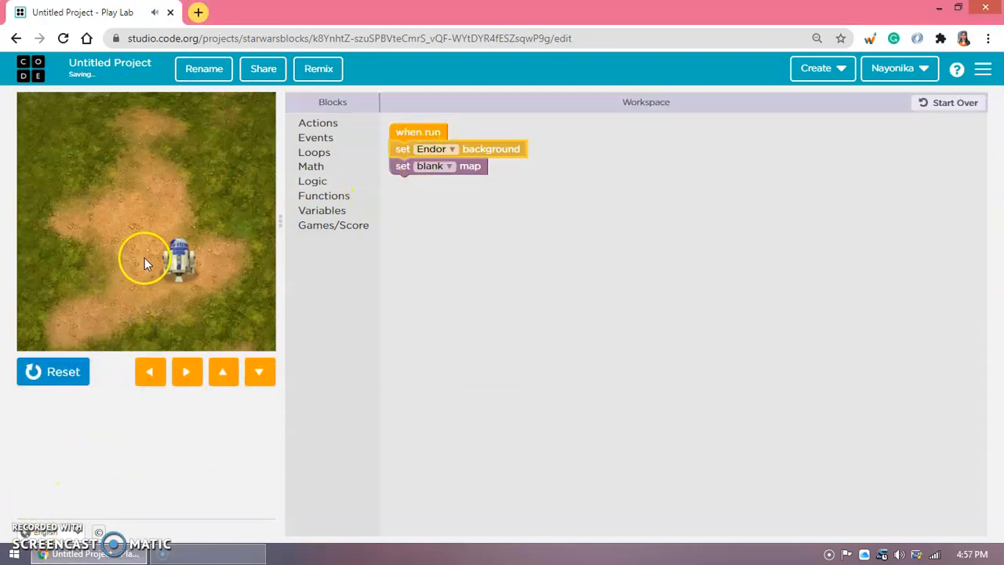
left_click(53, 371)
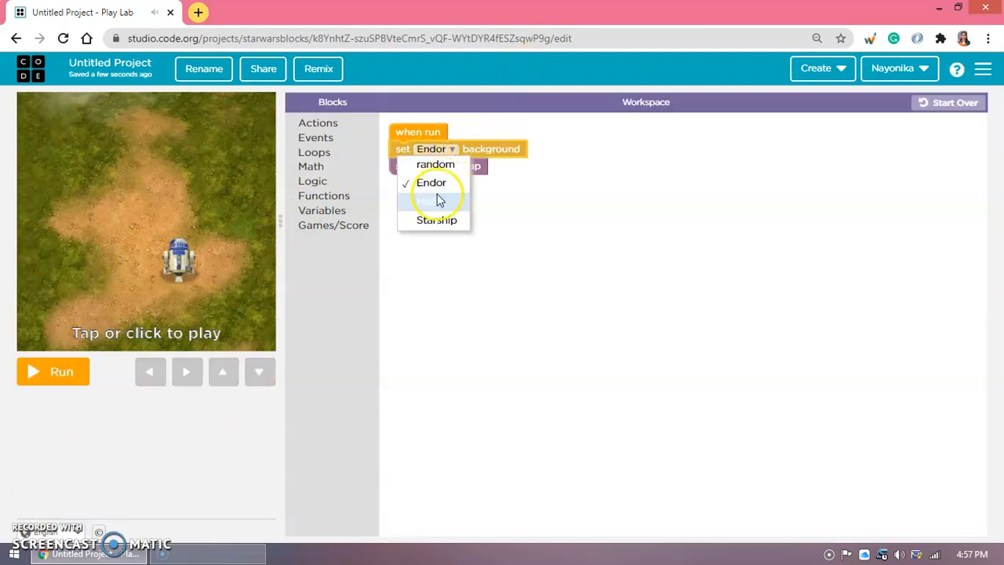
left_click(432, 201)
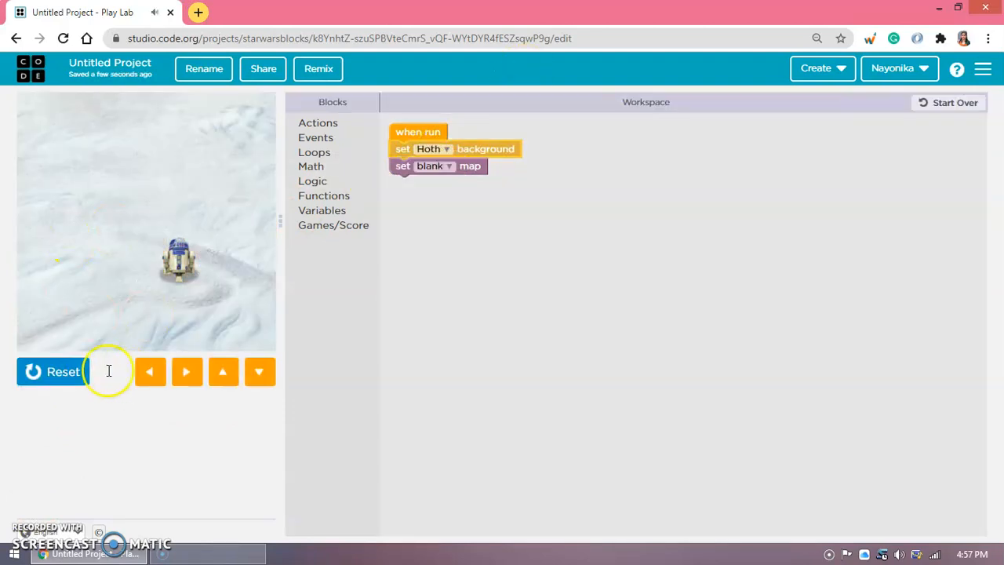
left_click(446, 147)
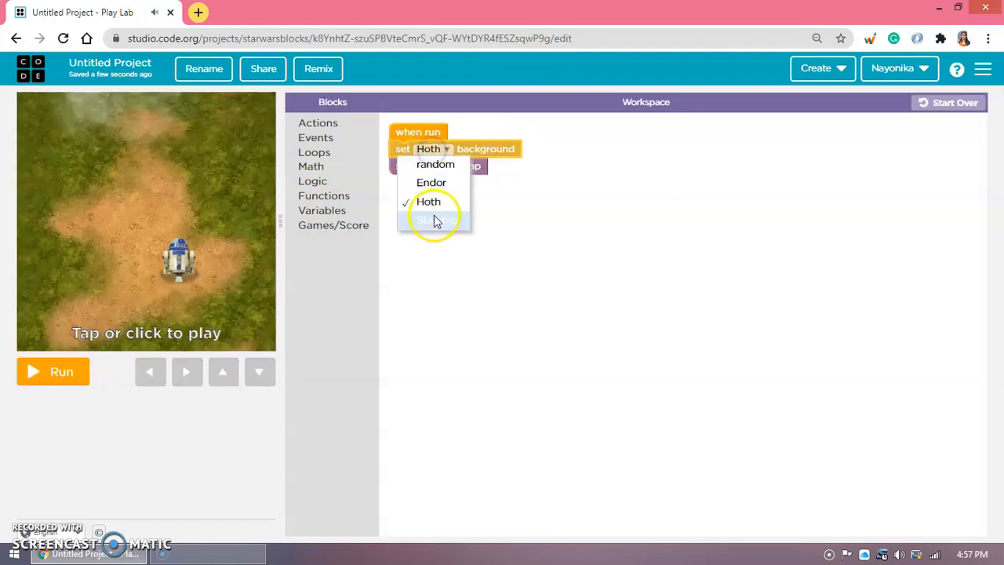
left_click(432, 220)
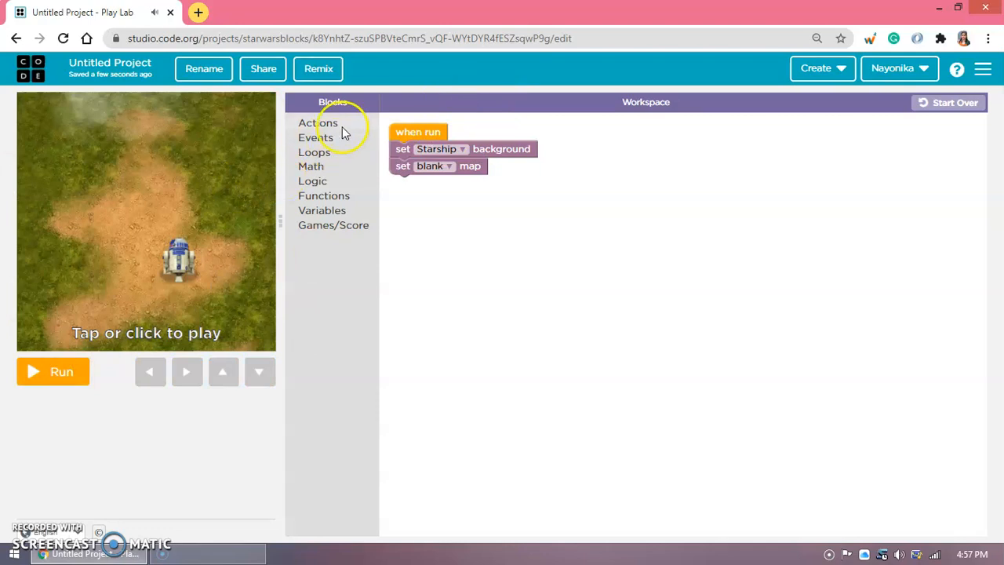
left_click(433, 166)
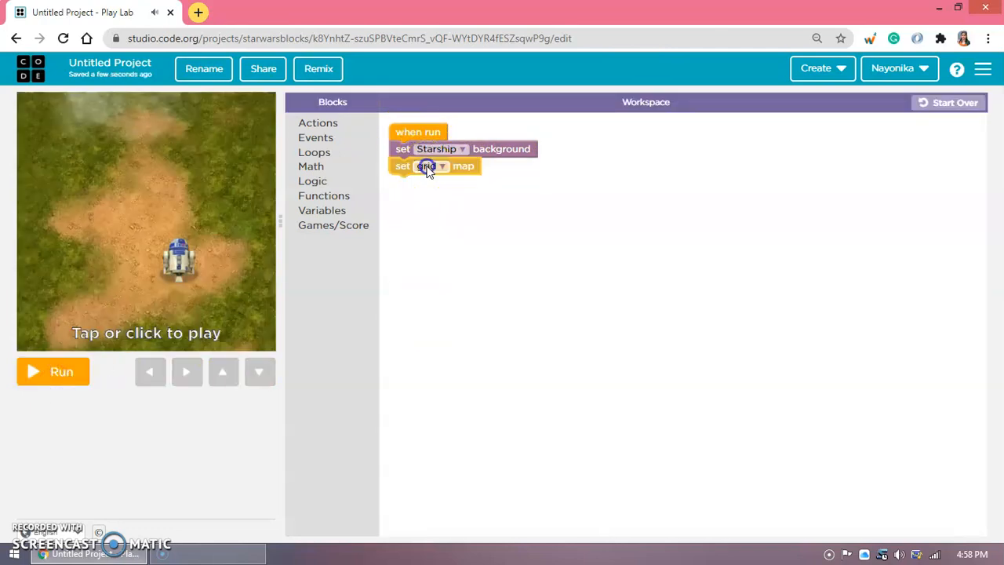
Try blank, grid and horizontal map layouts, ending with the map set to random.
left_click(430, 167)
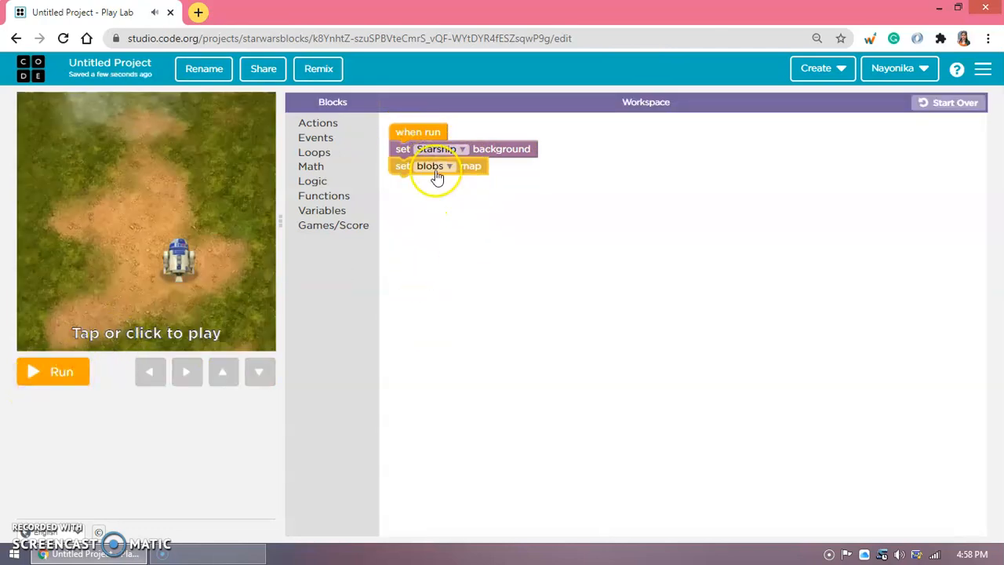
left_click(53, 370)
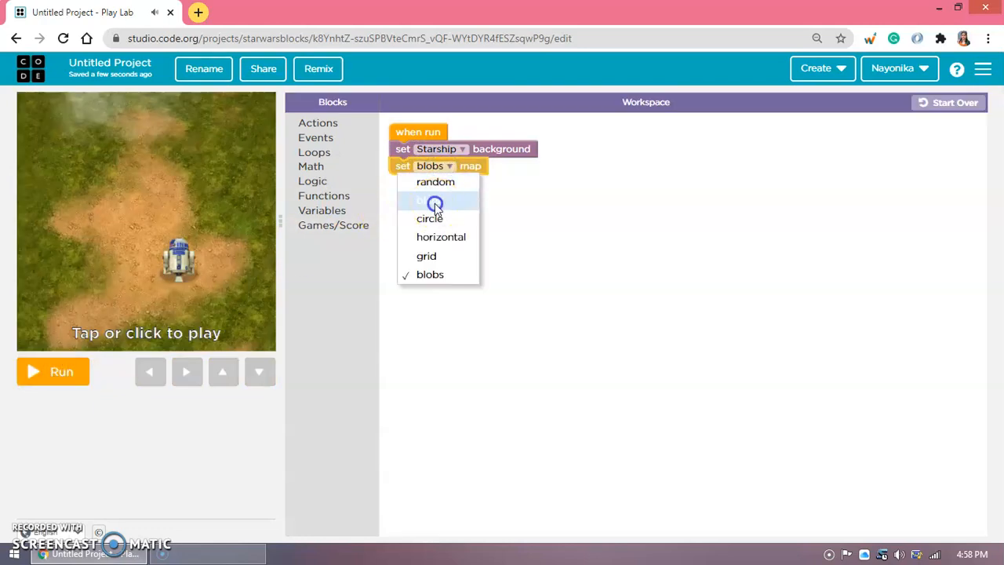
left_click(430, 201)
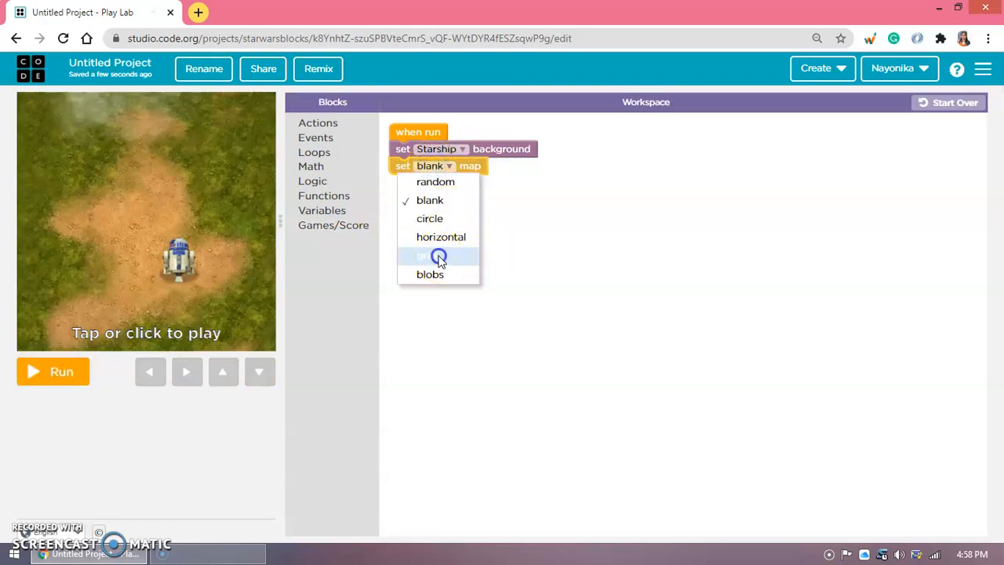
left_click(427, 254)
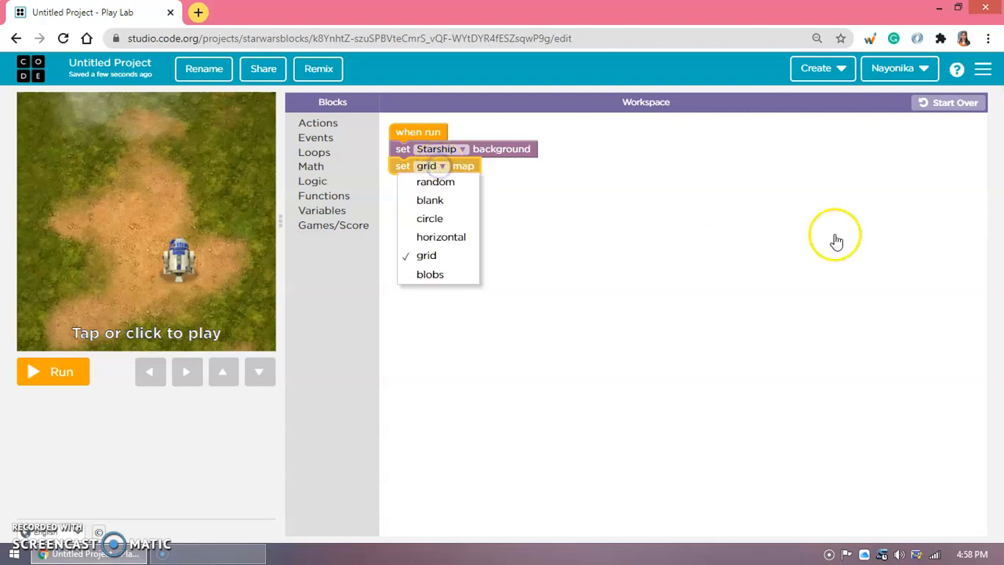
left_click(441, 236)
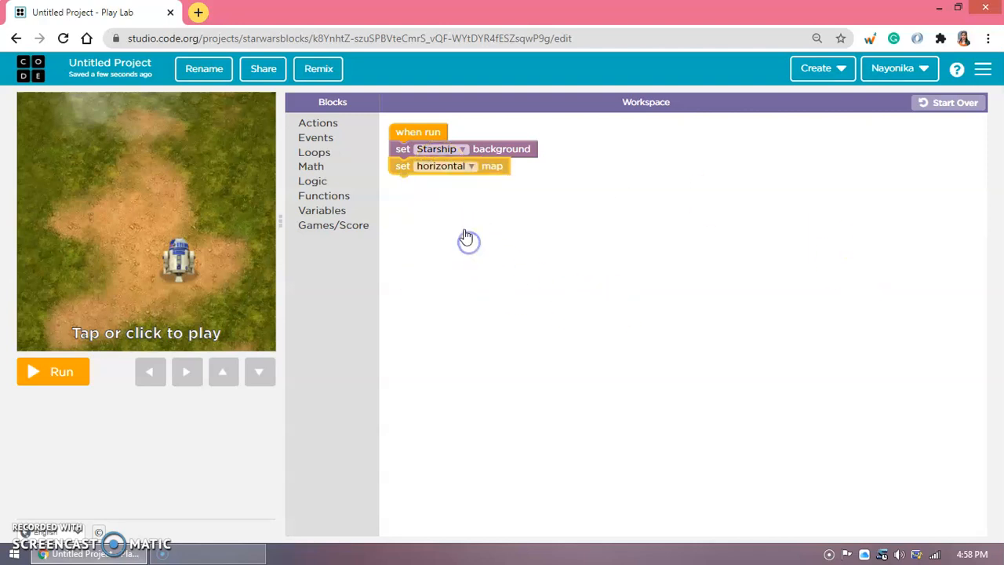
left_click(445, 166)
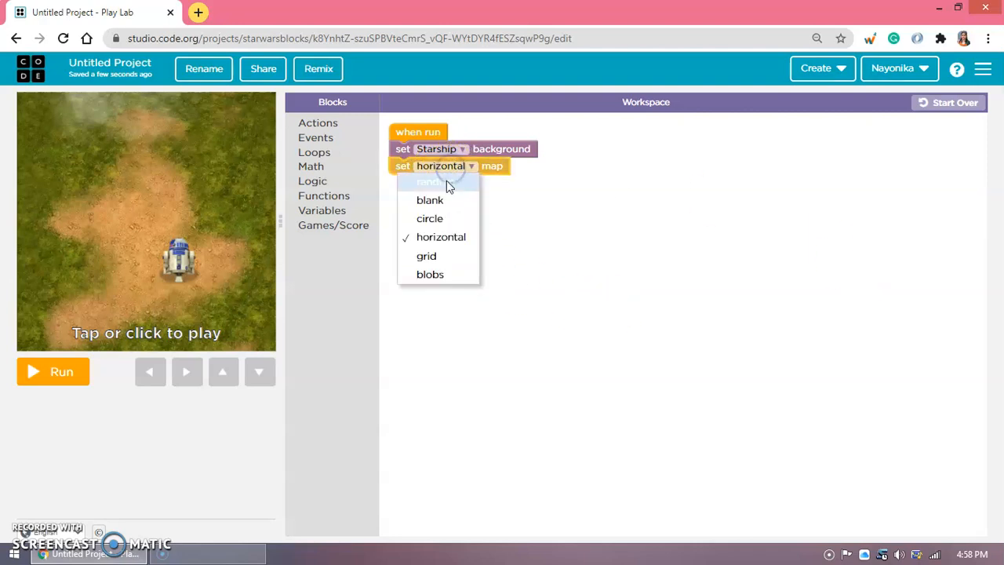
left_click(428, 182)
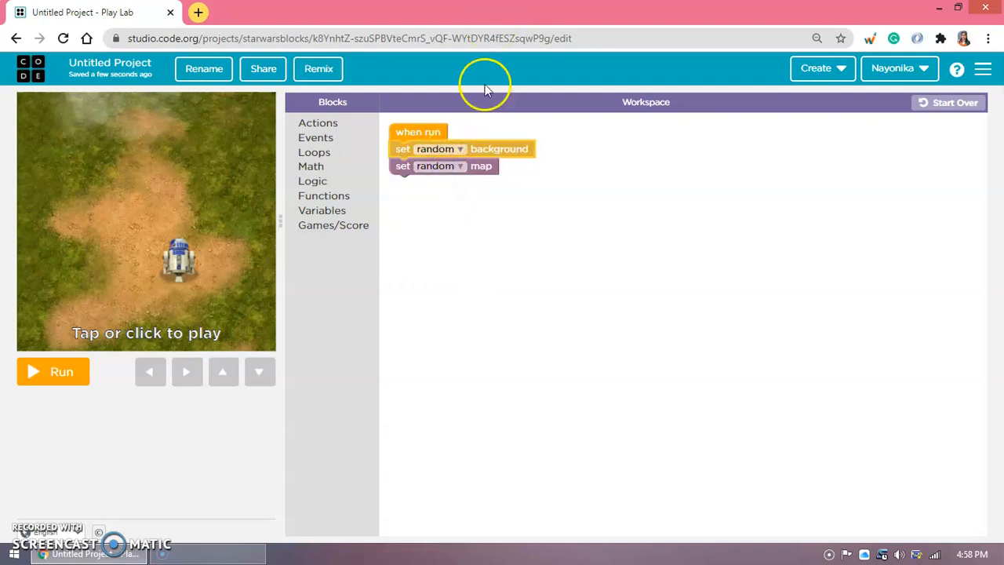
mouse_move(496, 328)
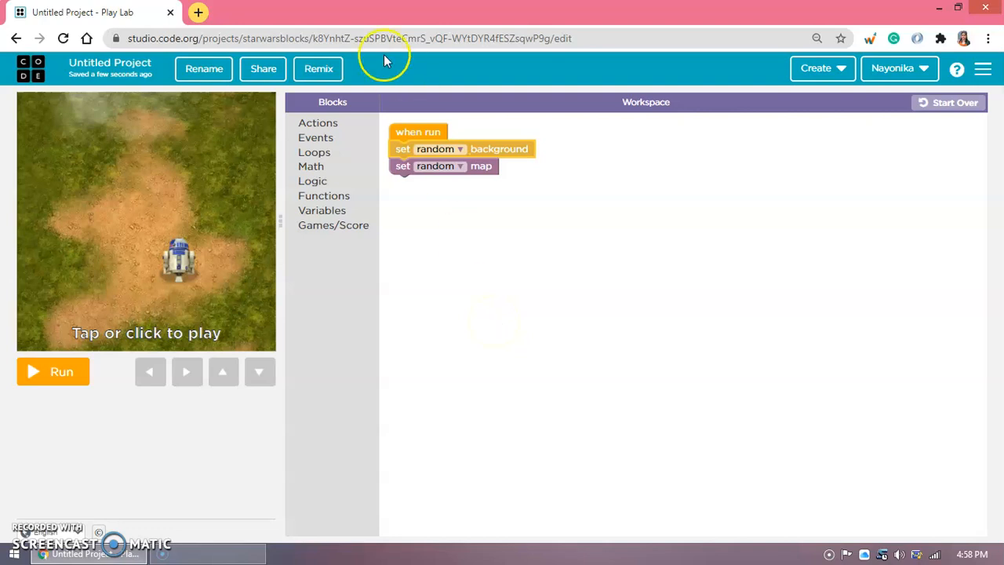
left_click(54, 370)
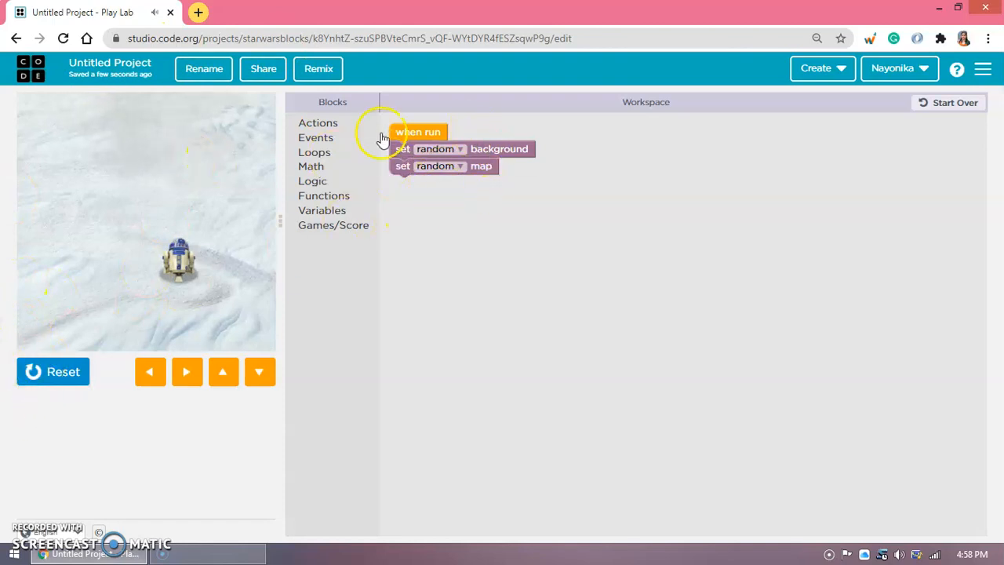
left_click(53, 371)
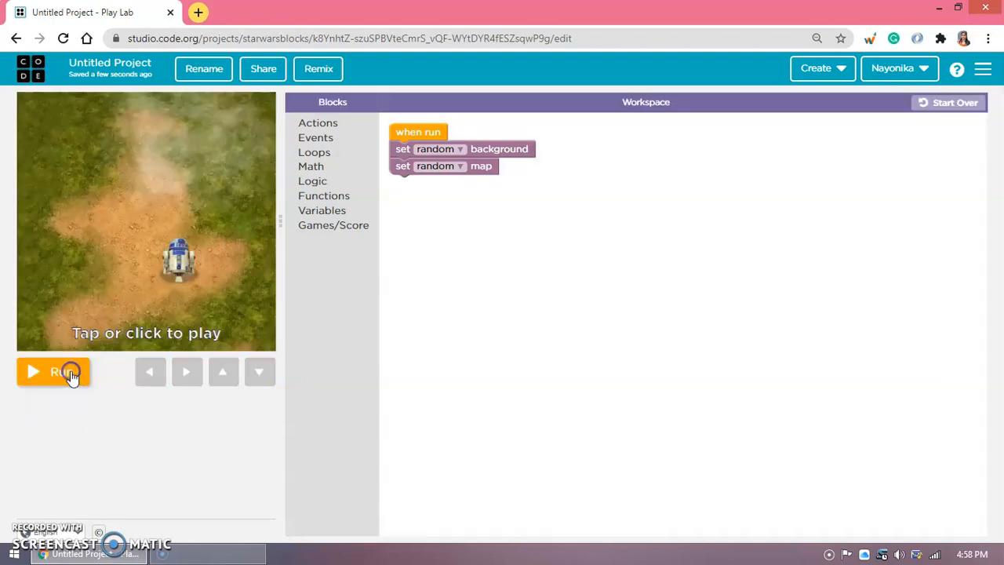
left_click(53, 370)
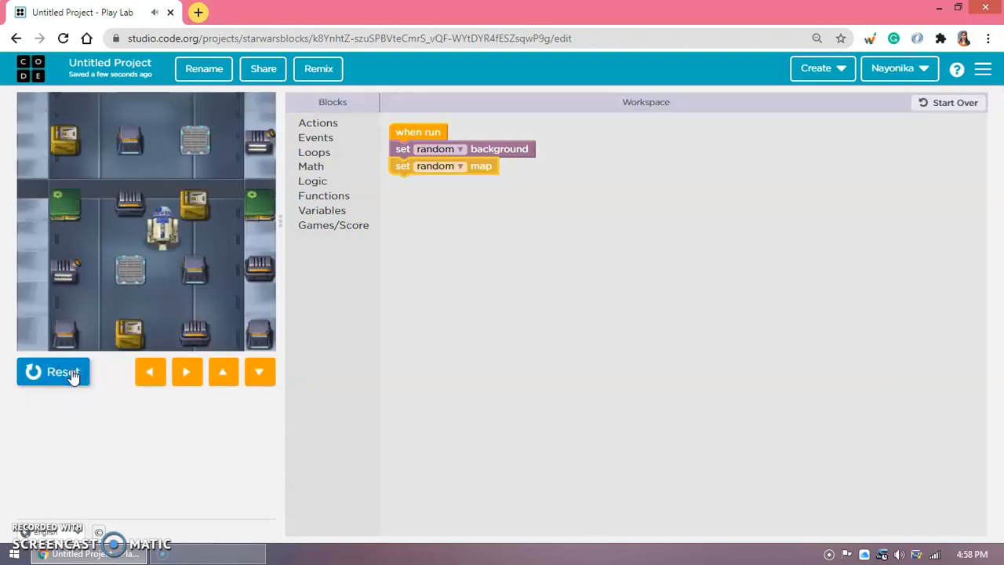
left_click(53, 371)
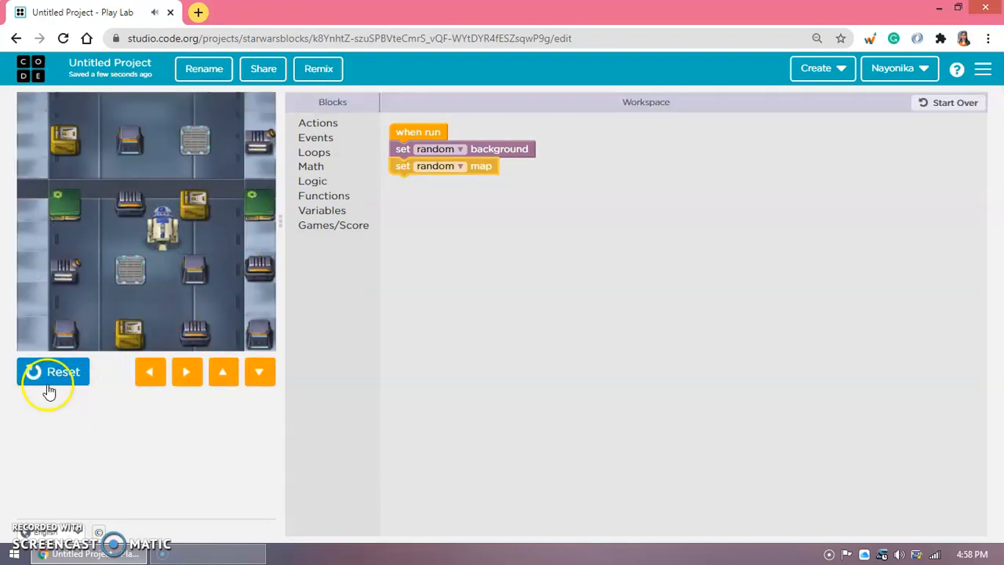
left_click(53, 371)
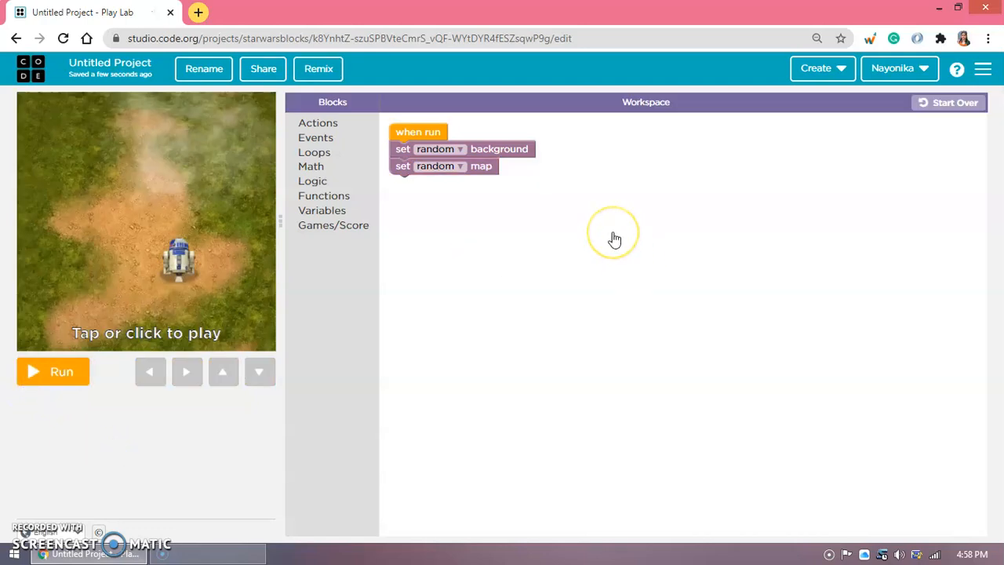
mouse_move(485, 202)
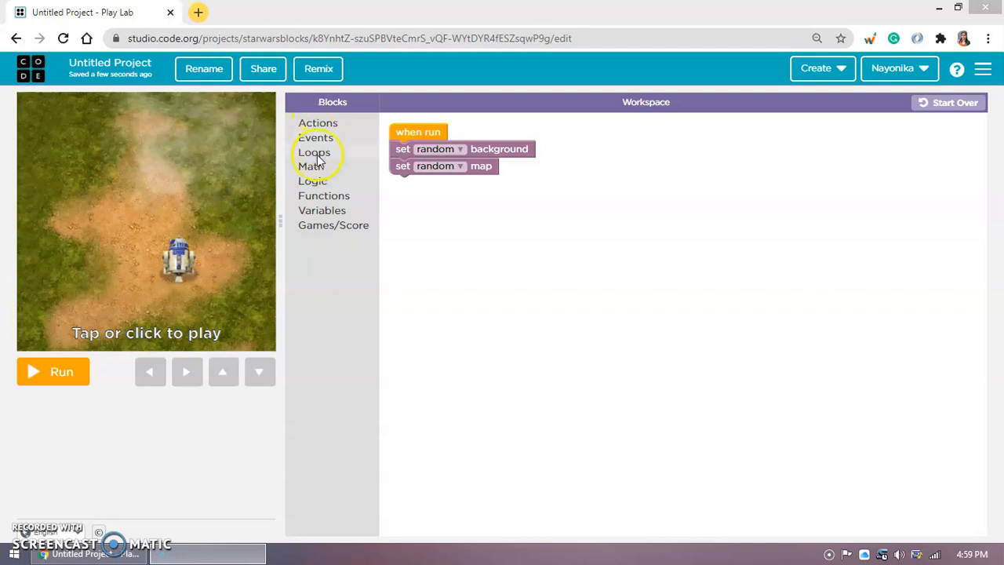
Add a when droid clicked event, a random droid and a Stormtrooper, and preview the game.
left_click(315, 138)
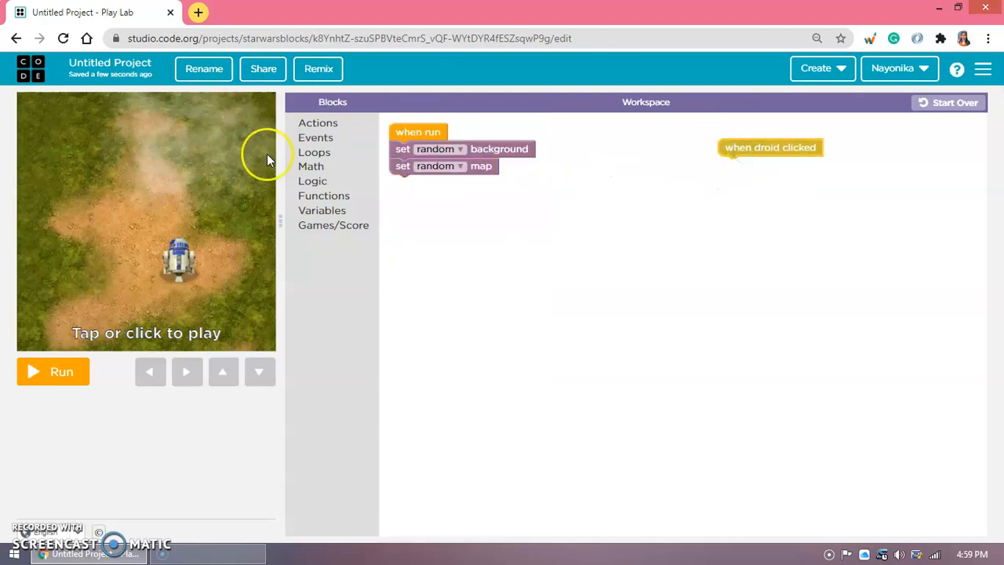
left_click(317, 122)
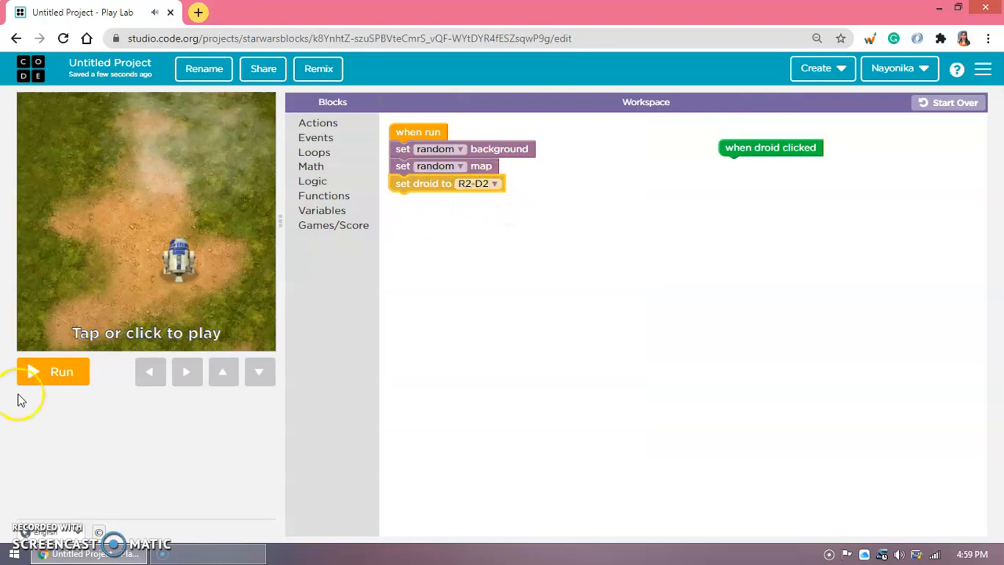
left_click(53, 371)
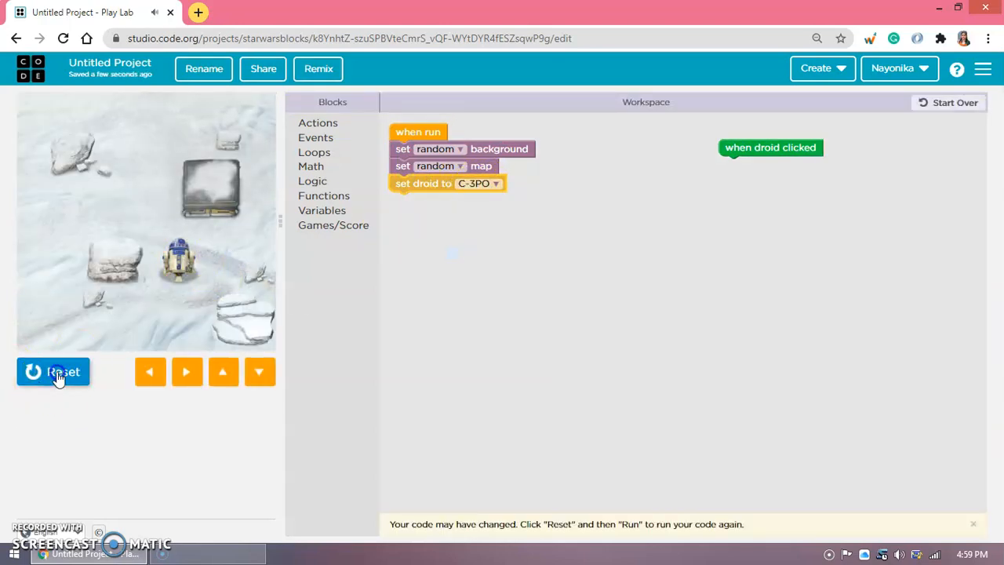
left_click(53, 370)
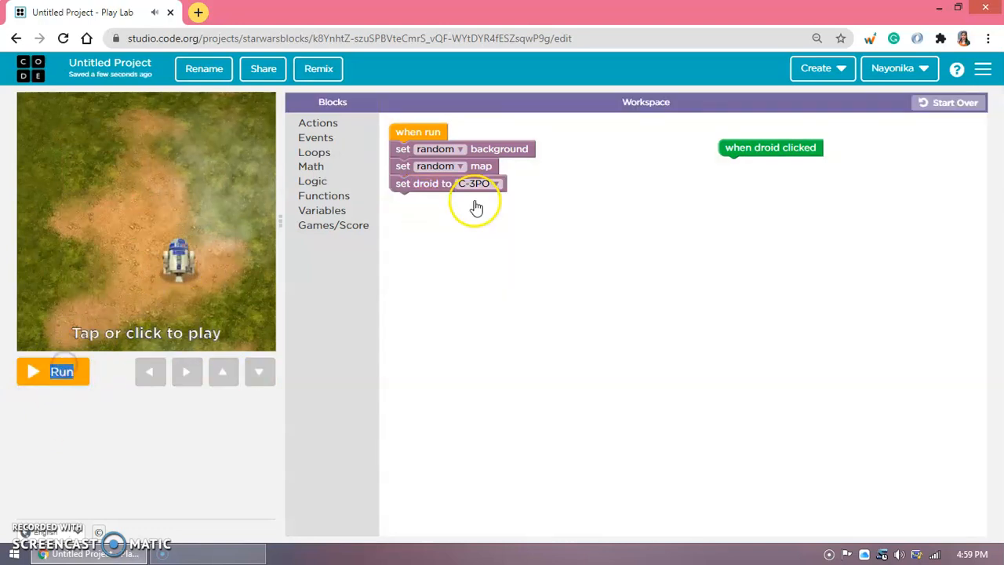
left_click(483, 182)
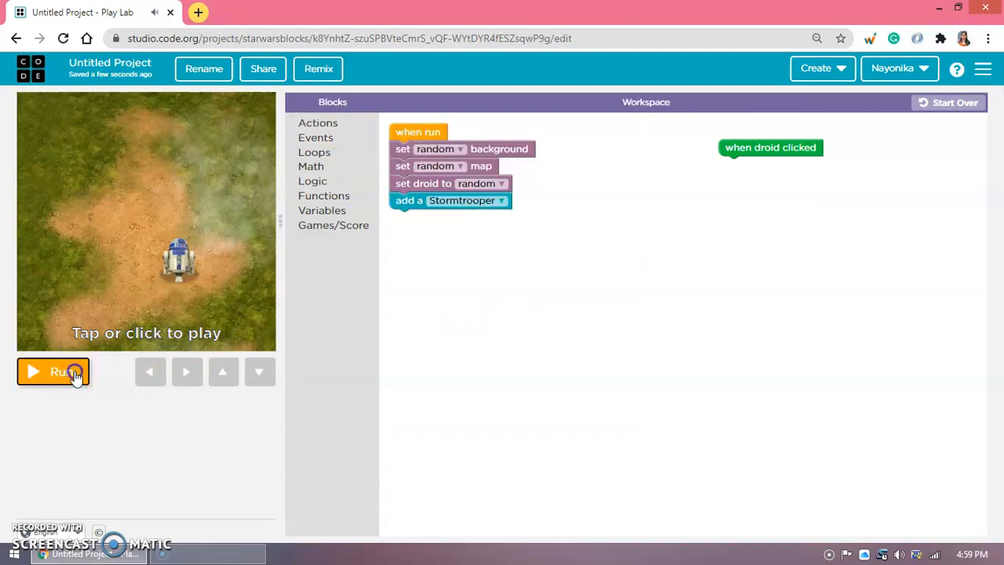
left_click(53, 370)
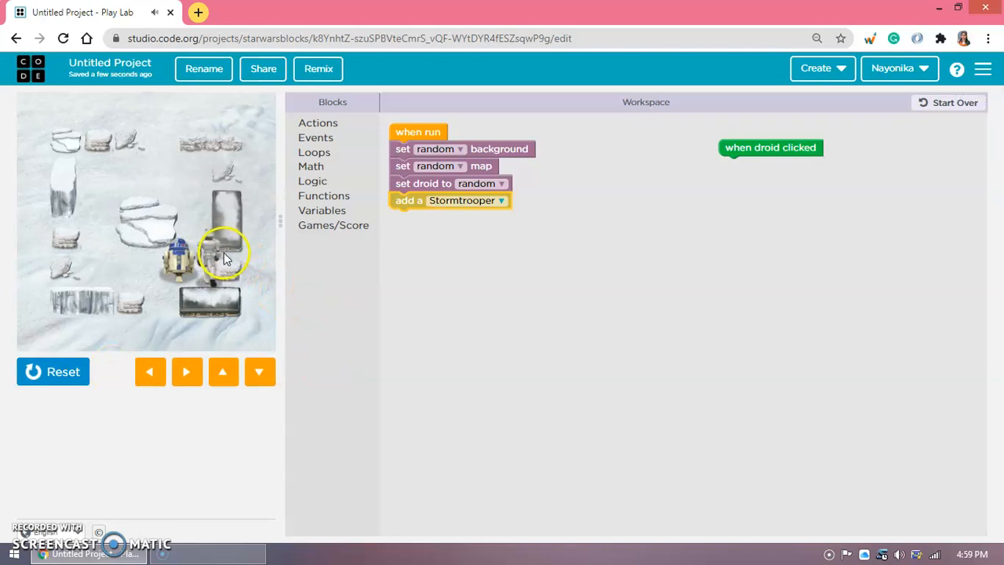
left_click(53, 371)
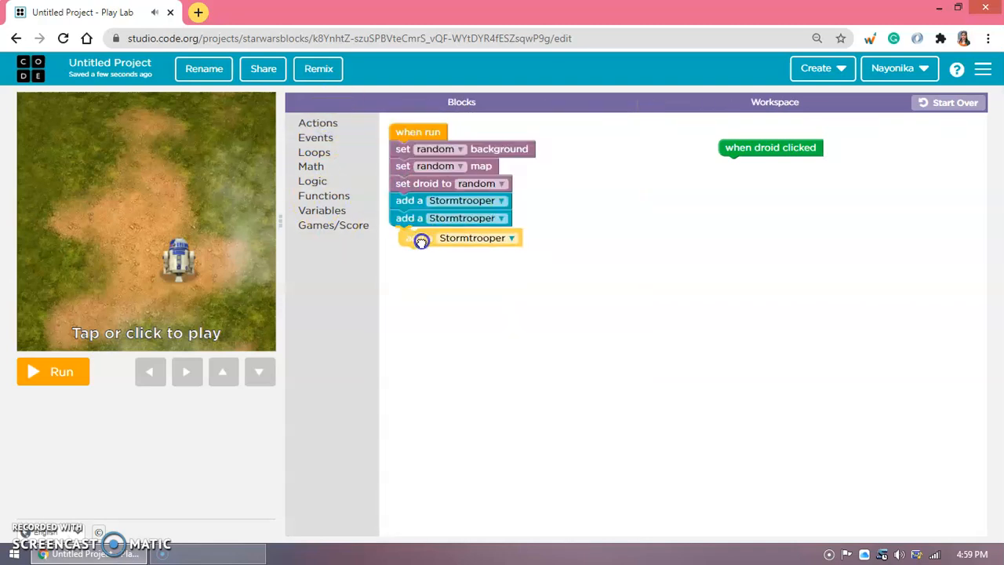
left_click(317, 122)
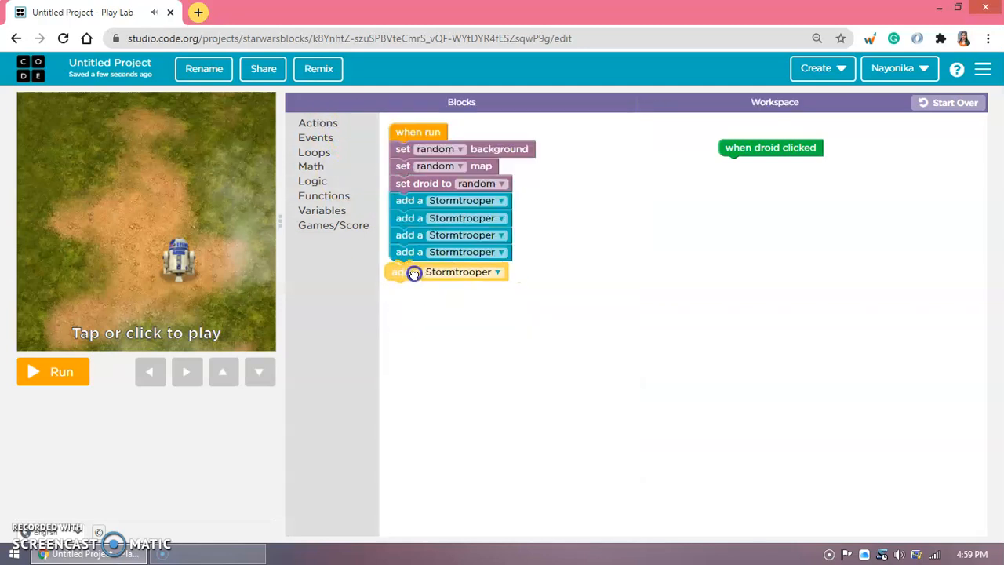
left_click(317, 122)
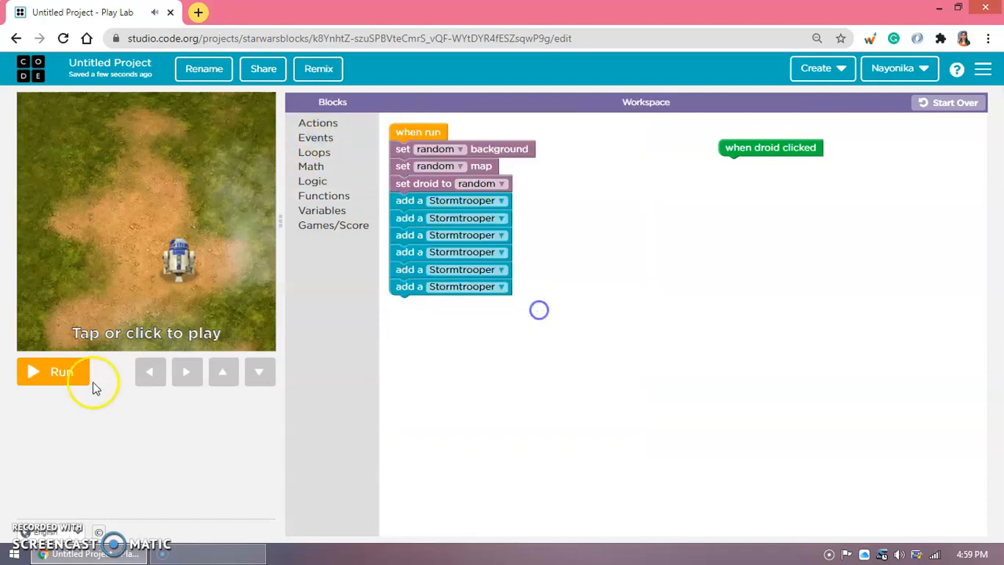
left_click(53, 371)
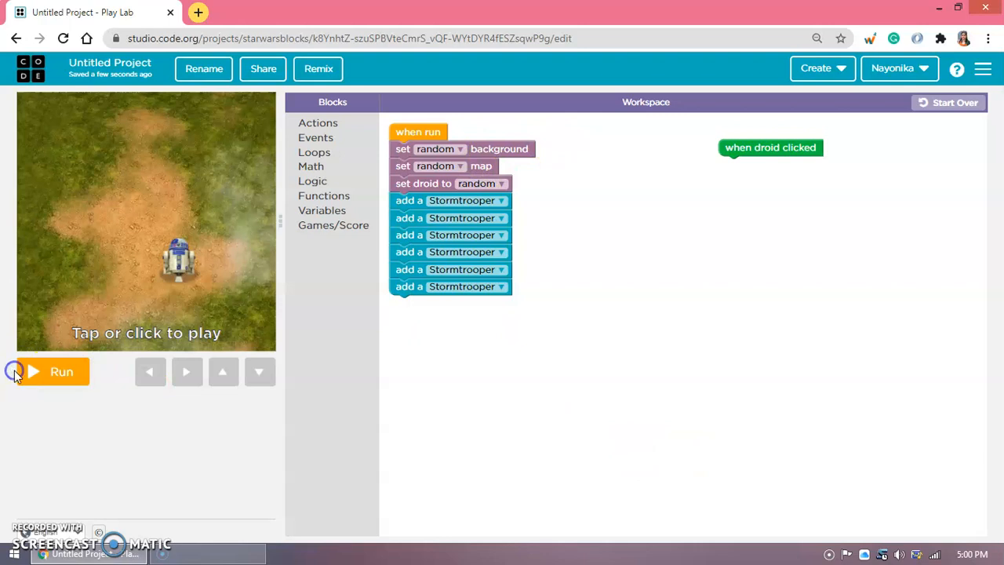
left_click(52, 370)
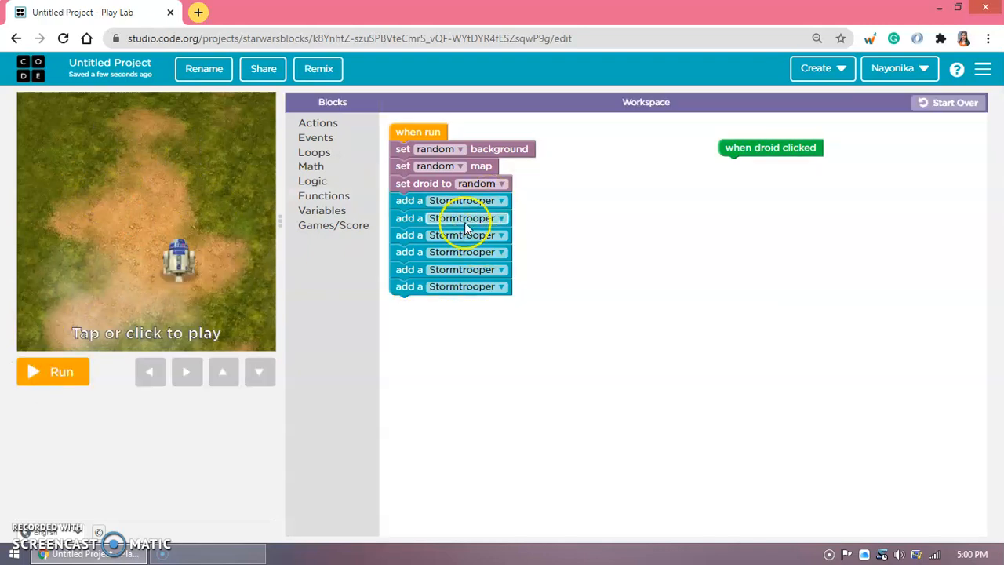
Change each add-a-character block from Stormtrooper to Rebel Pilot, running the game to test.
left_click(500, 201)
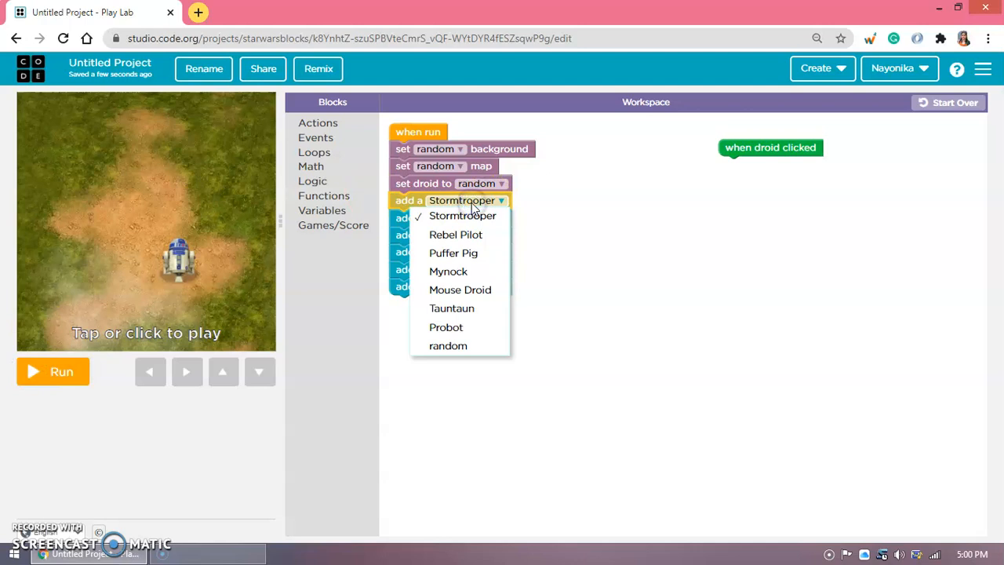
mouse_move(449, 346)
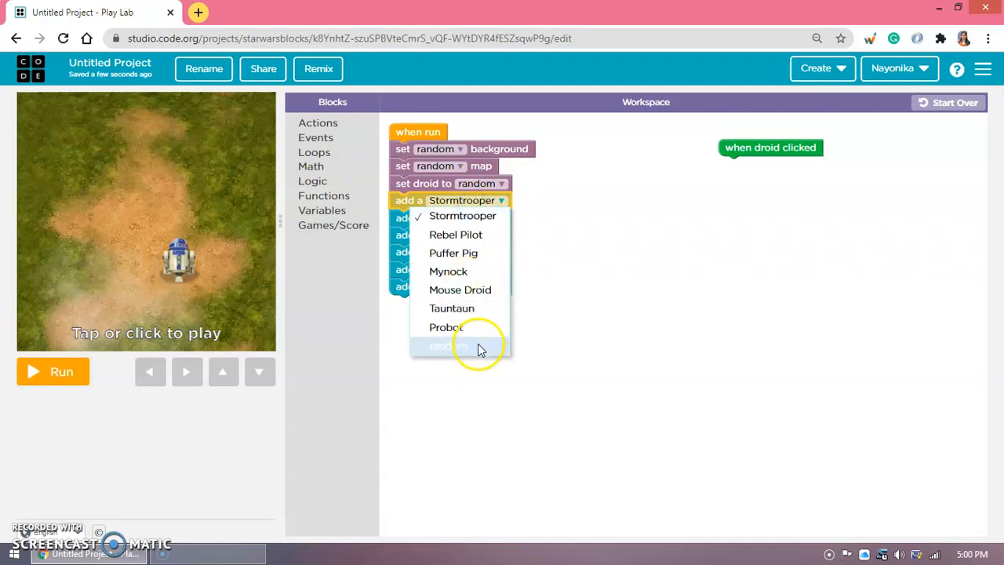
left_click(453, 252)
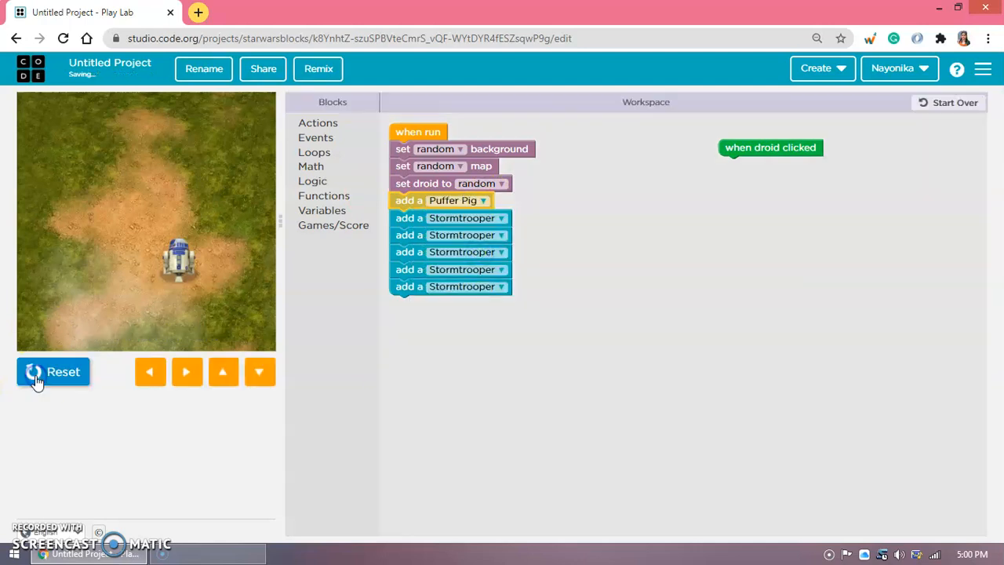
left_click(53, 370)
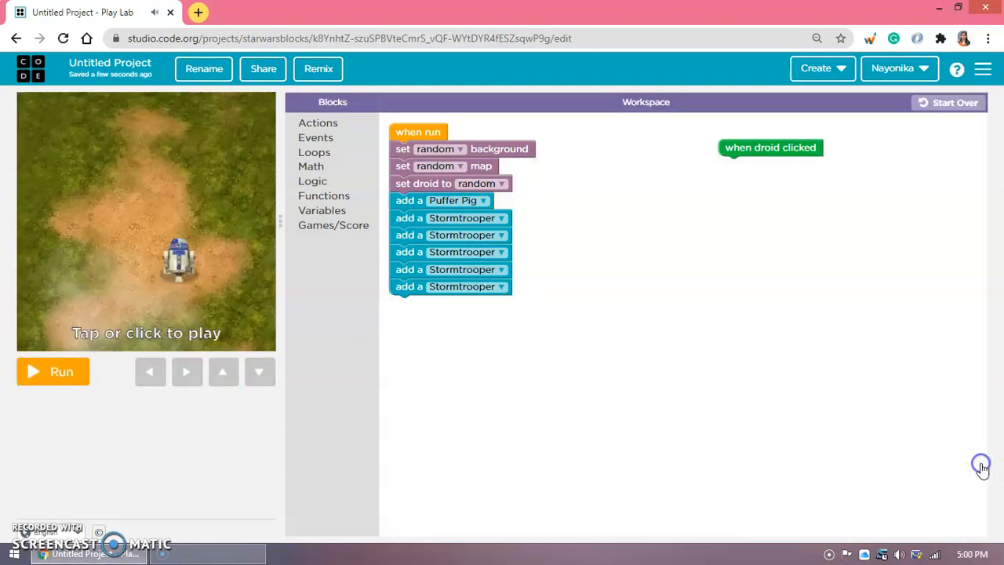
left_click(484, 200)
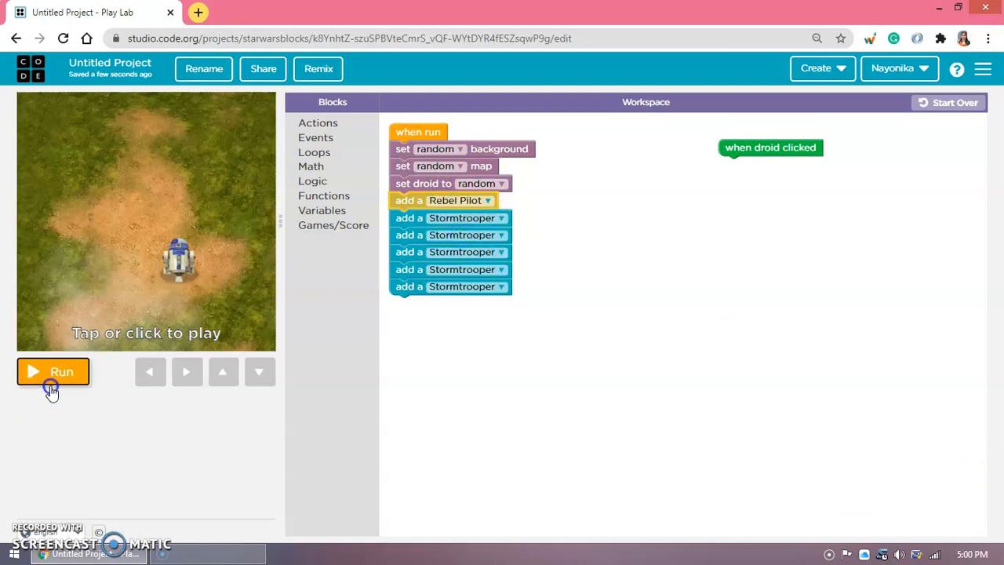
left_click(53, 370)
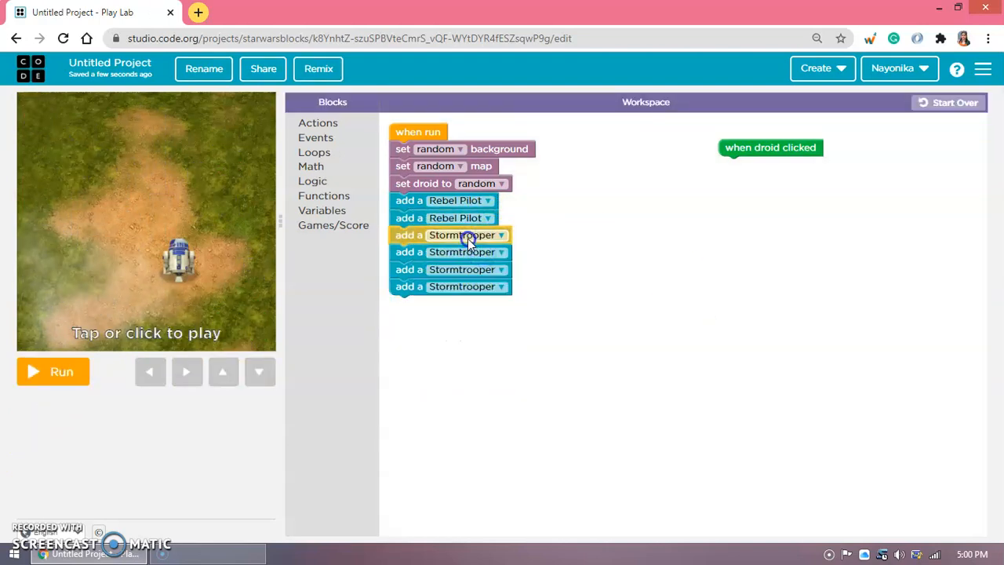
left_click(502, 236)
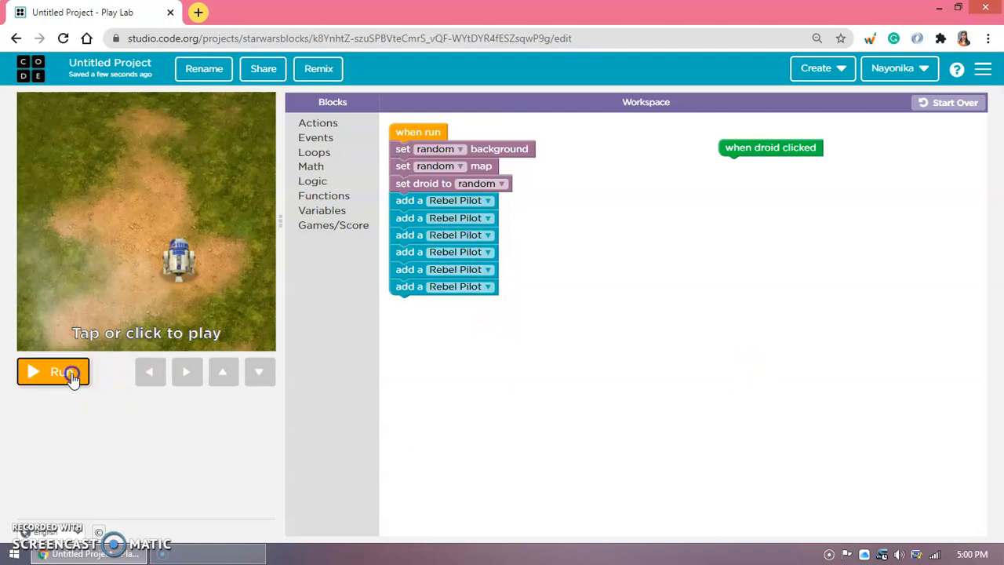
left_click(53, 370)
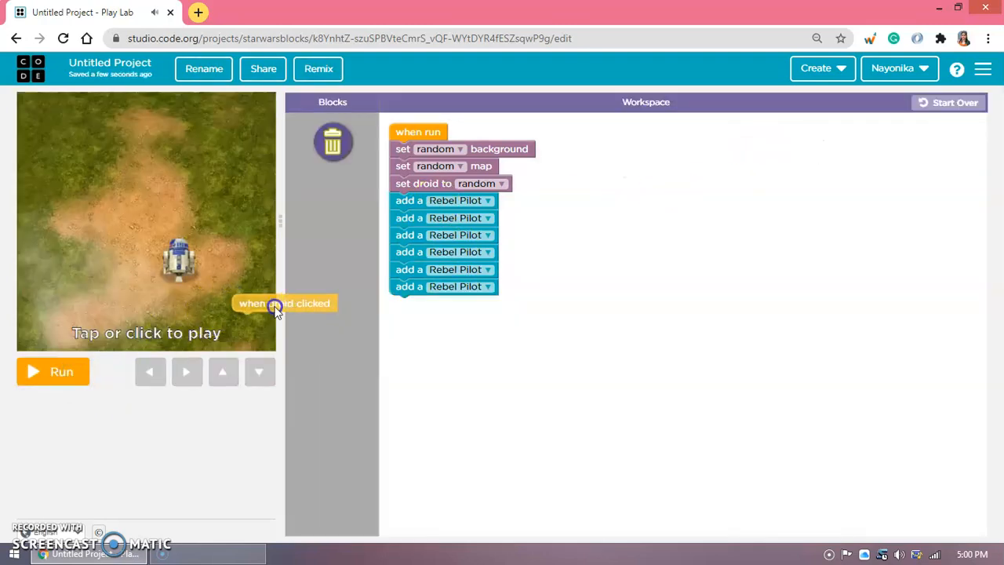
Add a when get all Rebel Pilots event that ends the game as a win at score 6, and run it.
left_click(317, 138)
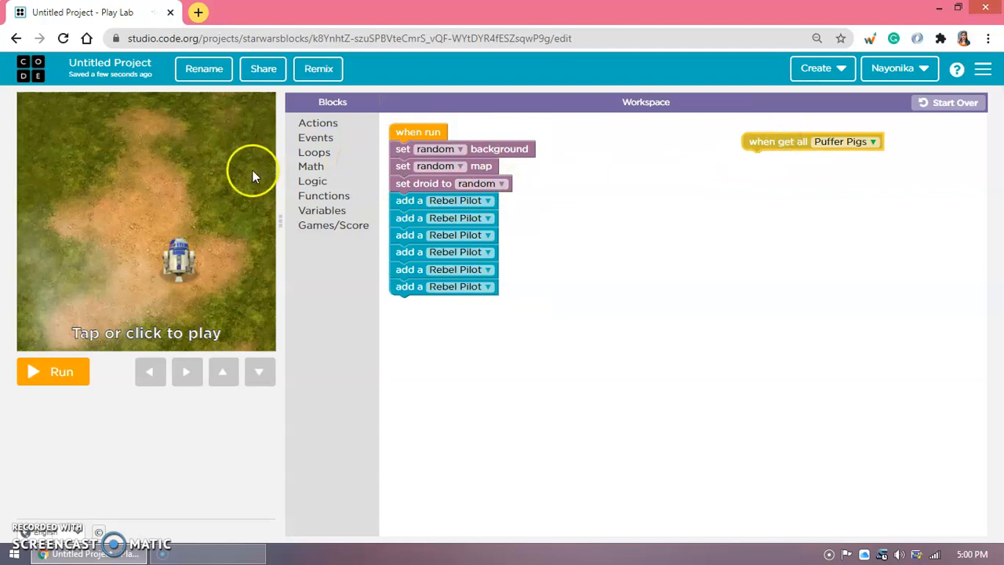
left_click(315, 139)
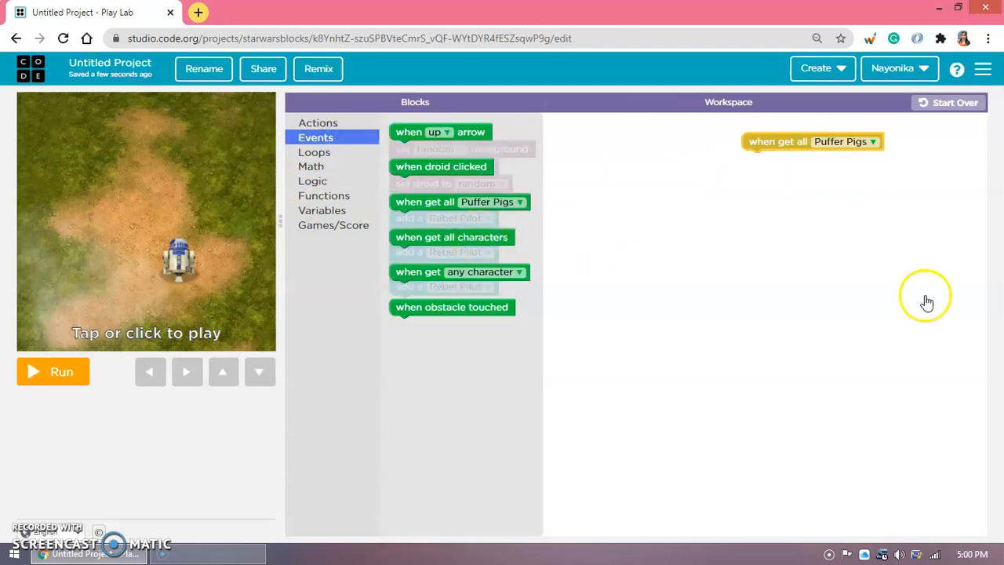
left_click(846, 141)
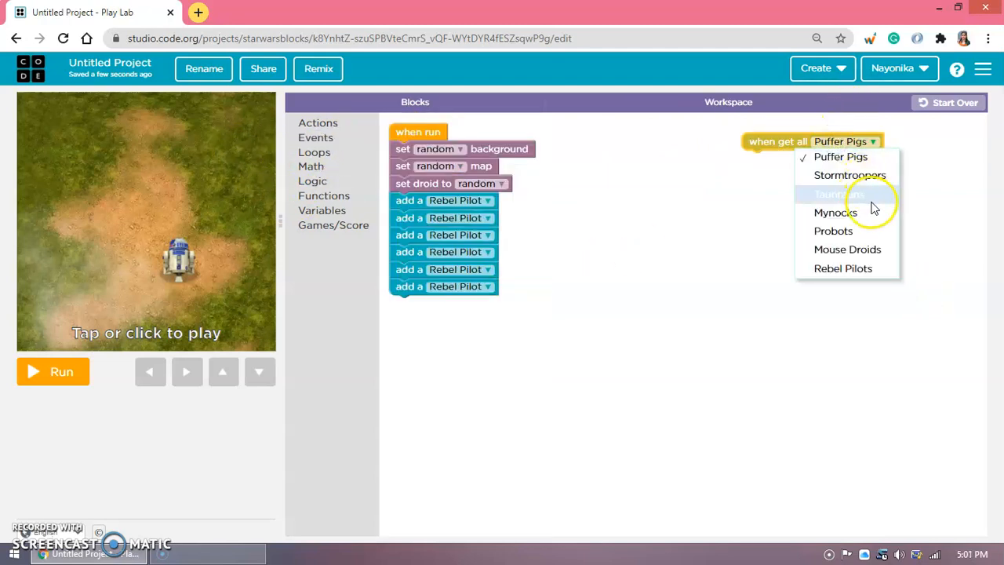
left_click(843, 268)
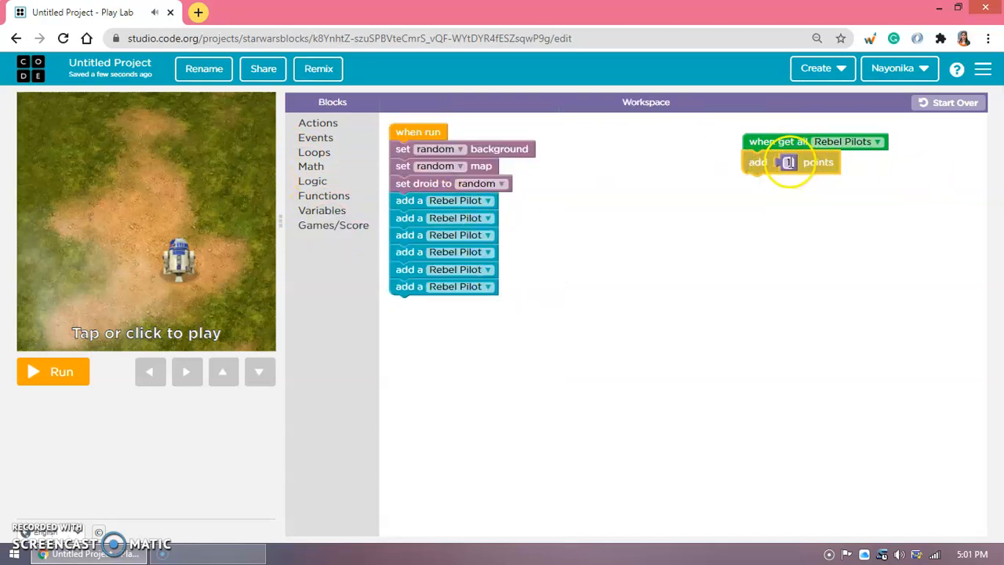
left_click(333, 226)
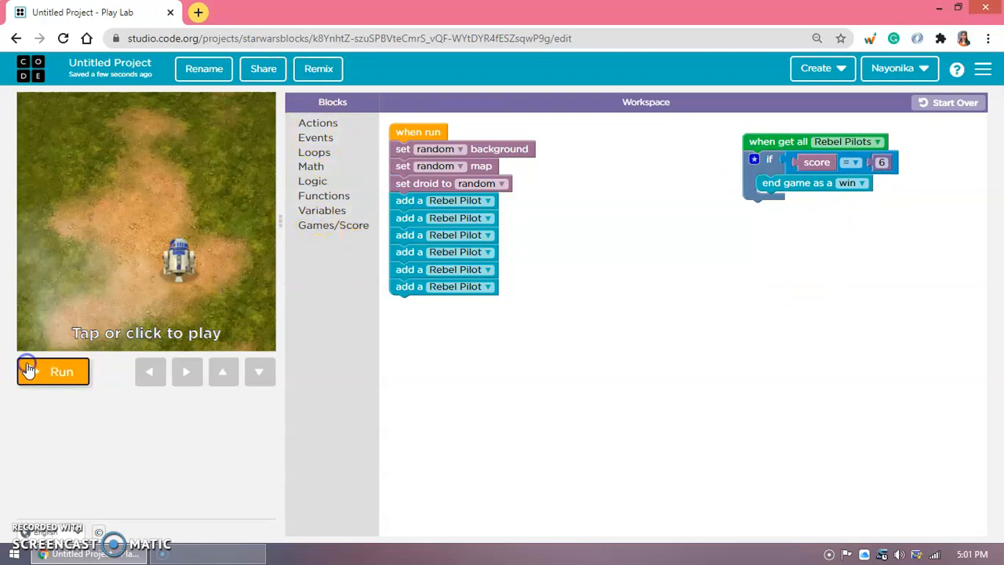
left_click(53, 370)
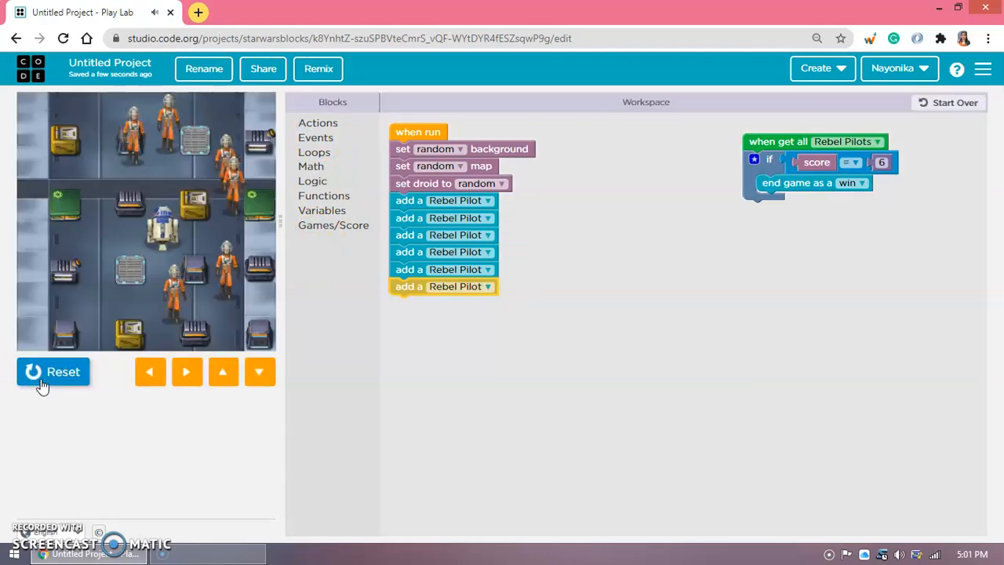
left_click(53, 371)
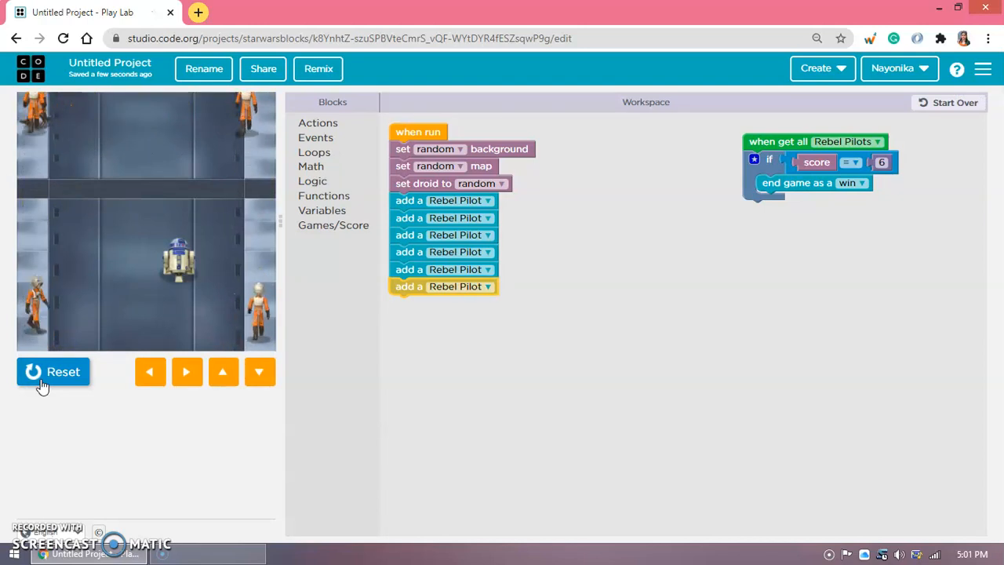
left_click(54, 370)
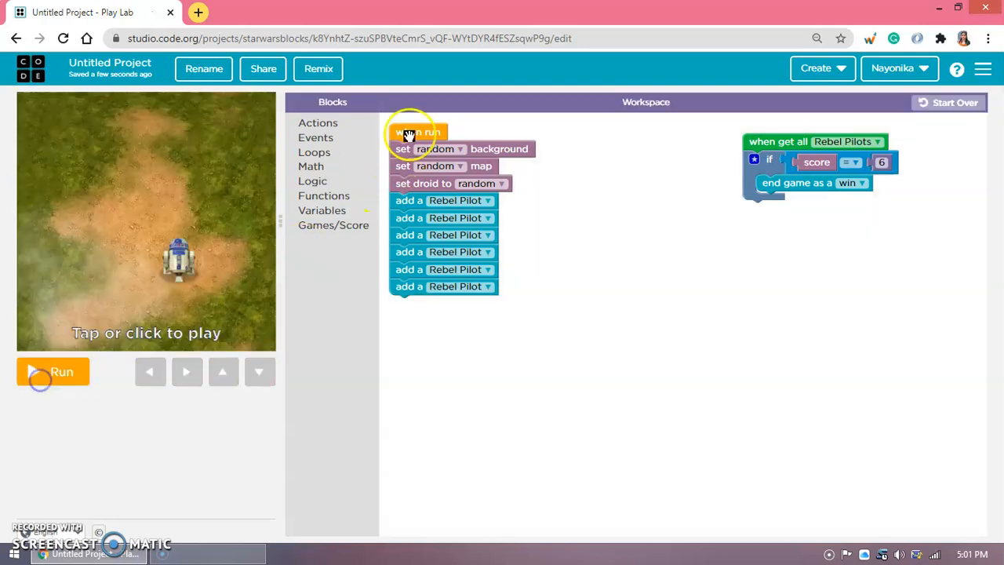
left_click(316, 138)
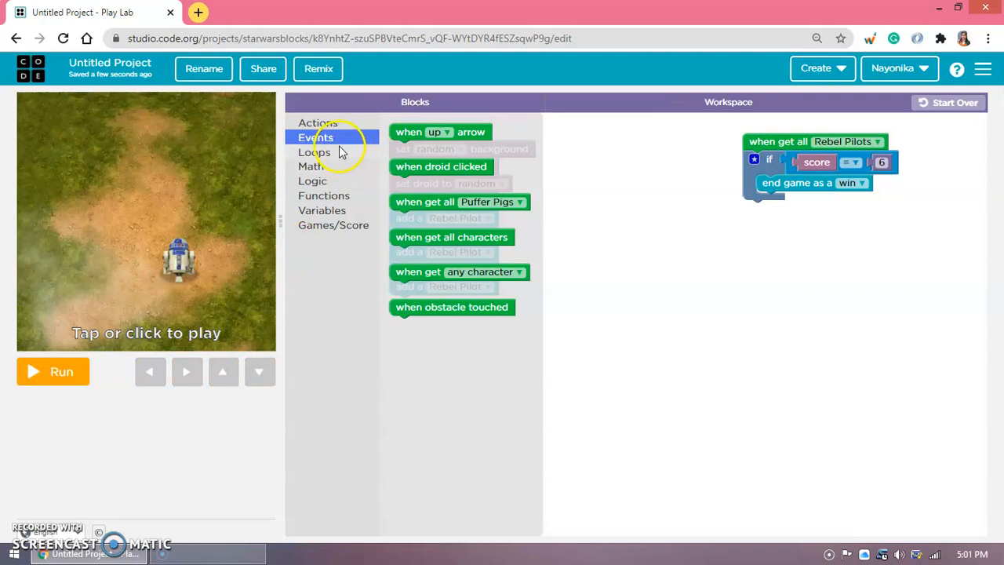
Add an arrow-key event with a move droid block set to 20 pixels.
left_click(317, 122)
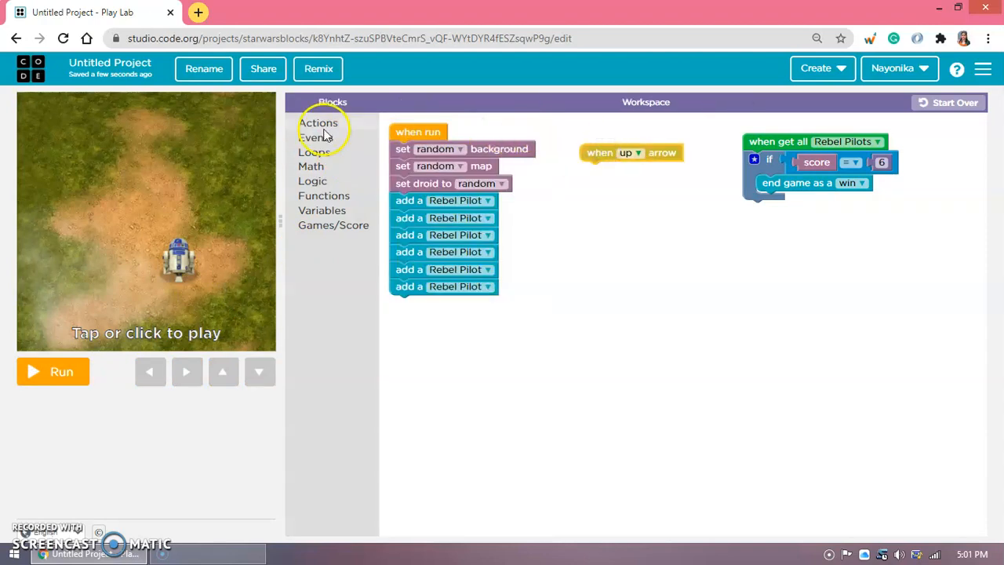
left_click(317, 122)
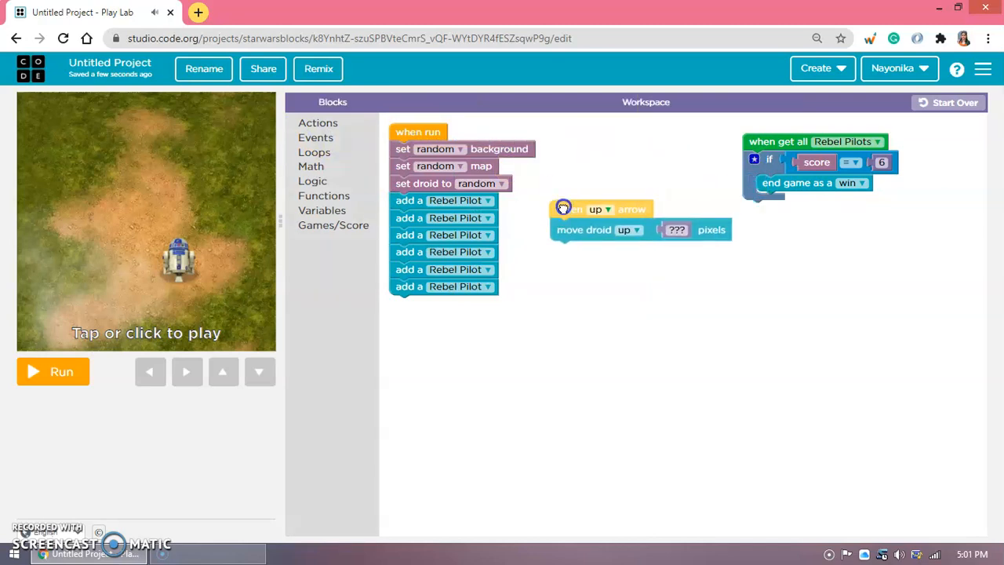
type("20")
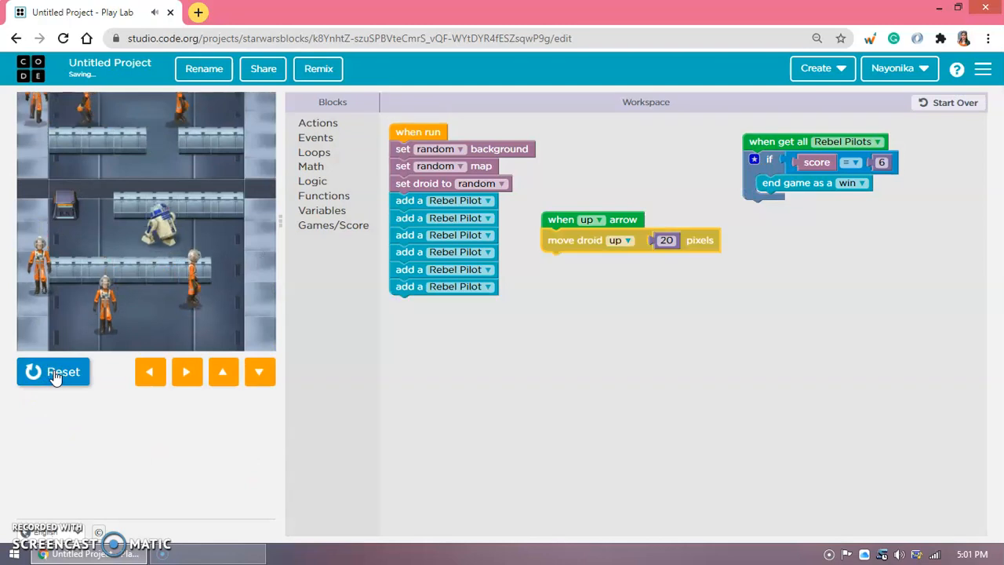
left_click(53, 371)
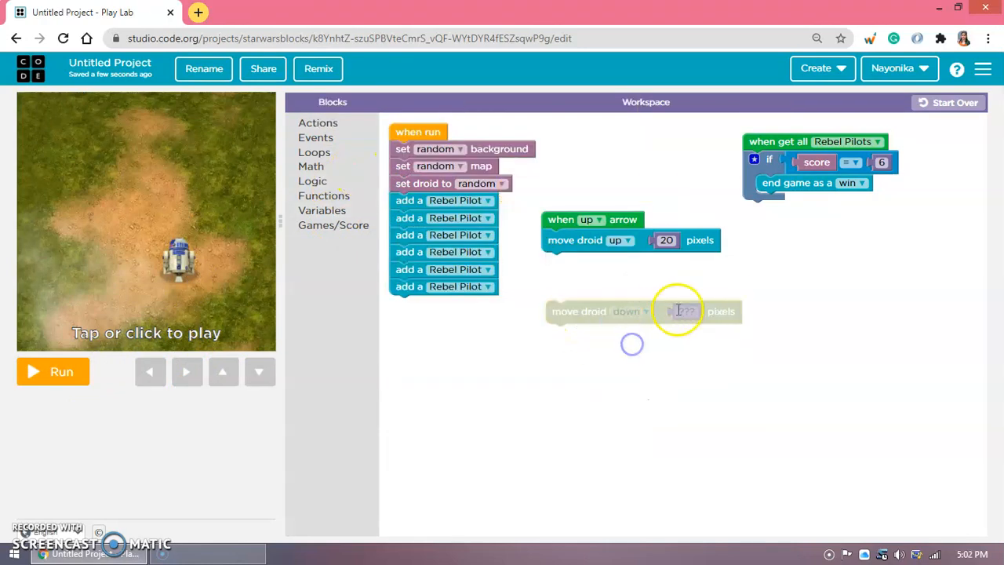
type("20")
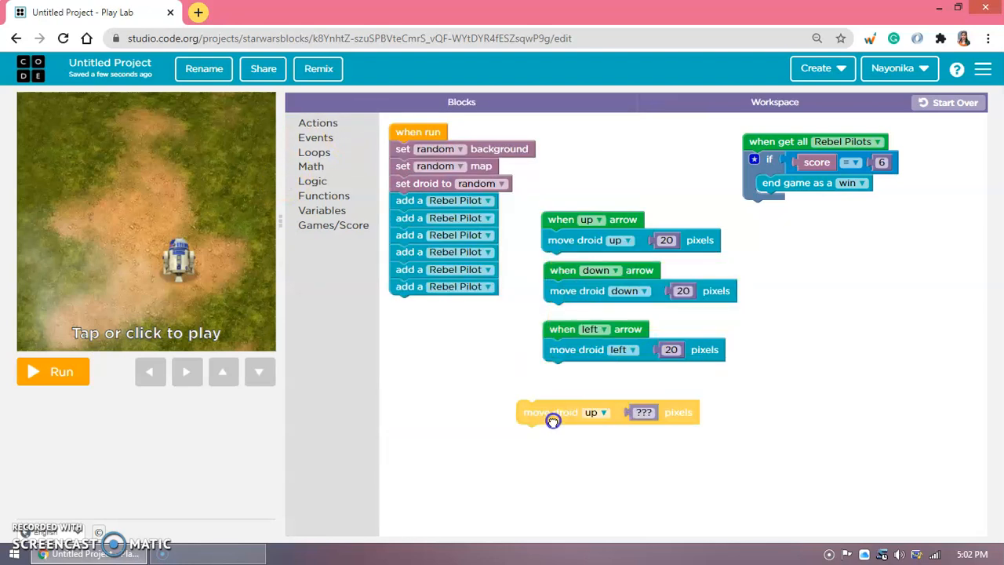
Make the new event move the droid right on the right arrow, then test-run the controls.
left_click(600, 411)
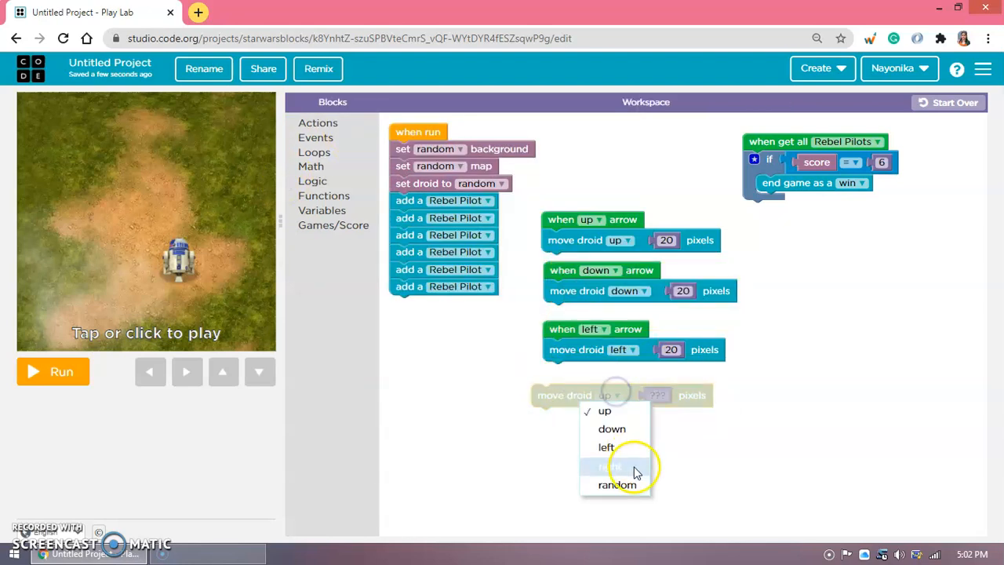
left_click(606, 468)
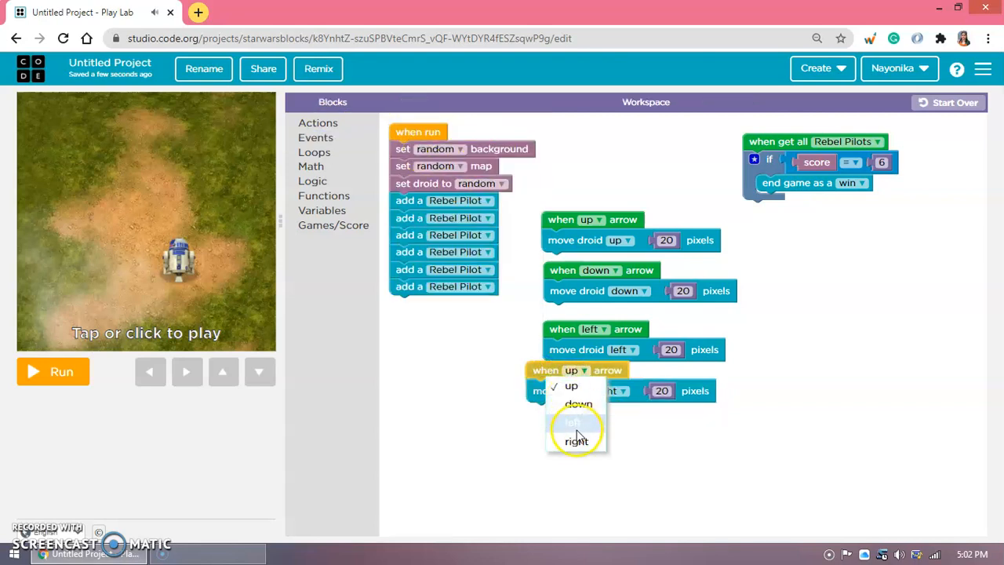
left_click(576, 441)
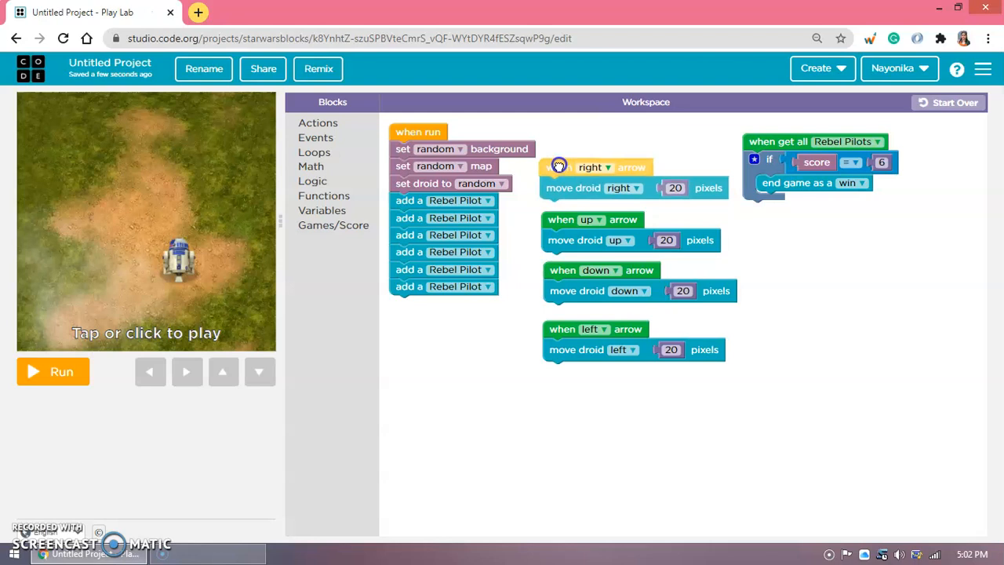
left_click(53, 371)
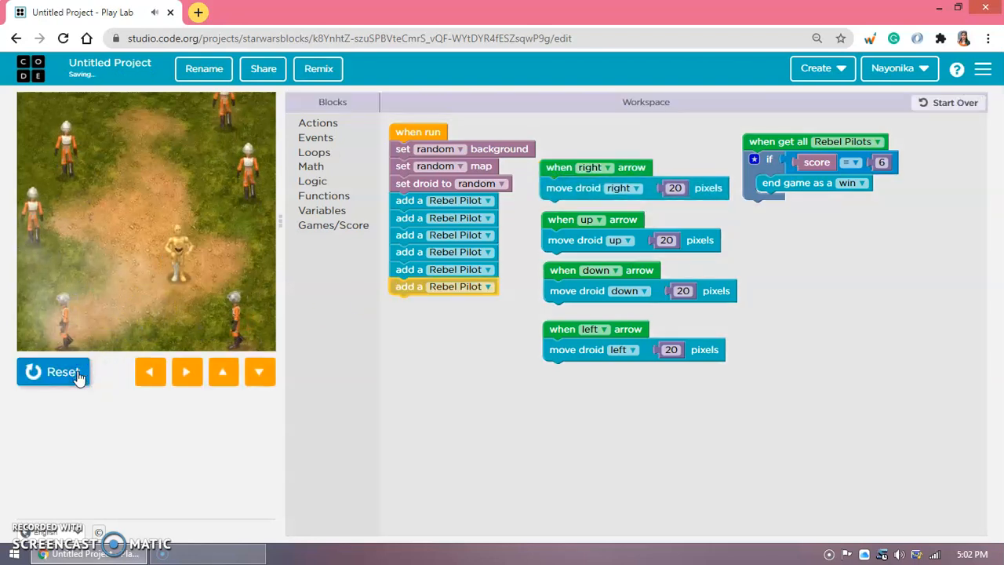
left_click(54, 370)
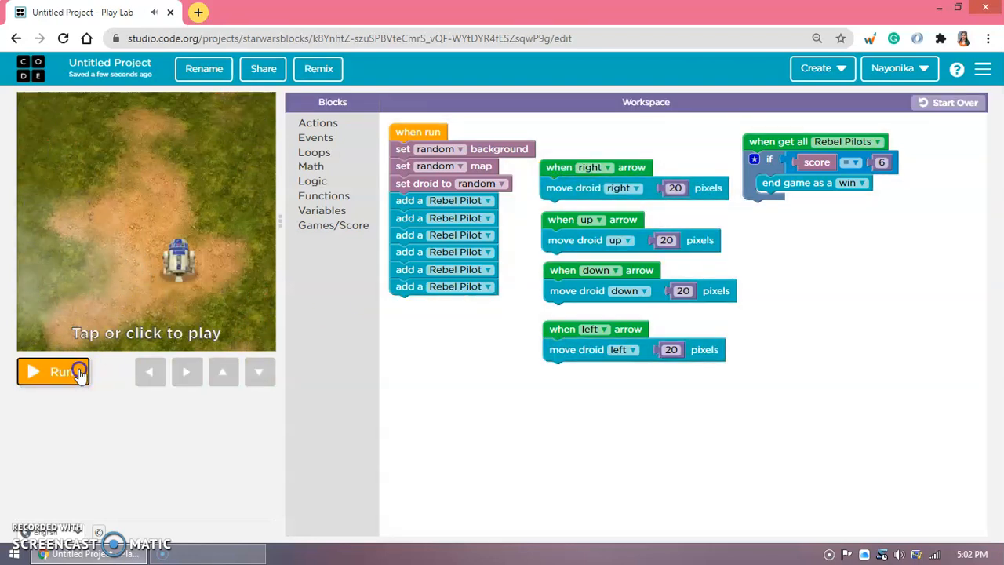
Run the game once more with the arrow controls and reset it to the start screen.
left_click(53, 370)
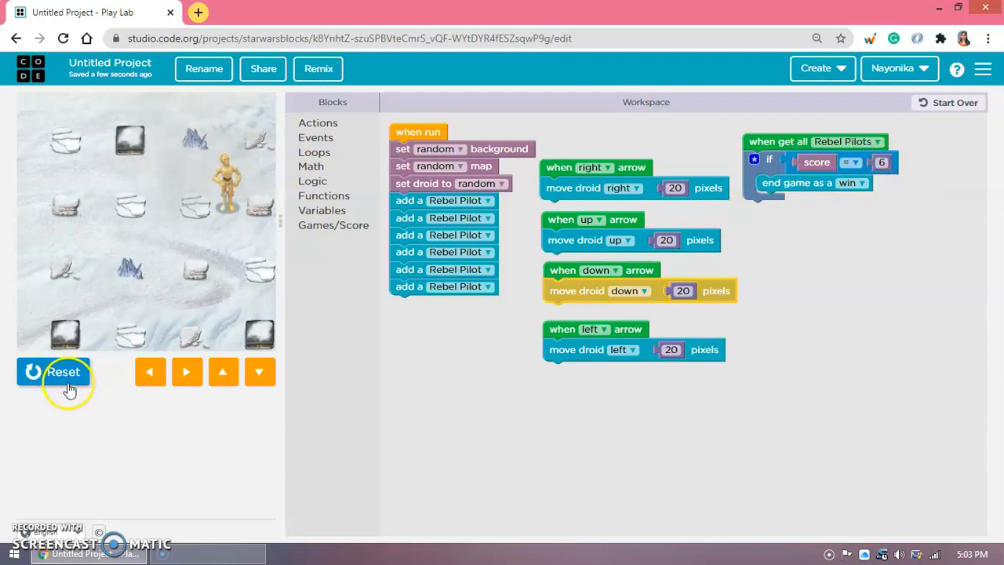
left_click(53, 370)
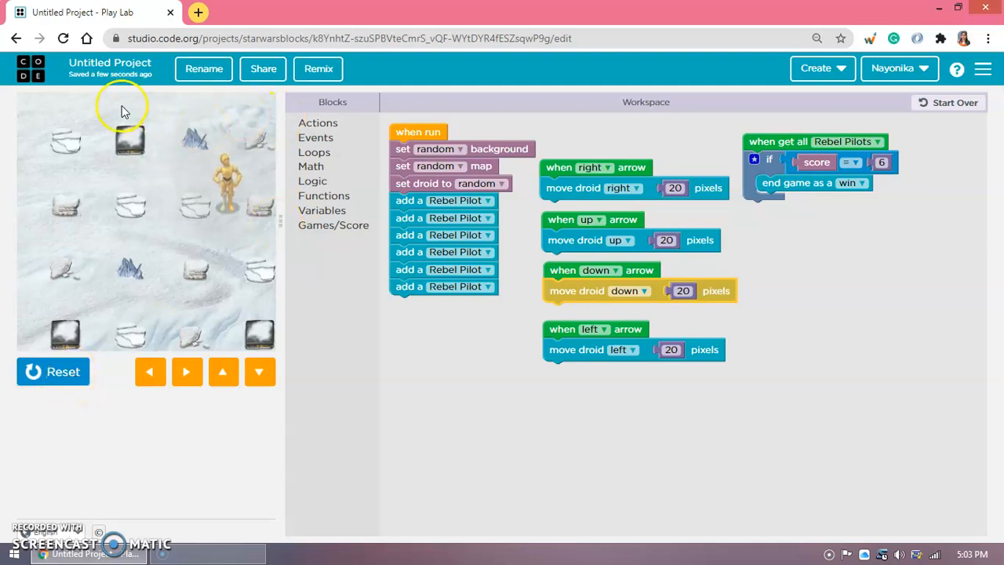
mouse_move(714, 89)
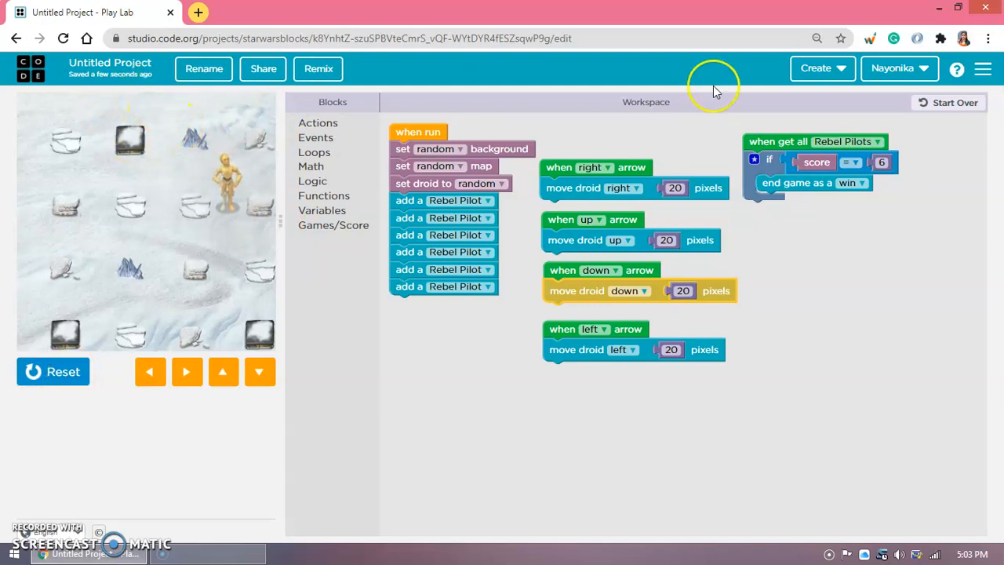
left_click(54, 371)
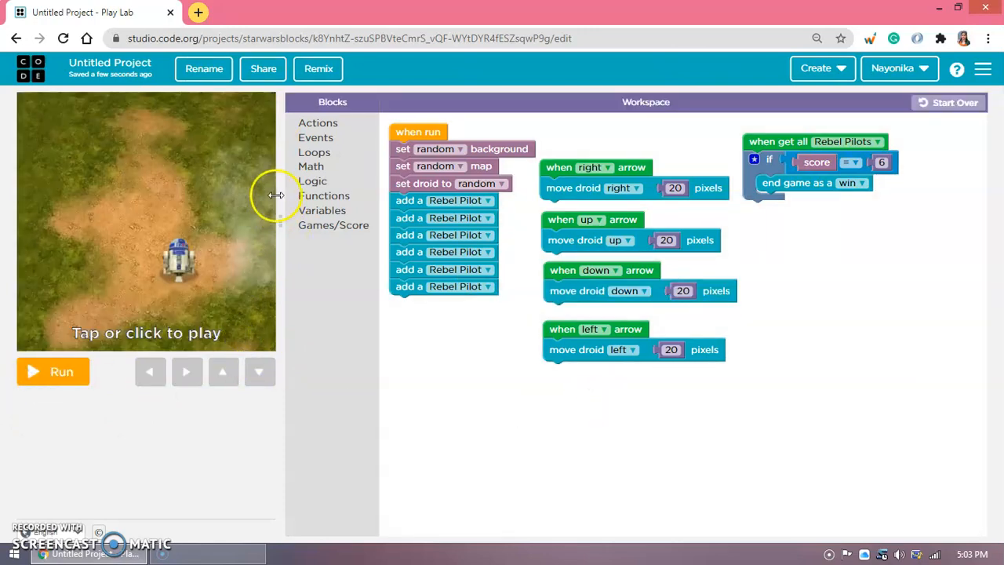
Add a 'when get Rebel Pilot' event that adds 1 point to the score.
left_click(315, 138)
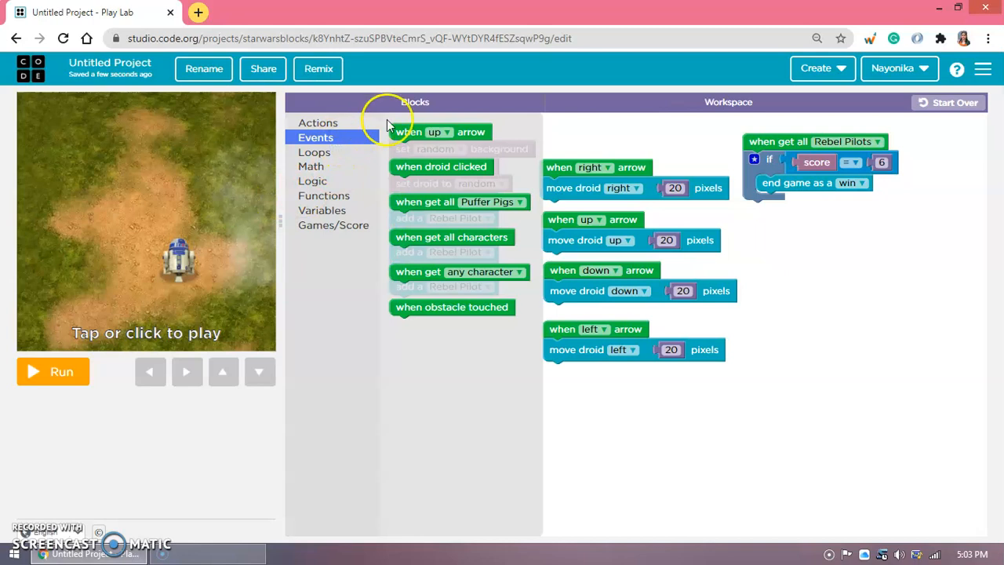
mouse_move(410, 220)
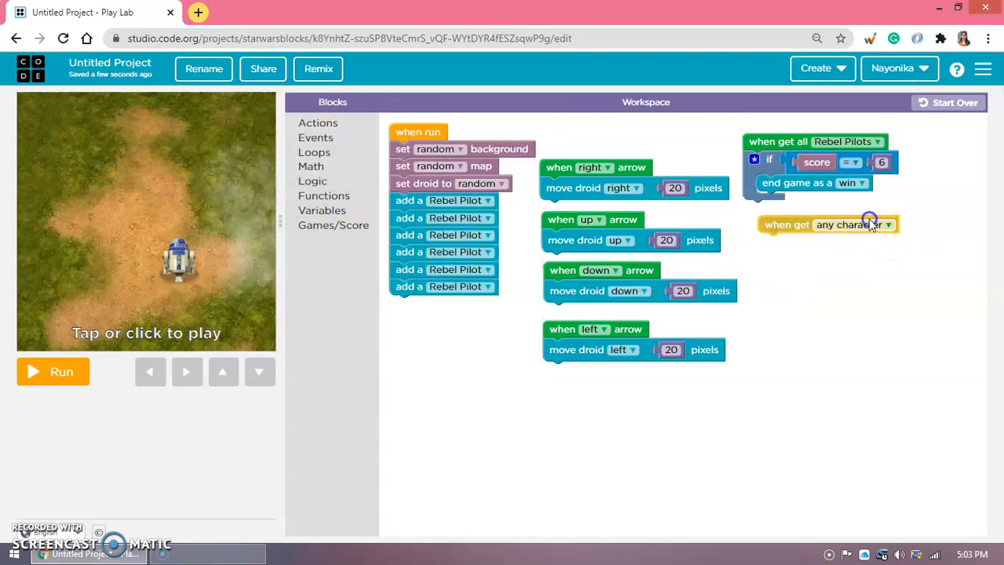
left_click(886, 224)
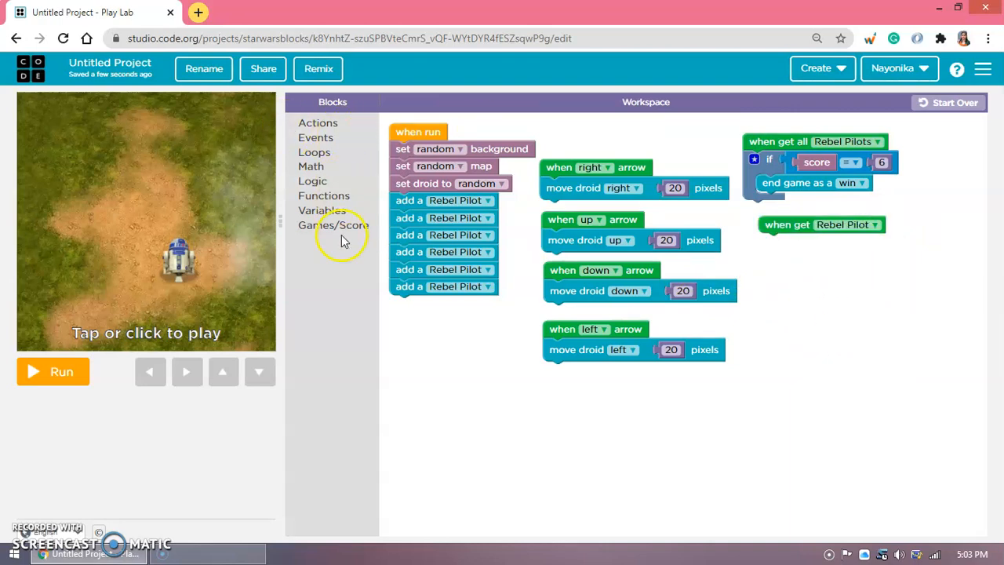
left_click(333, 226)
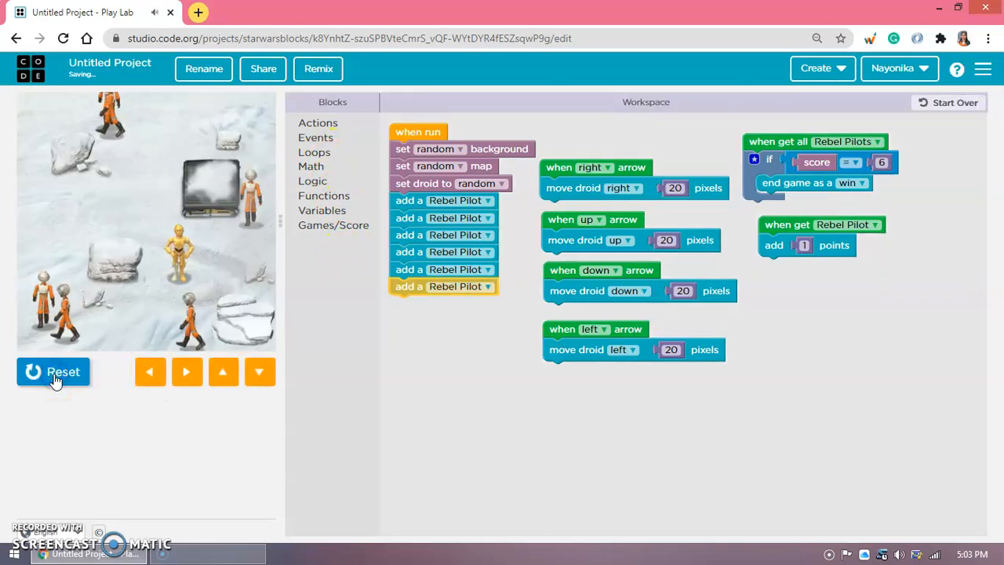
left_click(187, 372)
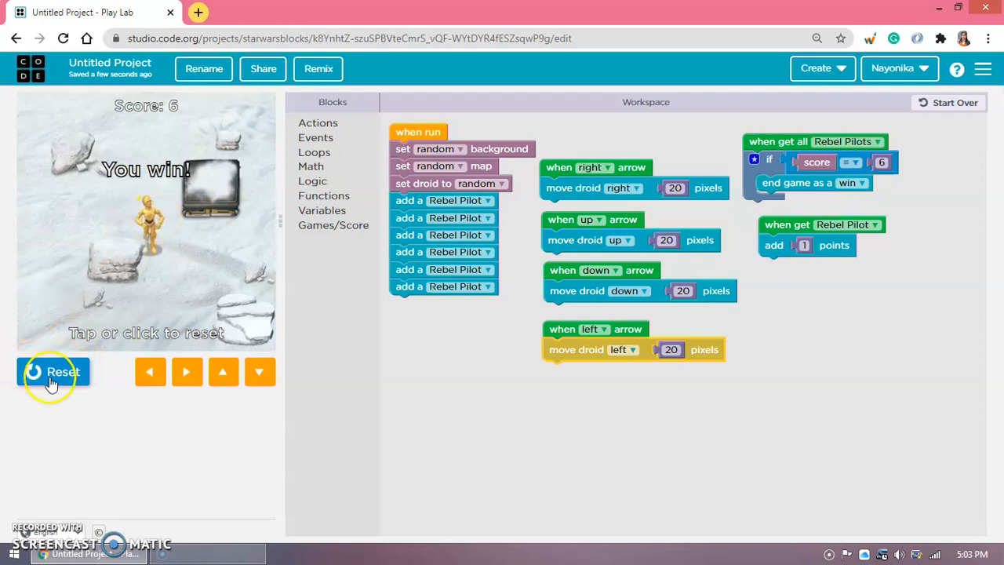
Test-play the scoring to a win, running and resetting the game several times.
left_click(54, 371)
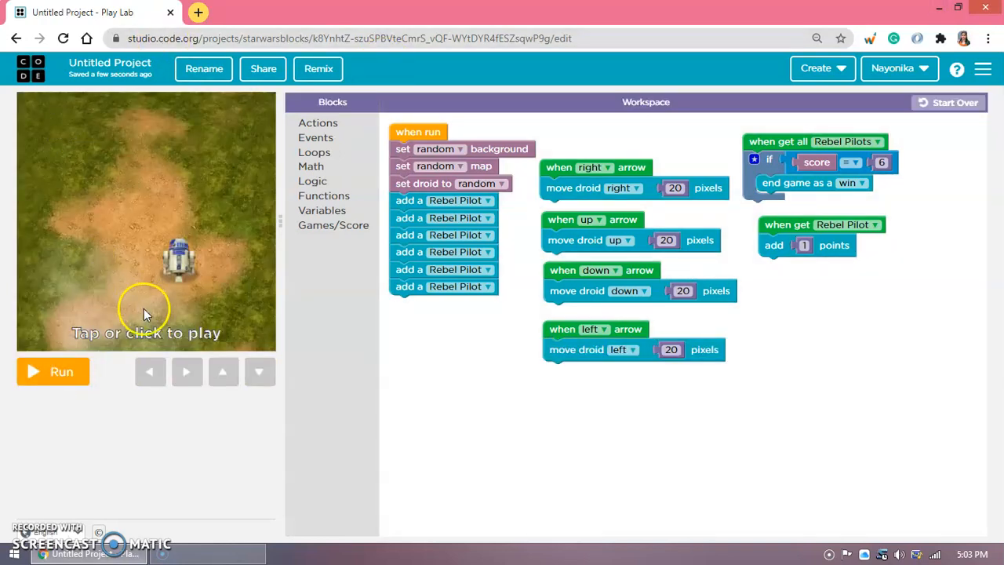
left_click(53, 370)
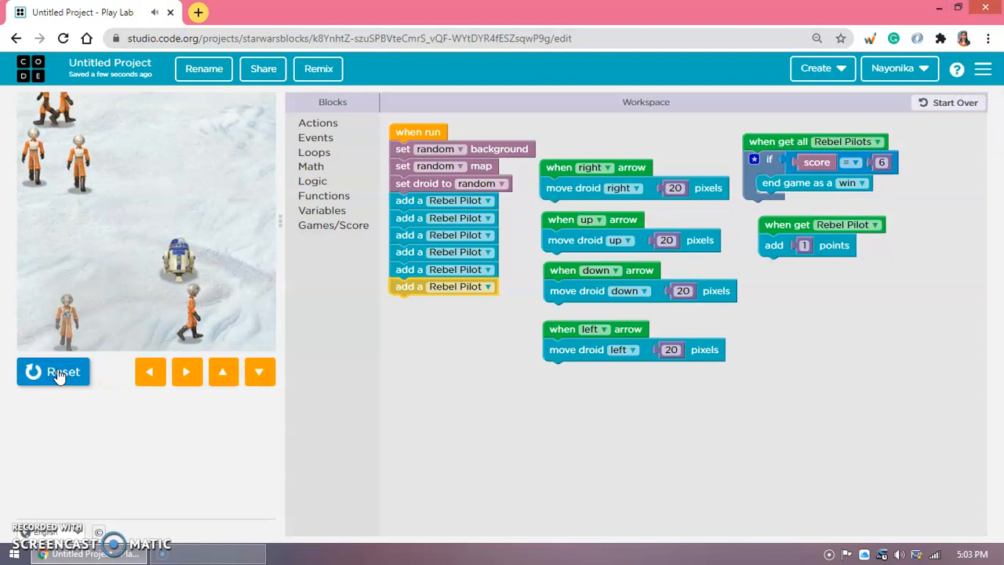
left_click(53, 370)
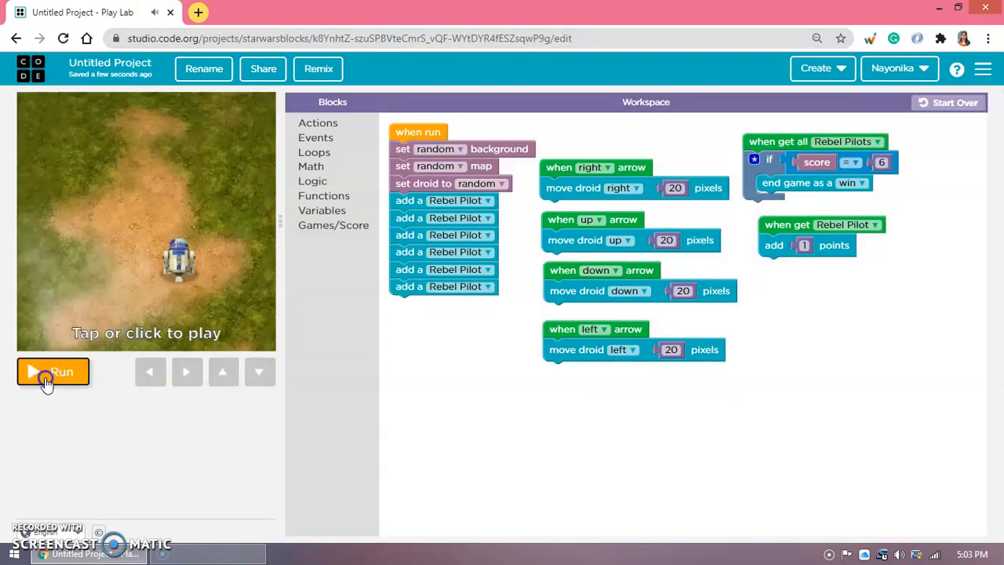
left_click(53, 371)
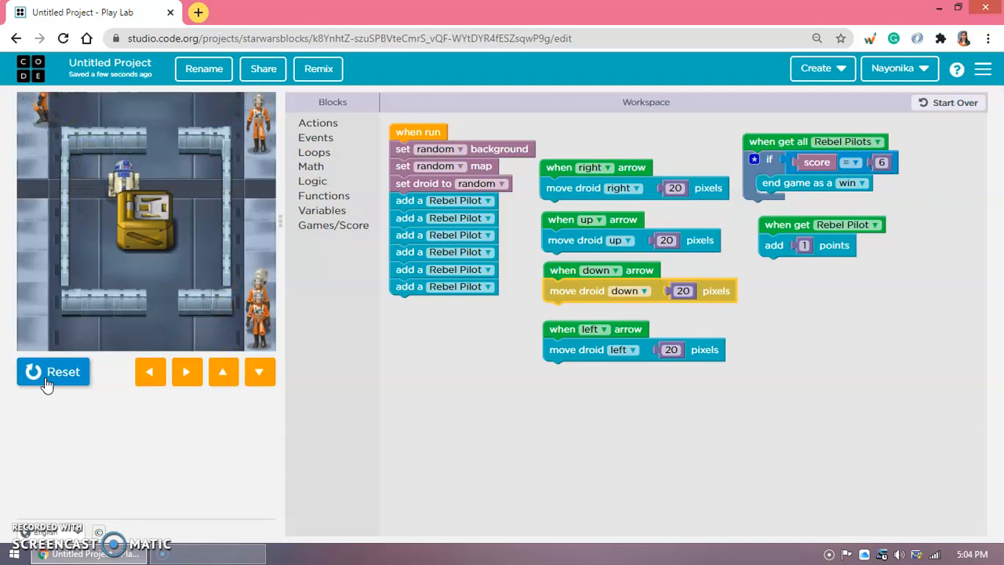
left_click(54, 370)
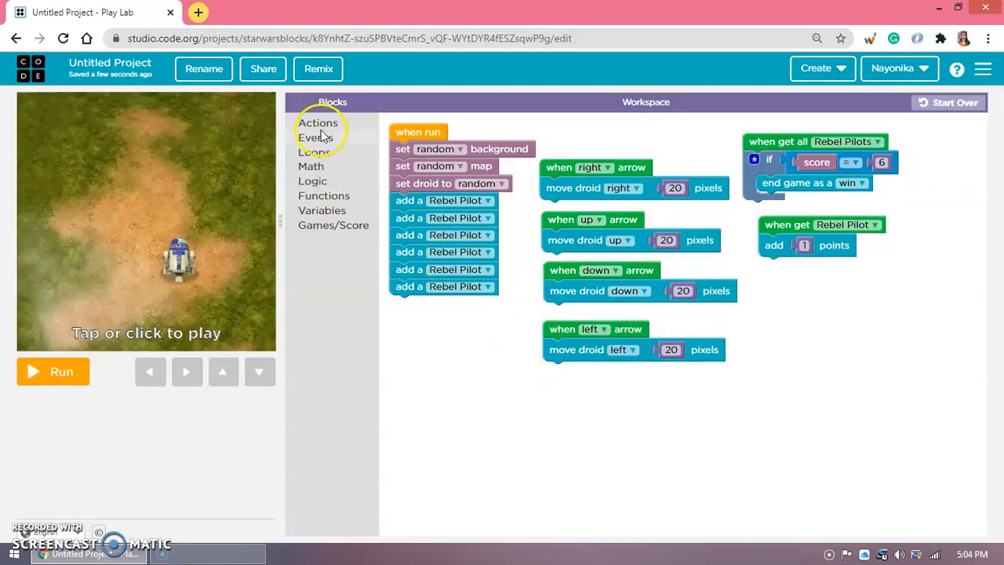
Add a 'when obstacle touched' event that ends the game as a loss, discarding the score check.
left_click_drag(329, 134, 486, 339)
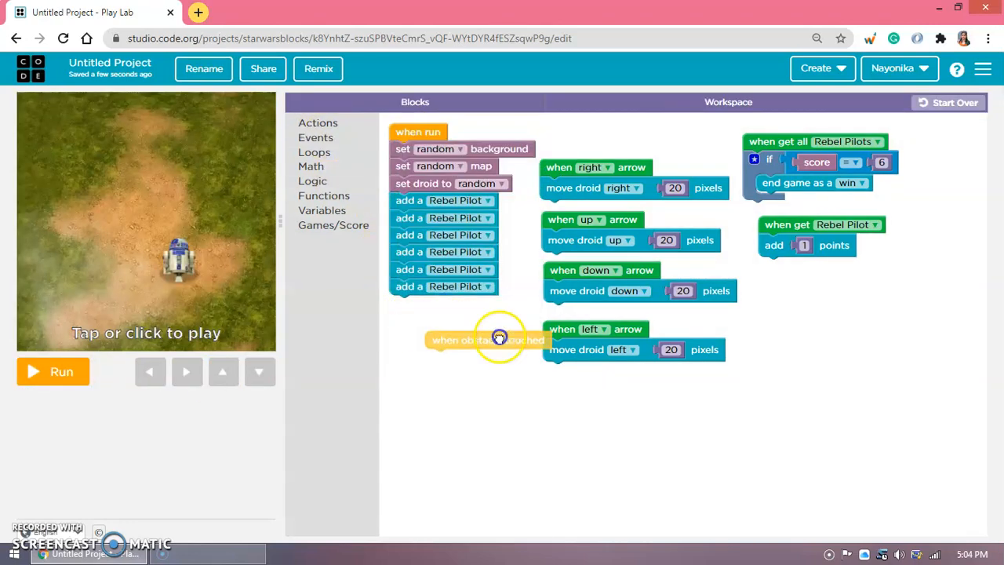
left_click(333, 226)
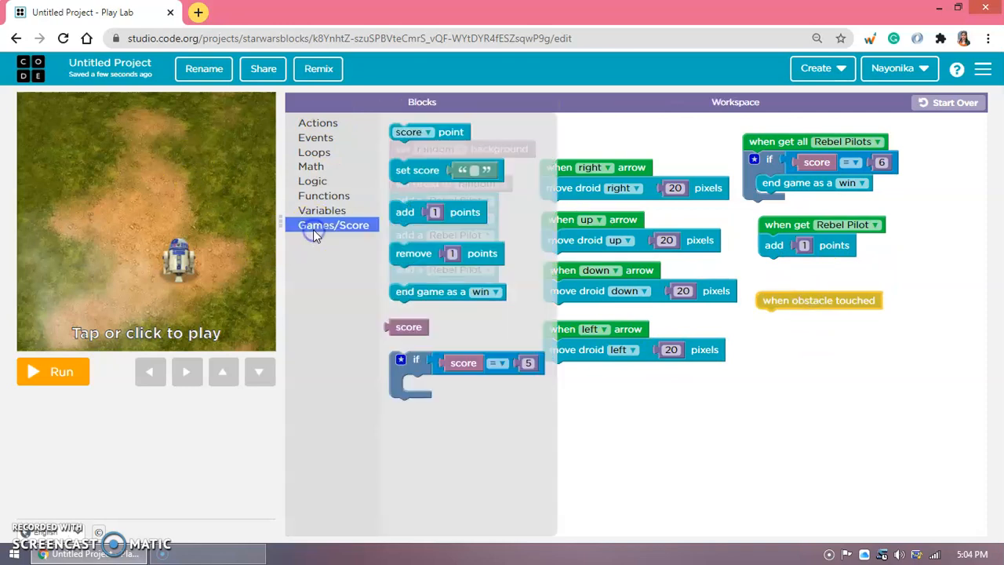
left_click(317, 122)
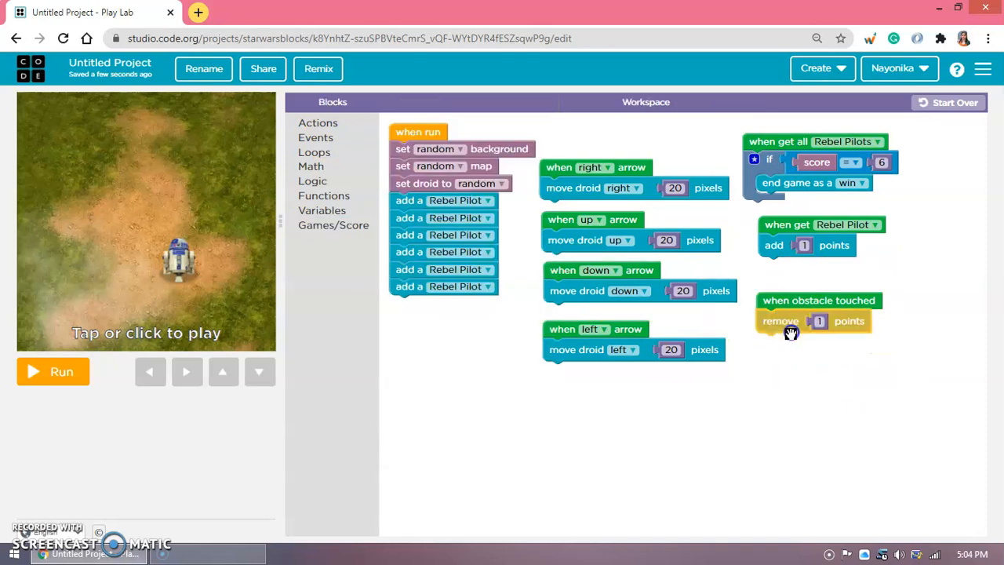
left_click(333, 226)
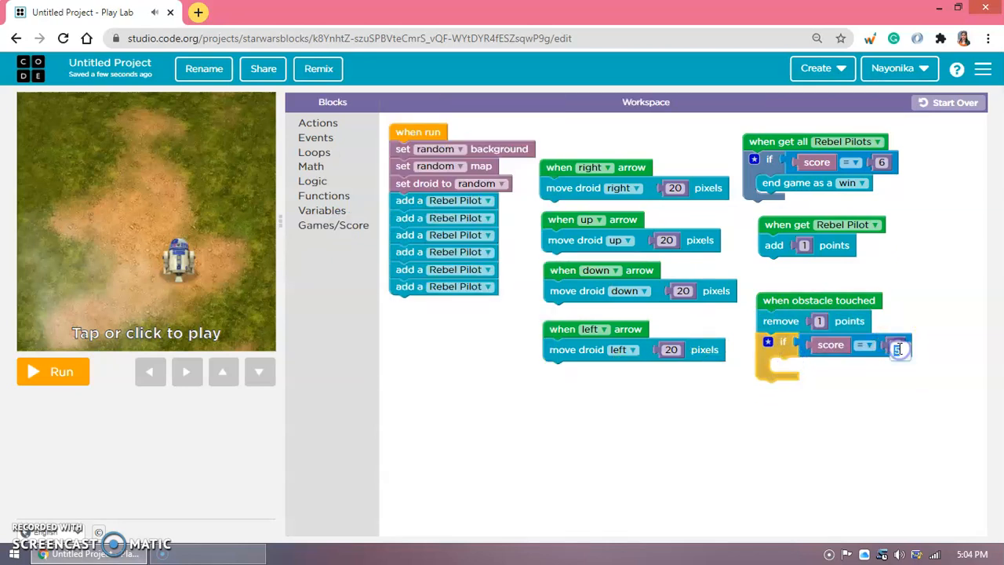
type("0")
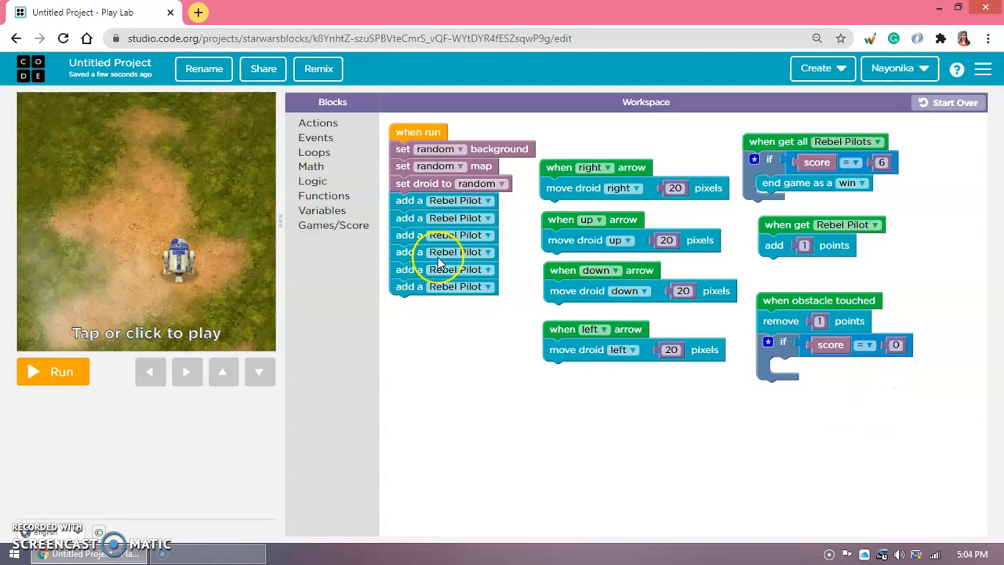
left_click(333, 226)
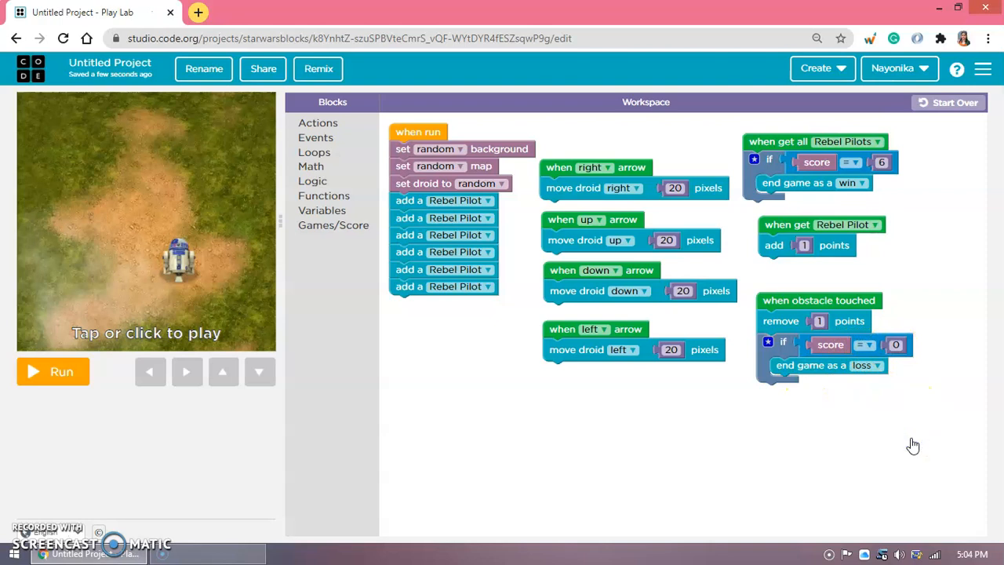
left_click(901, 433)
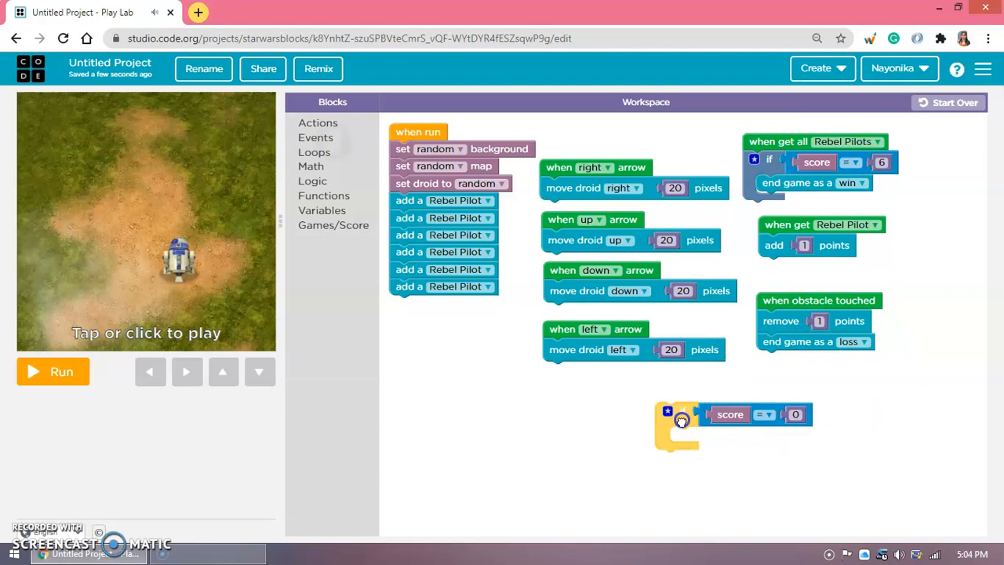
left_click_drag(681, 421, 324, 270)
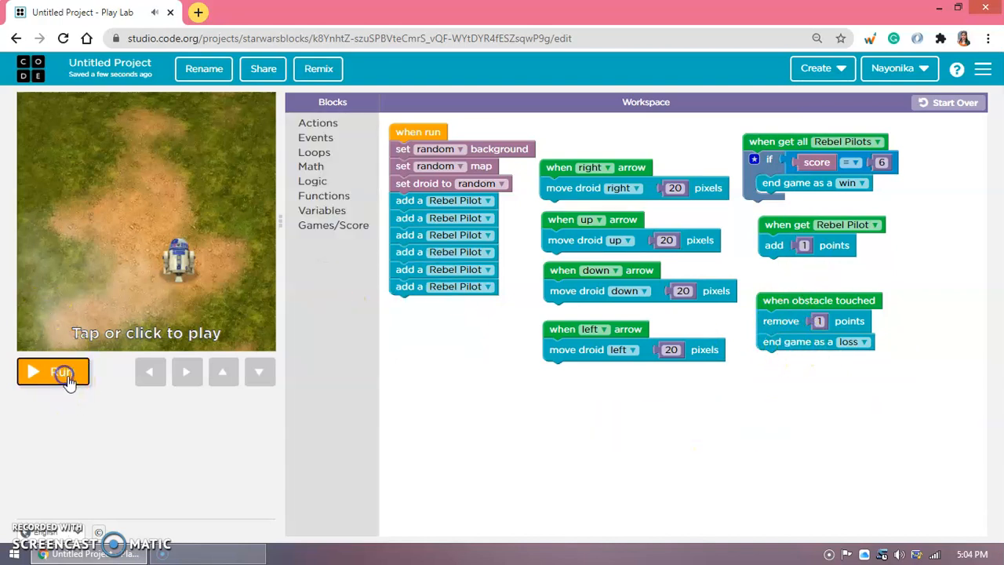
Test-run the game to the losing screen several times, removing the remove-points block.
left_click(53, 370)
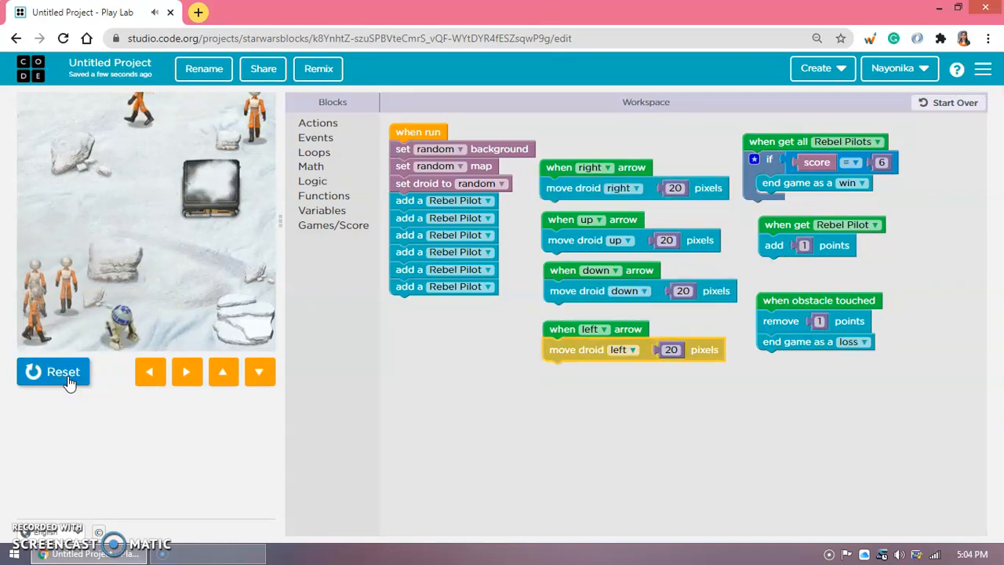
left_click(54, 370)
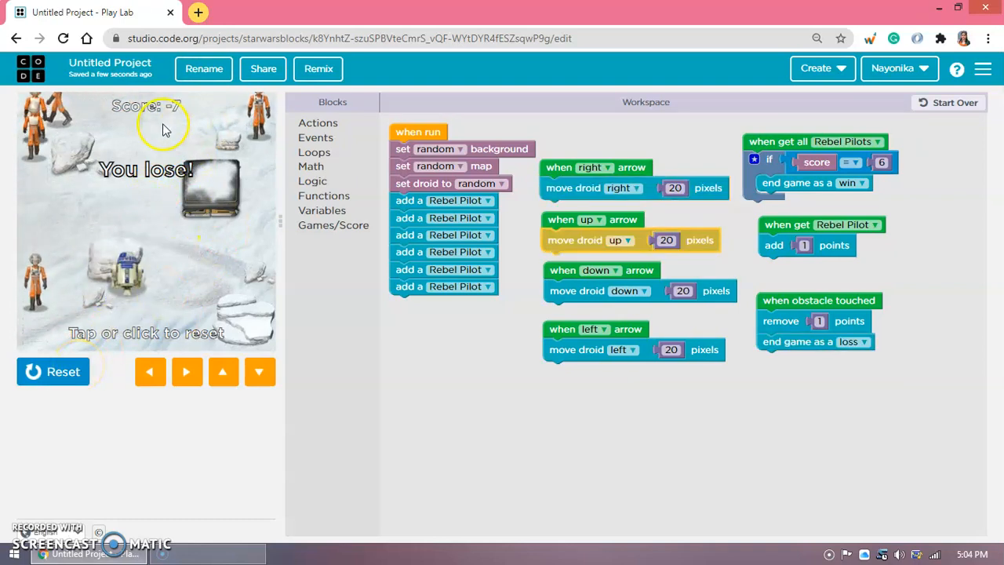
left_click(53, 371)
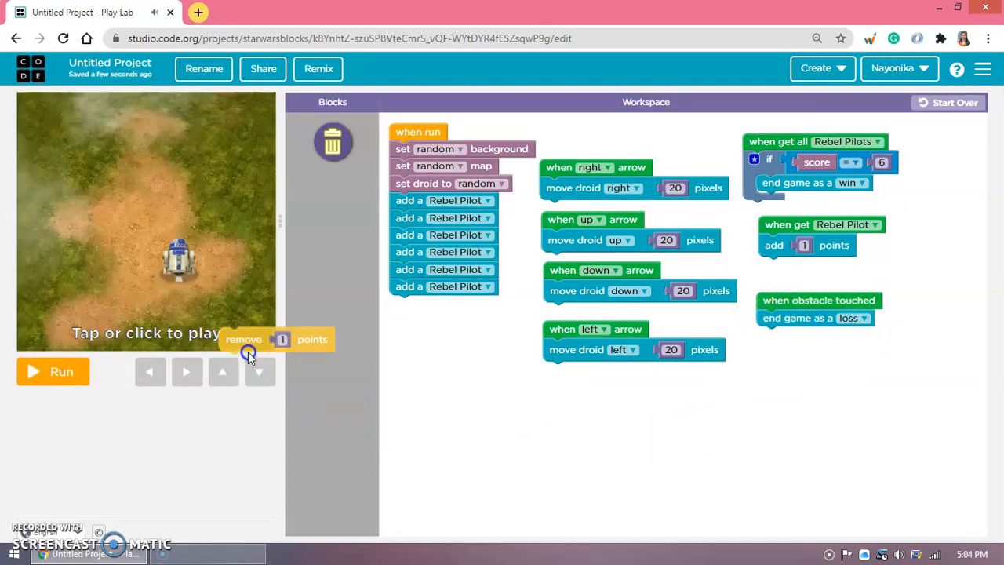
left_click(54, 370)
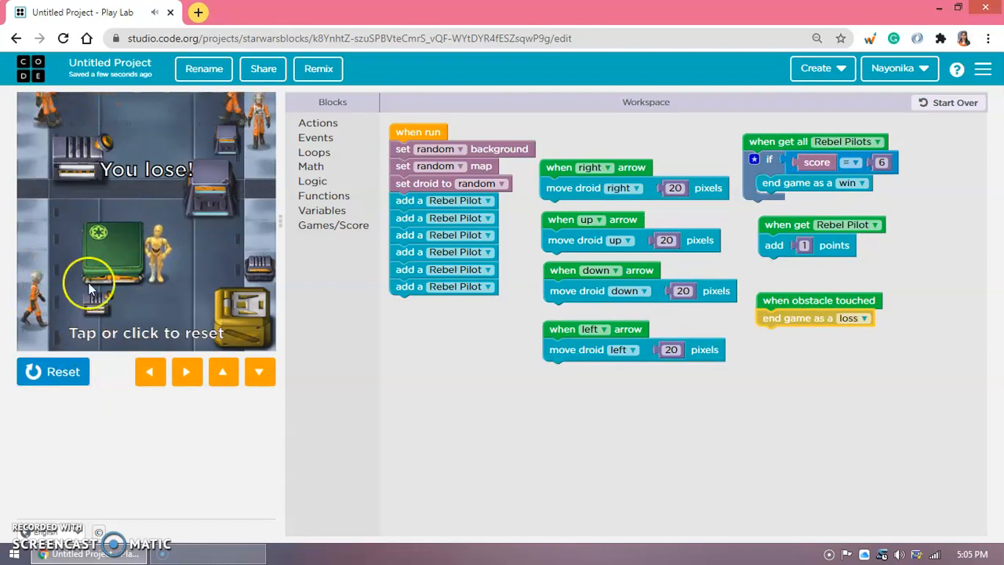
left_click(54, 370)
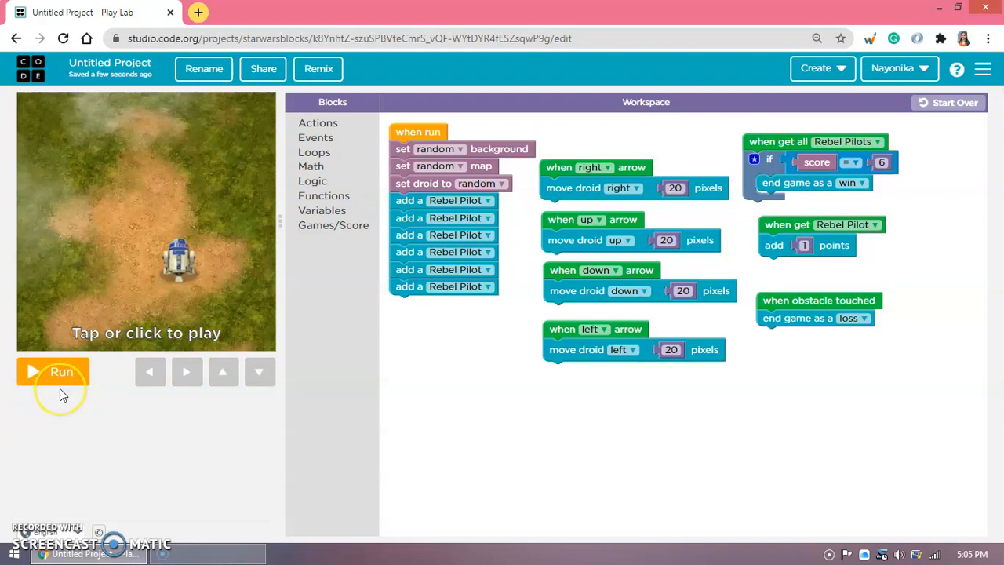
left_click(54, 370)
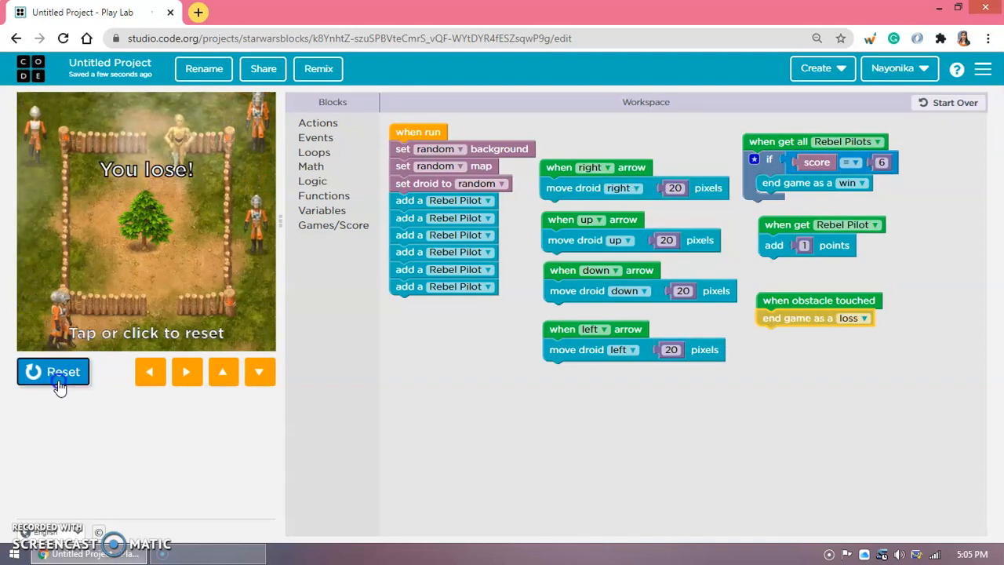
left_click(53, 371)
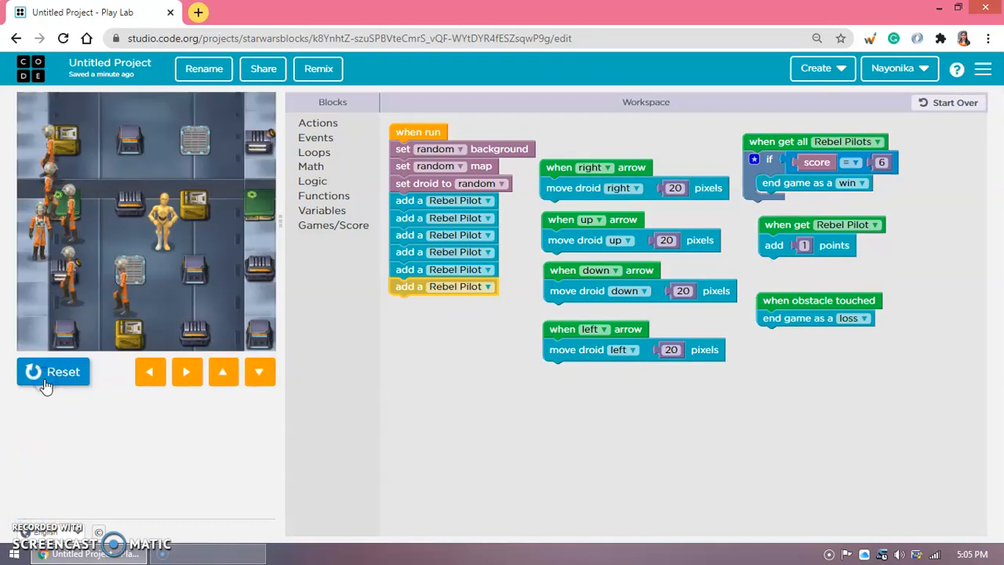
left_click(53, 371)
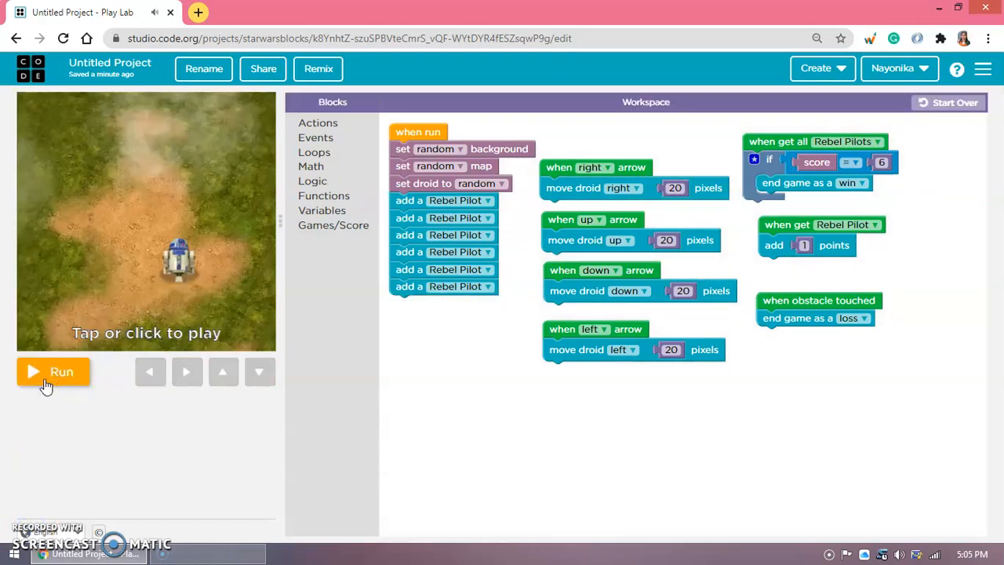
mouse_move(672, 264)
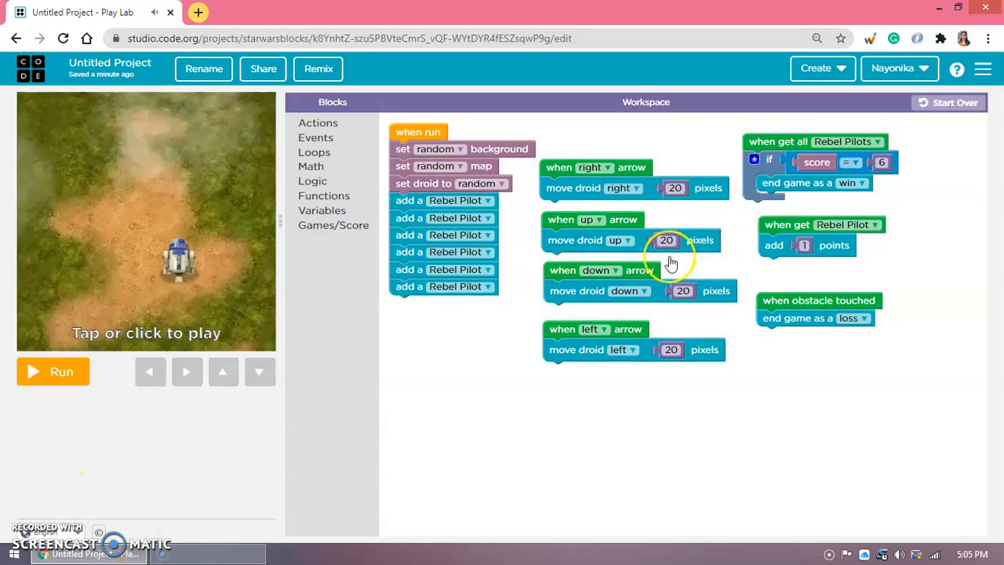
Play the applause sound under 'end game as win', then test-run to a win and reset.
left_click(317, 122)
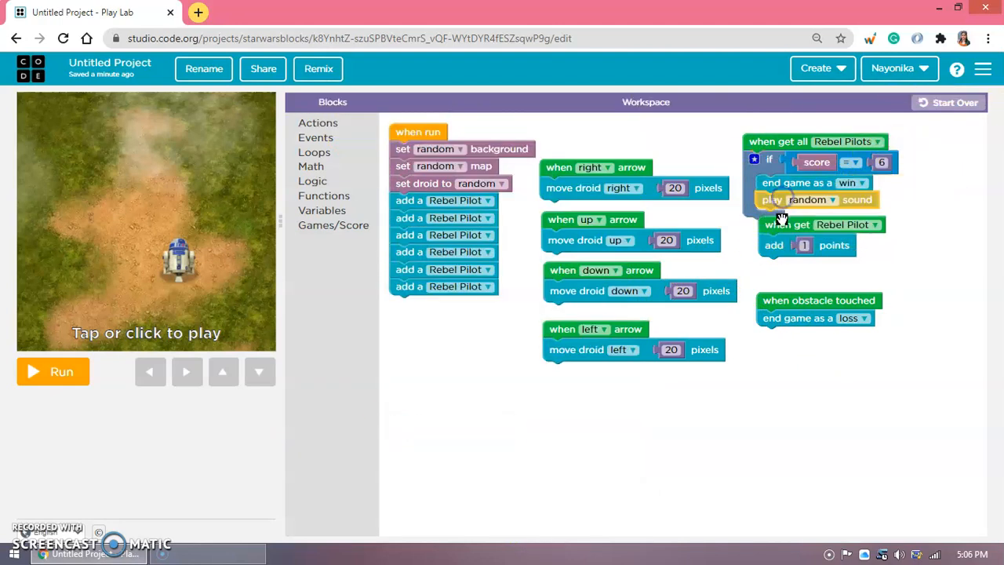
left_click(813, 199)
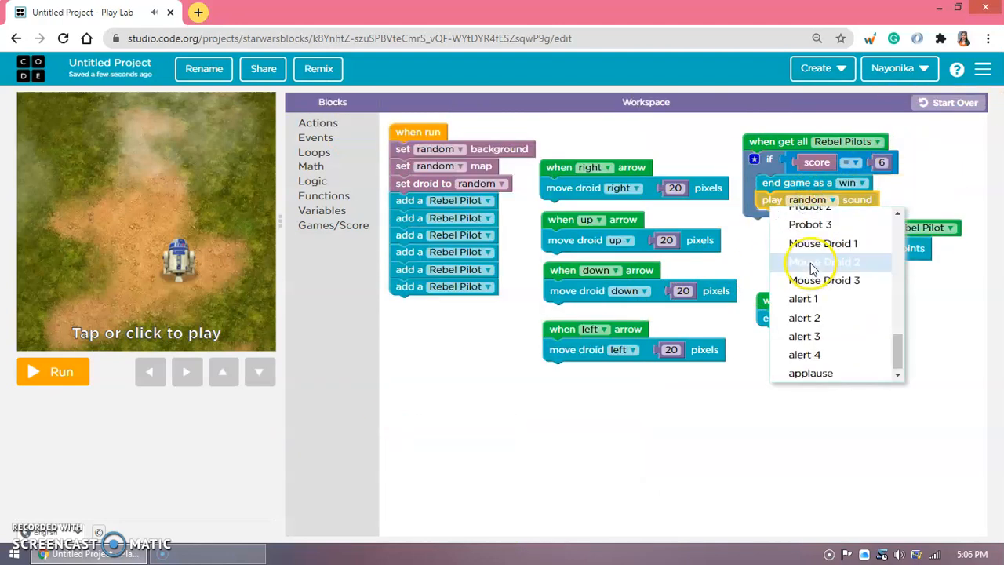
scroll("down", 3)
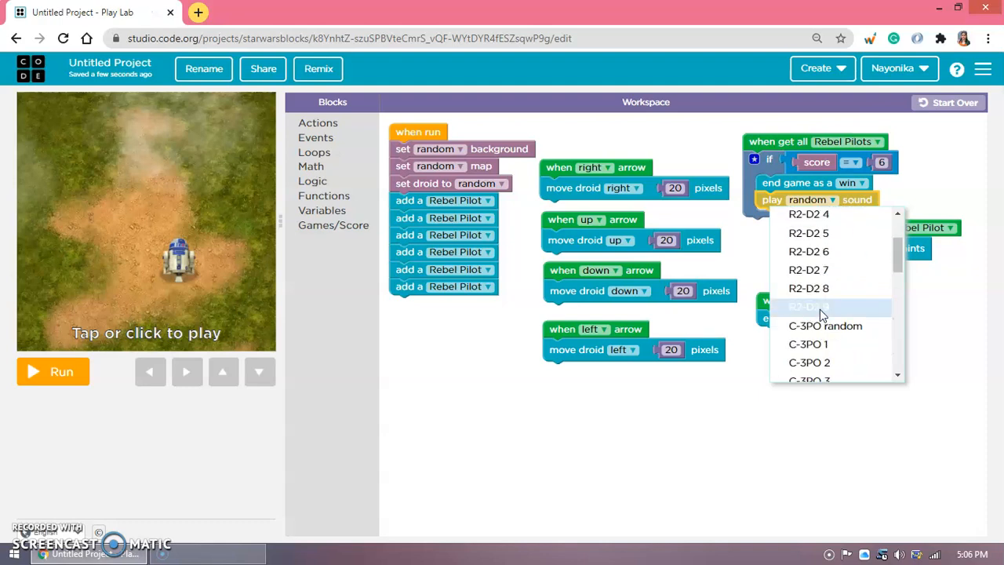
scroll("down", 3)
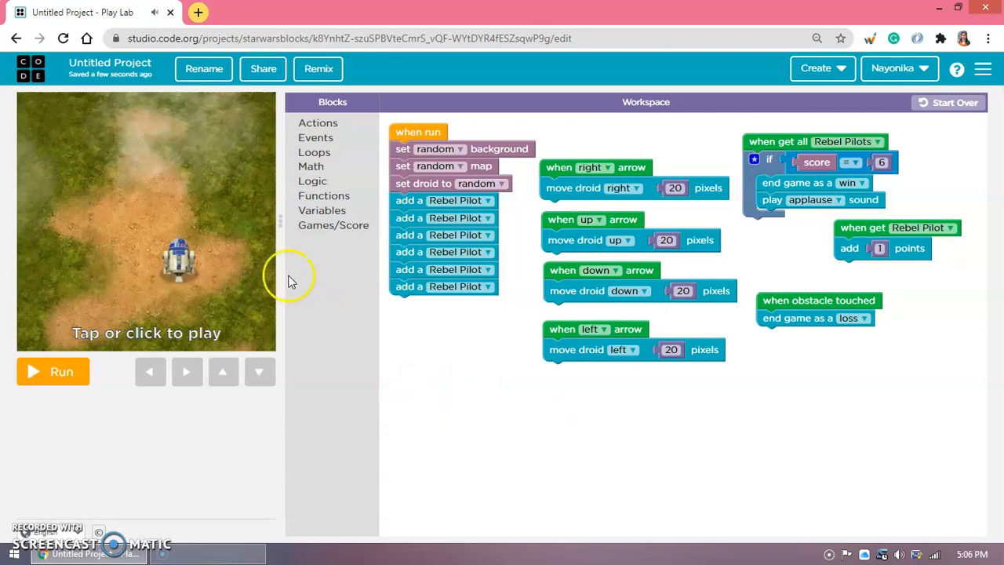
left_click(54, 371)
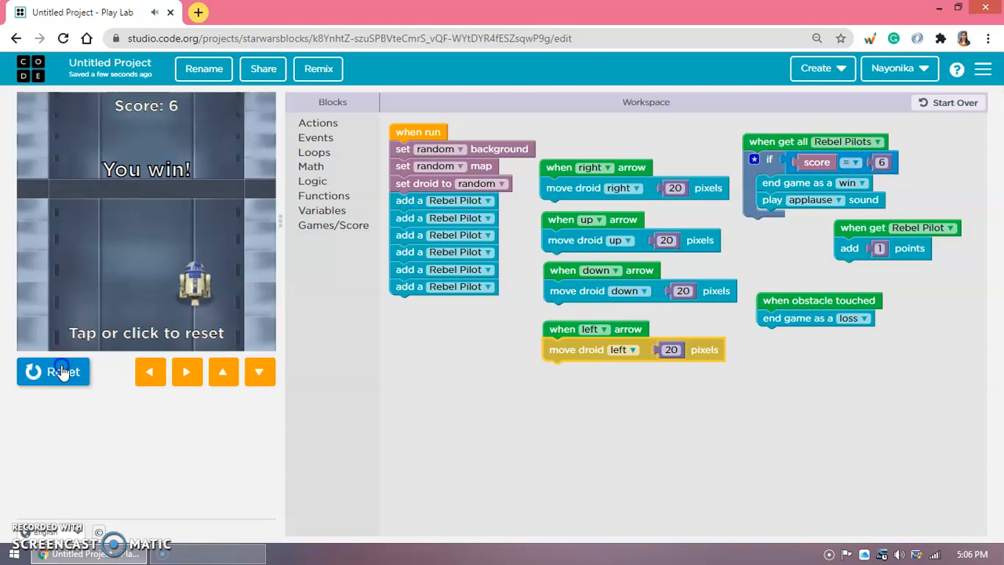
left_click(53, 370)
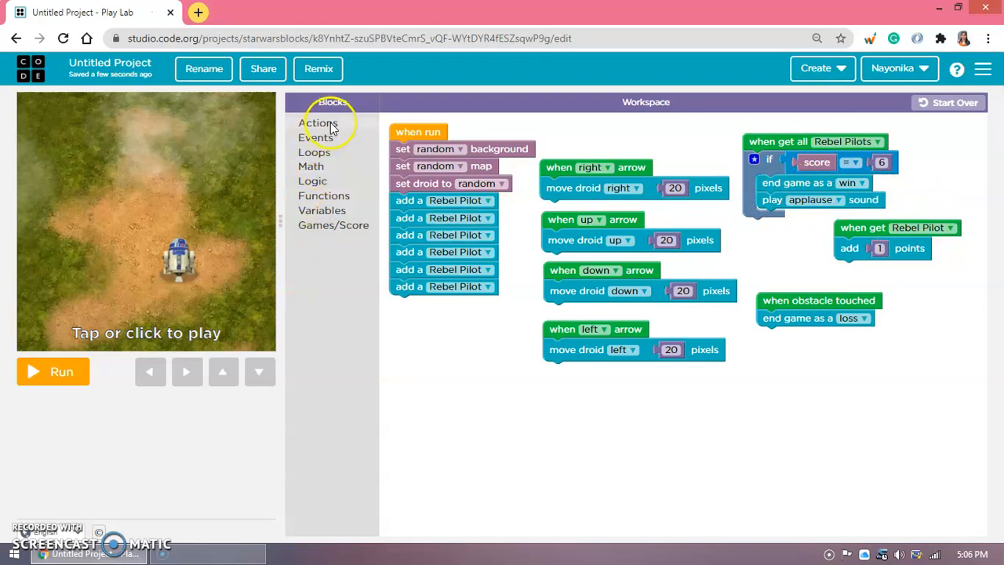
Add a play sound block under 'end game as loss' and settle on alert 2.
left_click(319, 122)
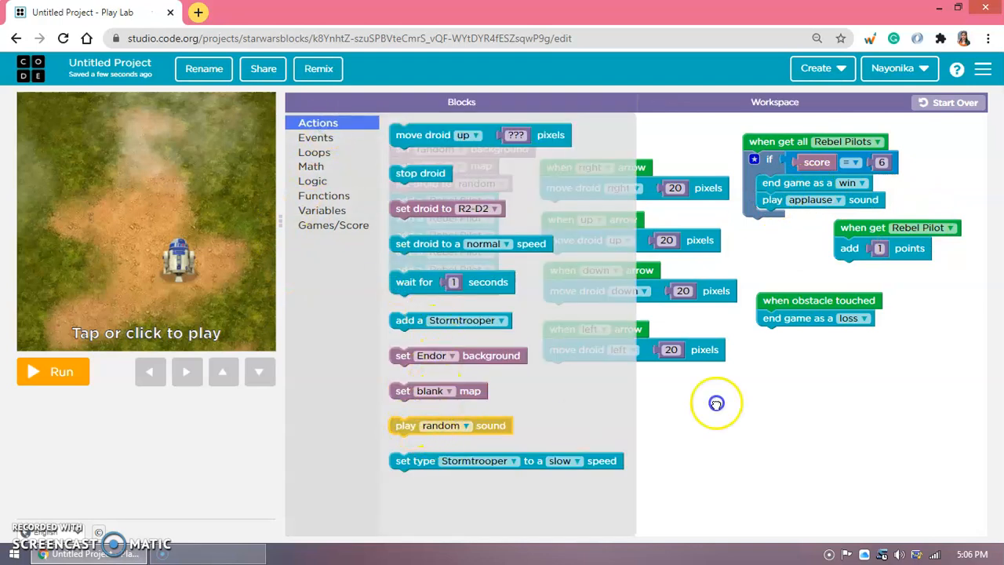
left_click(834, 336)
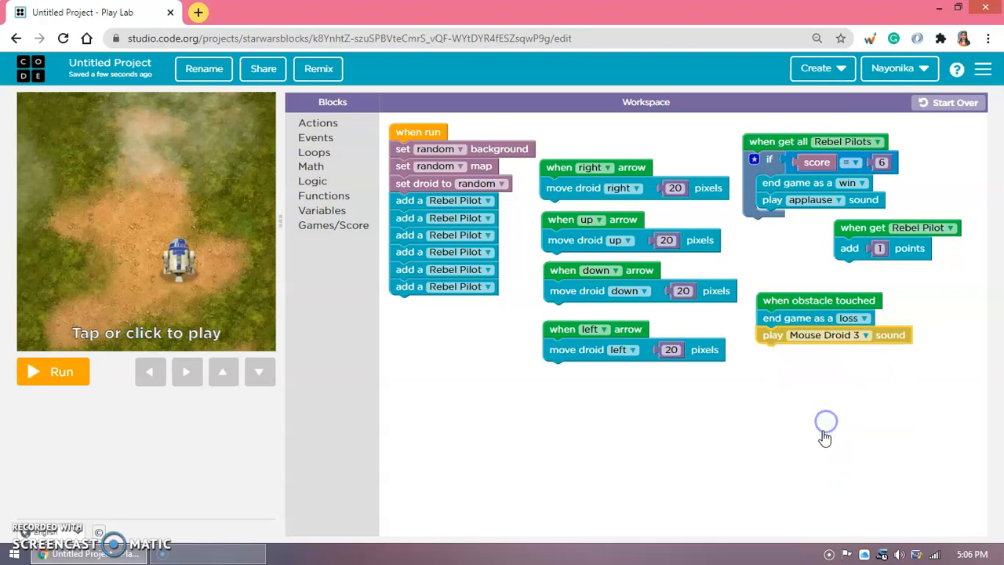
left_click(824, 336)
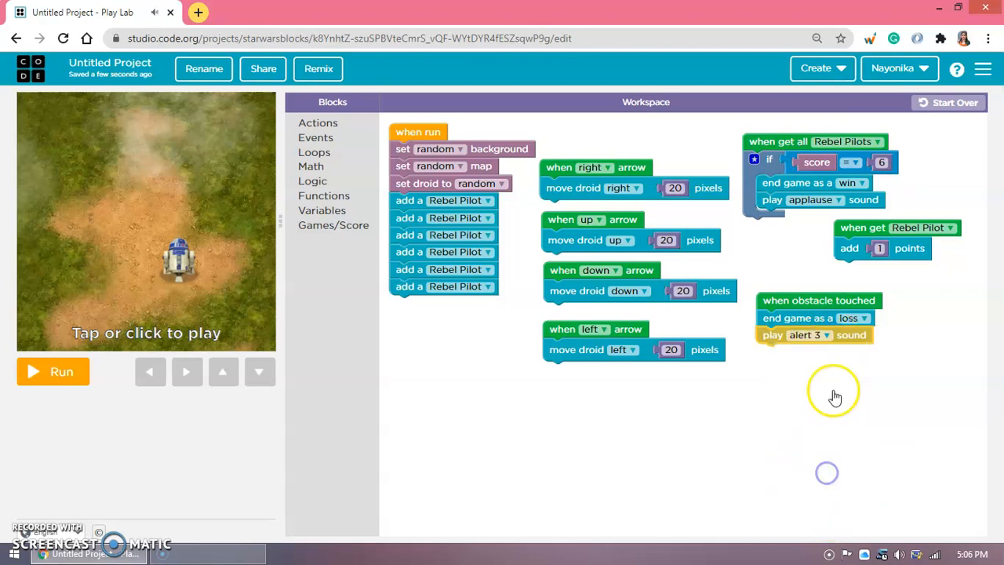
left_click(808, 336)
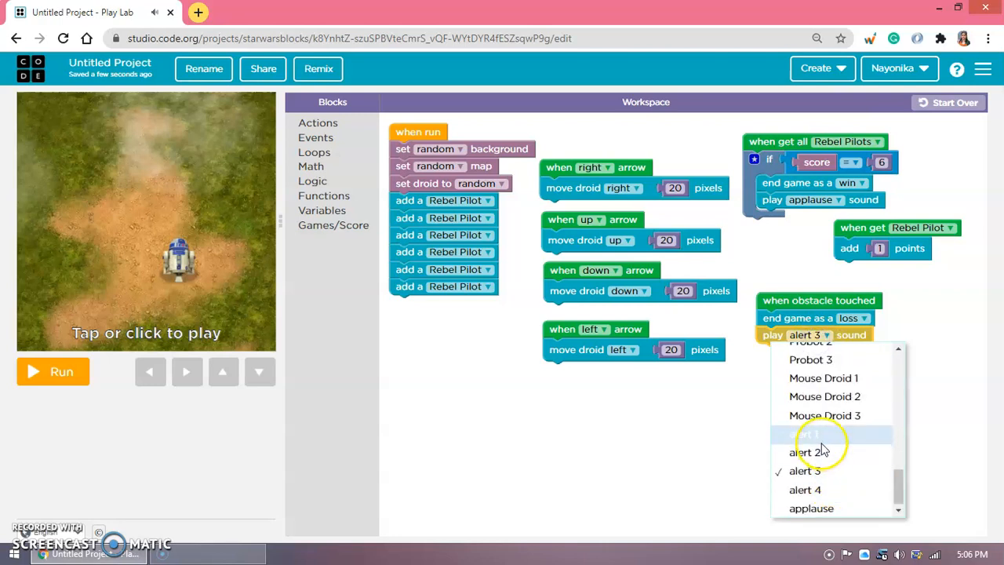
left_click(806, 433)
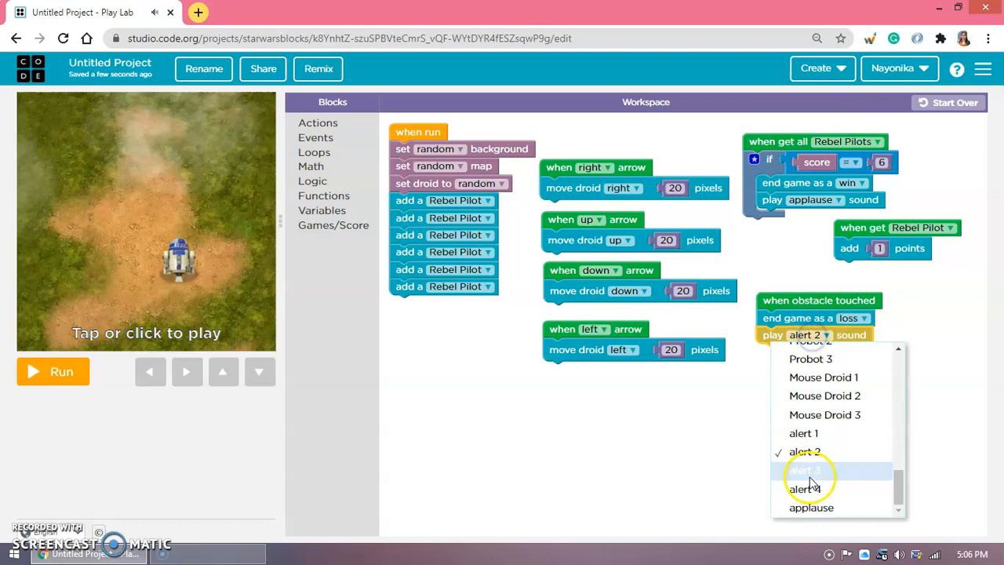
left_click(53, 370)
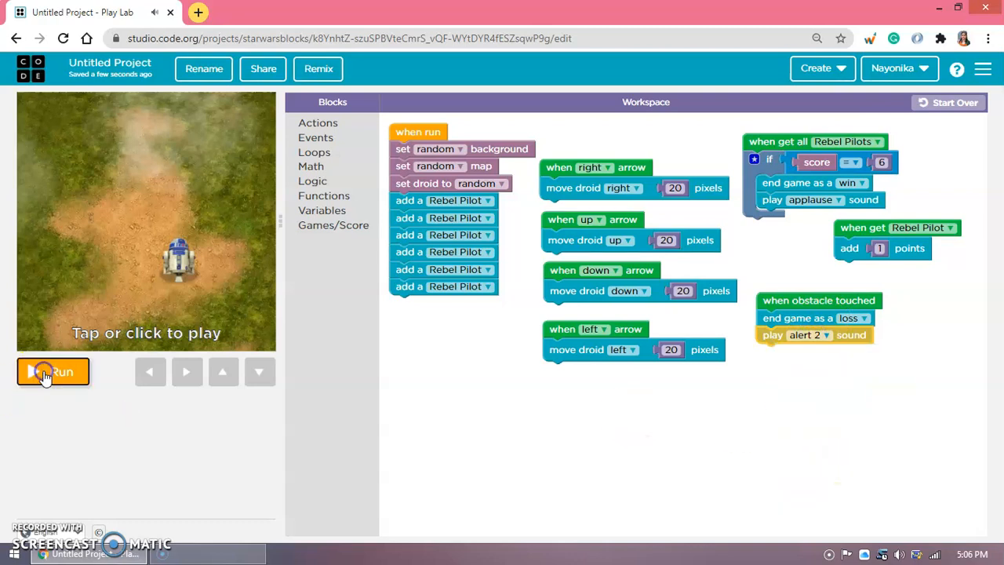
Test-run the game to a loss to hear the alert sound, then reset.
left_click(54, 370)
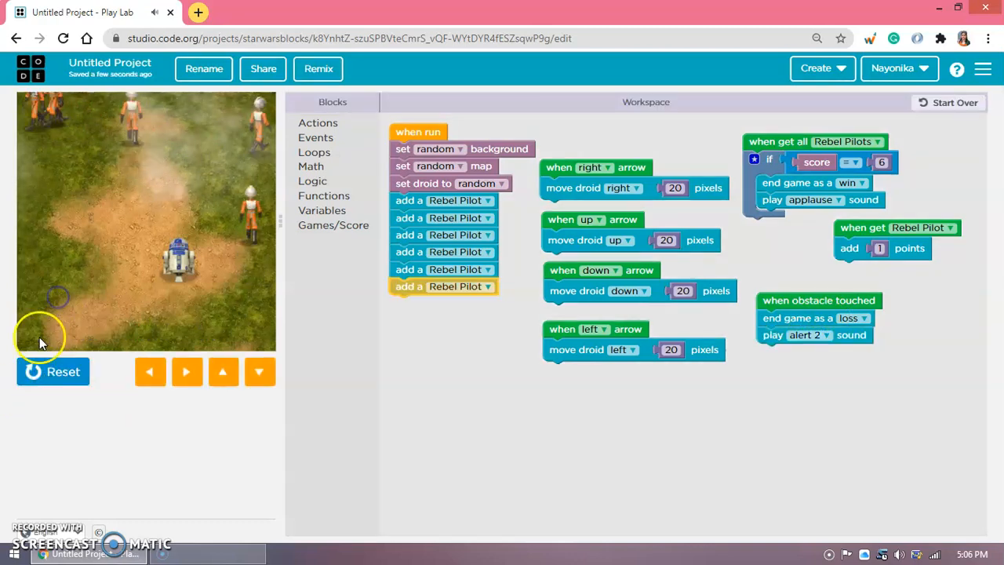
left_click(53, 370)
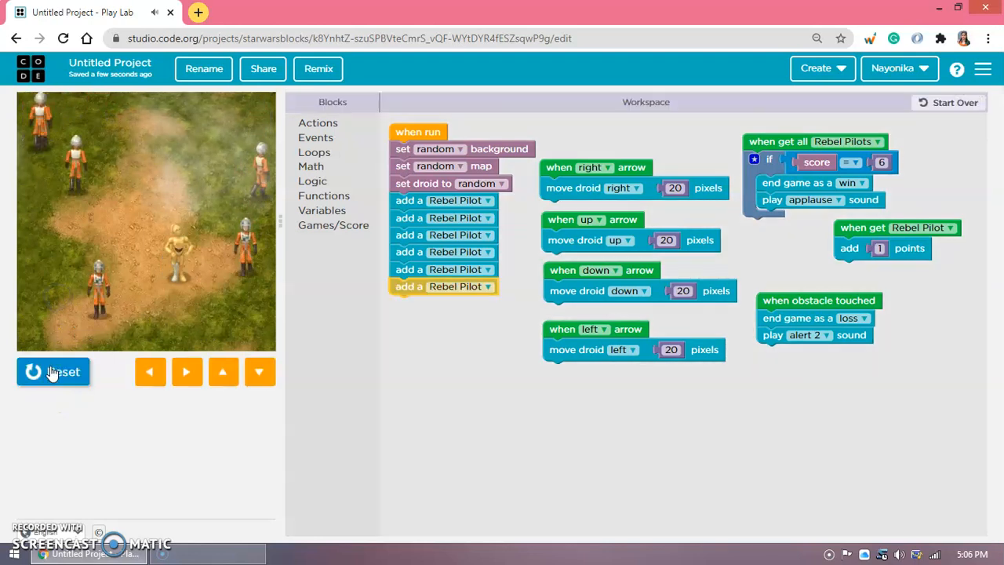
left_click(54, 370)
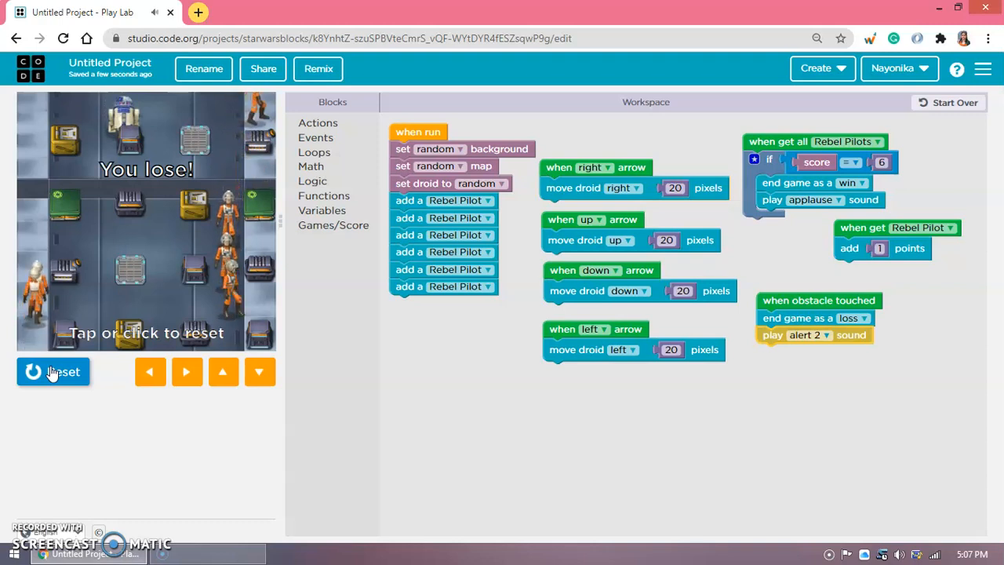
left_click(53, 371)
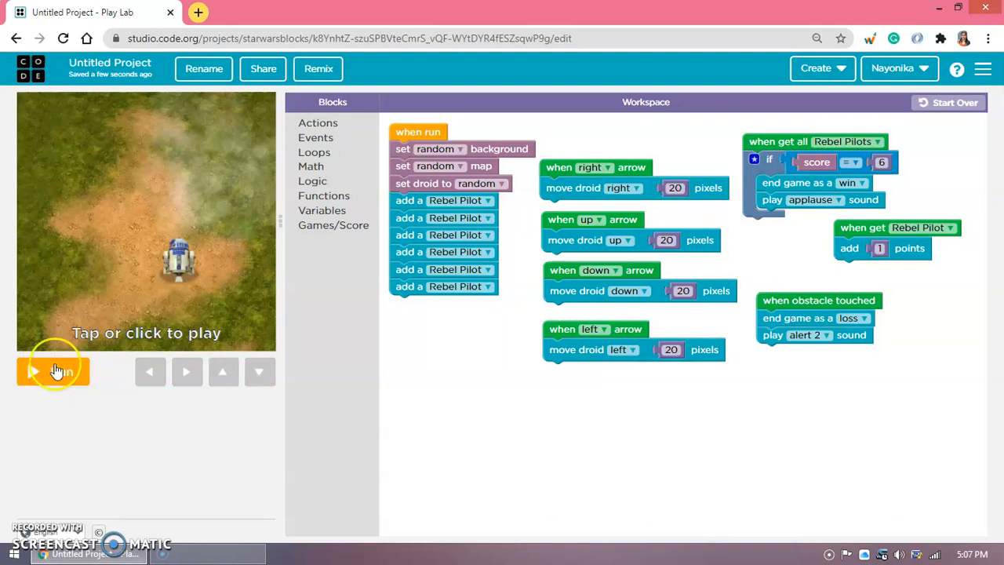
Rename the project to 'Star Wars' and bring up the Share dialog with its link.
left_click(204, 69)
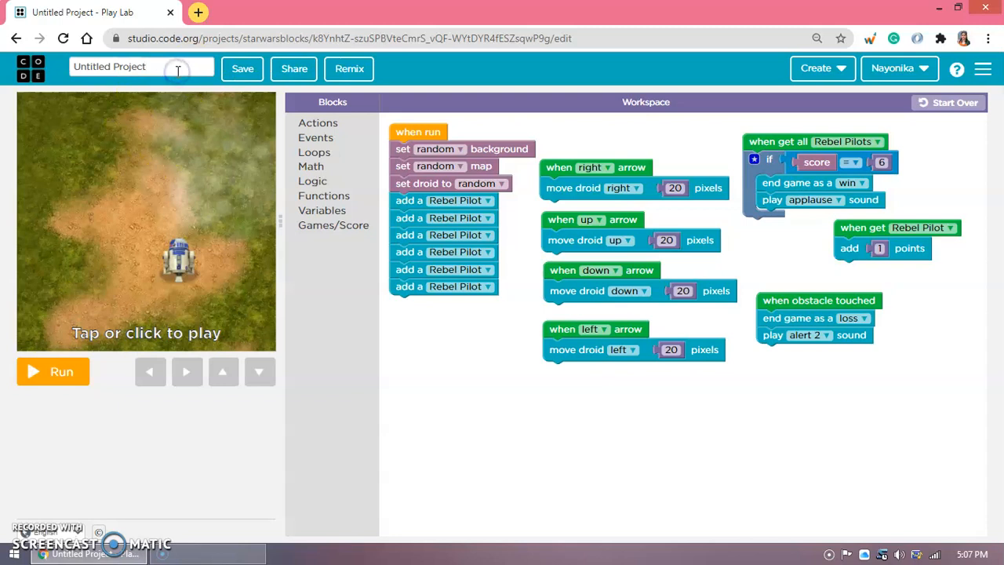
type("Star Wars")
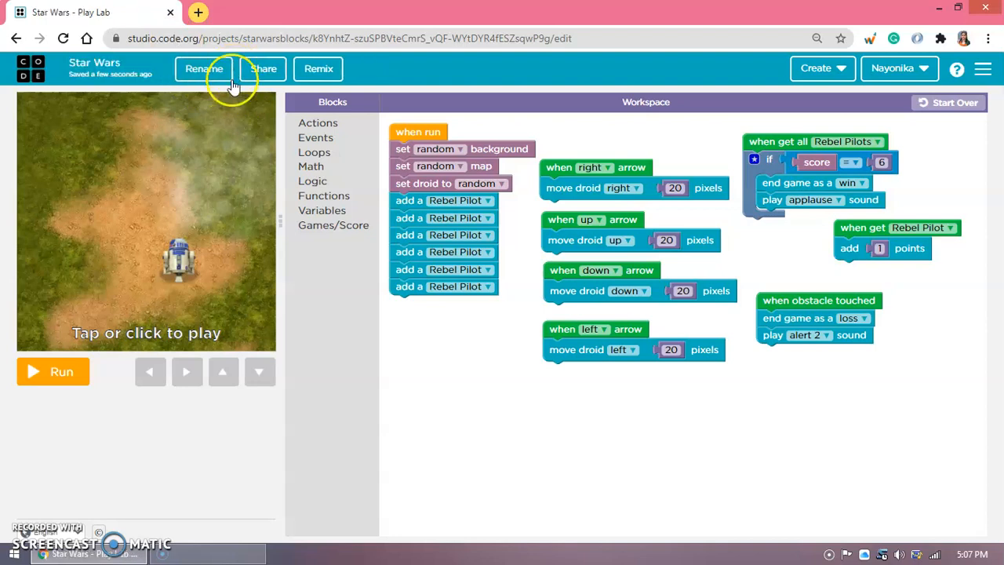
left_click(264, 69)
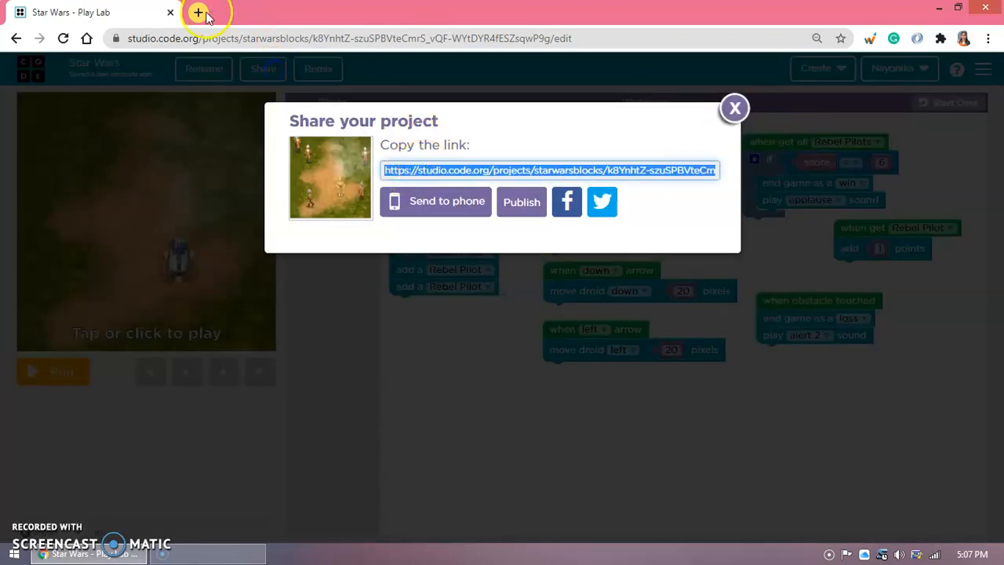
Load the project's share link in a new browser tab to reach the play-only view.
left_click(198, 13)
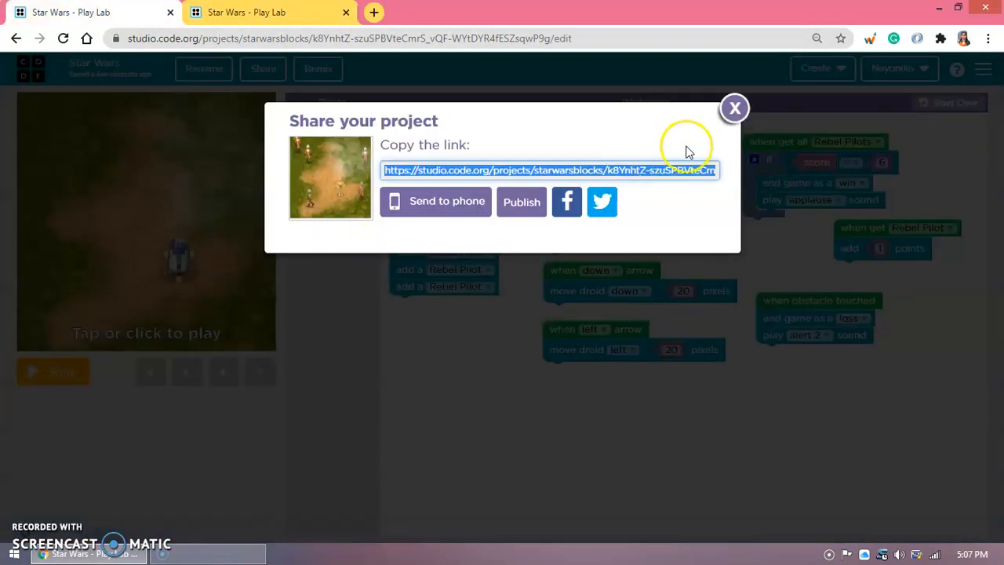
left_click(734, 107)
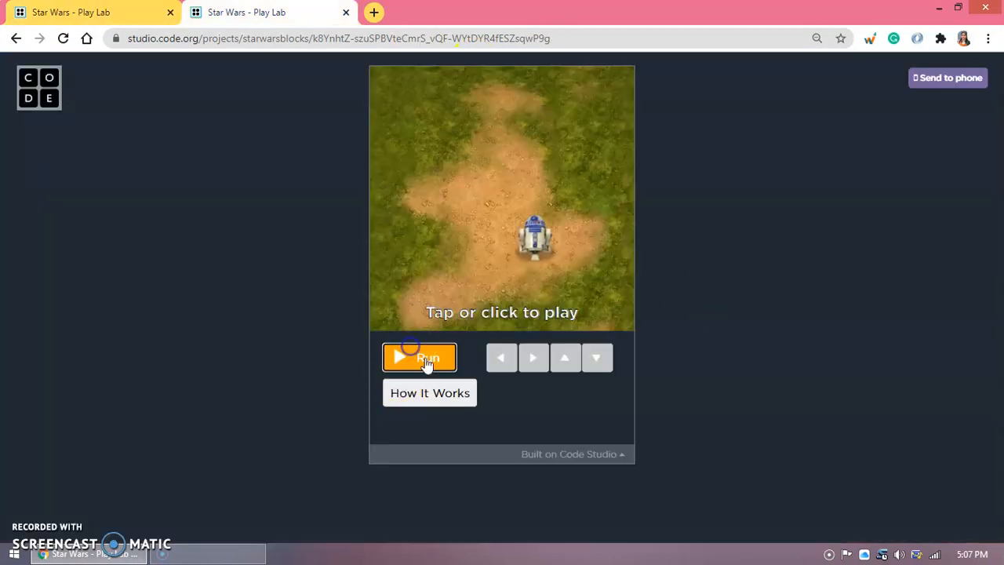
Run the shared Star Wars game and steer the droid with the arrow buttons to collect pilots.
left_click(419, 358)
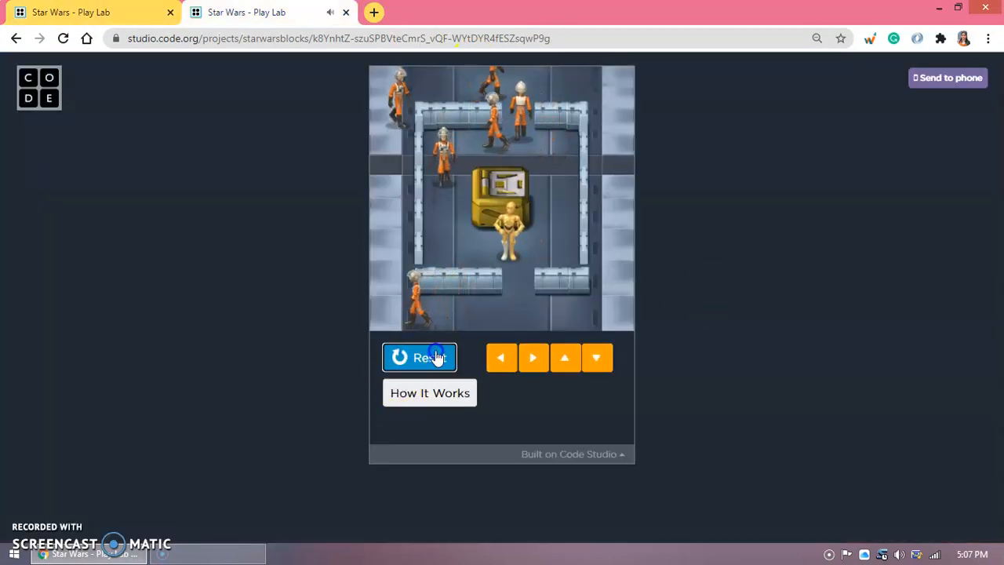
left_click(420, 357)
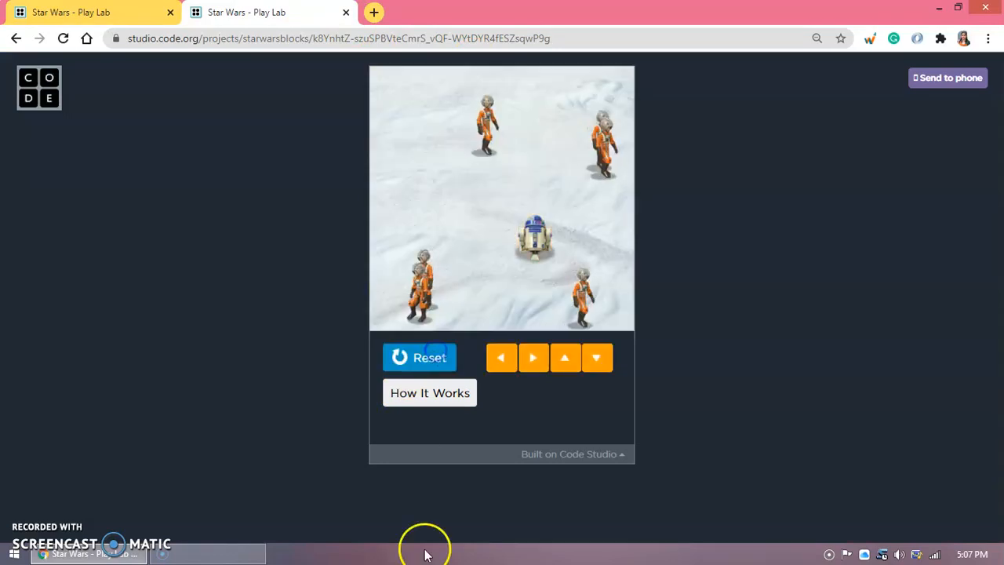
left_click(502, 358)
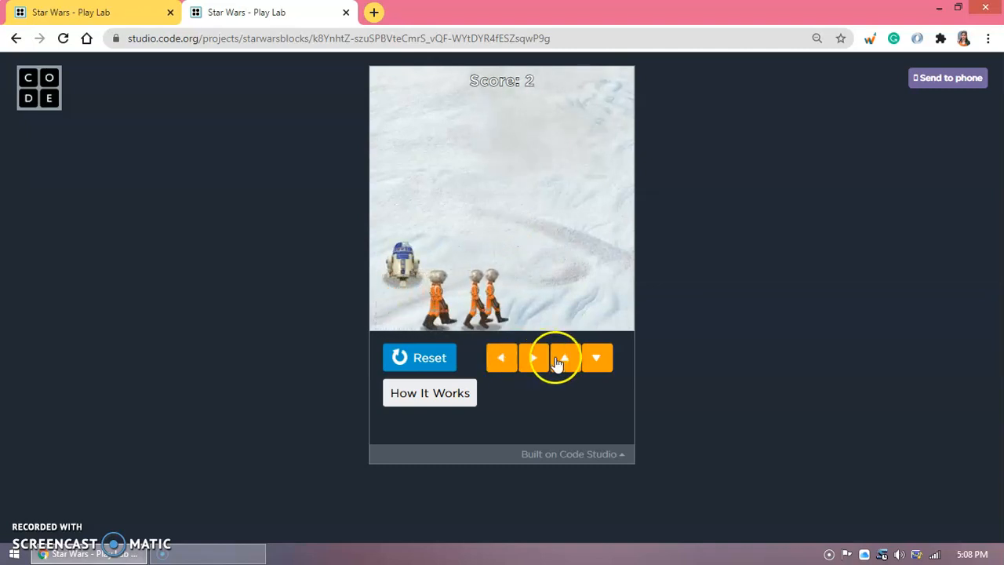
left_click(533, 358)
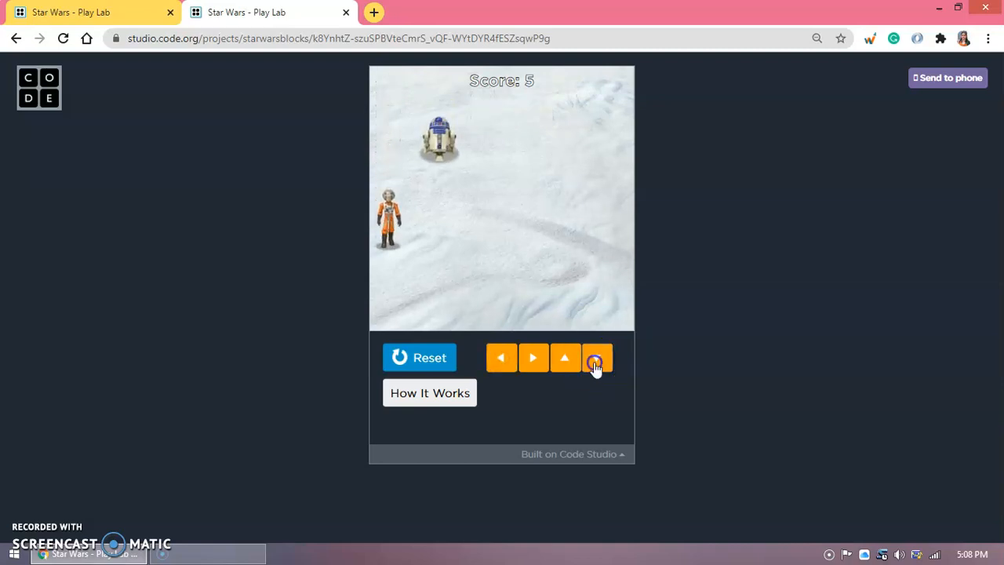
left_click(596, 358)
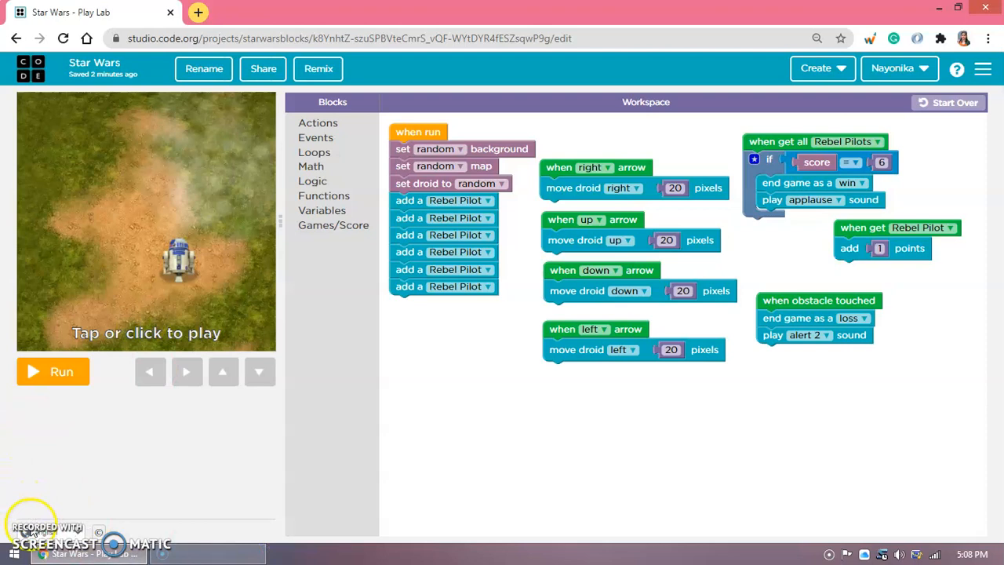
mouse_move(44, 499)
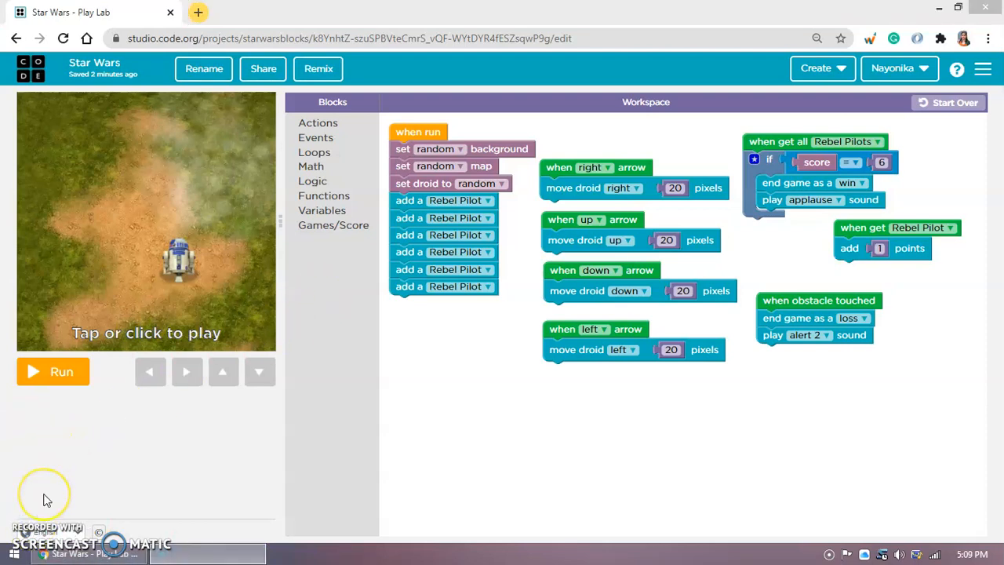
mouse_move(28, 499)
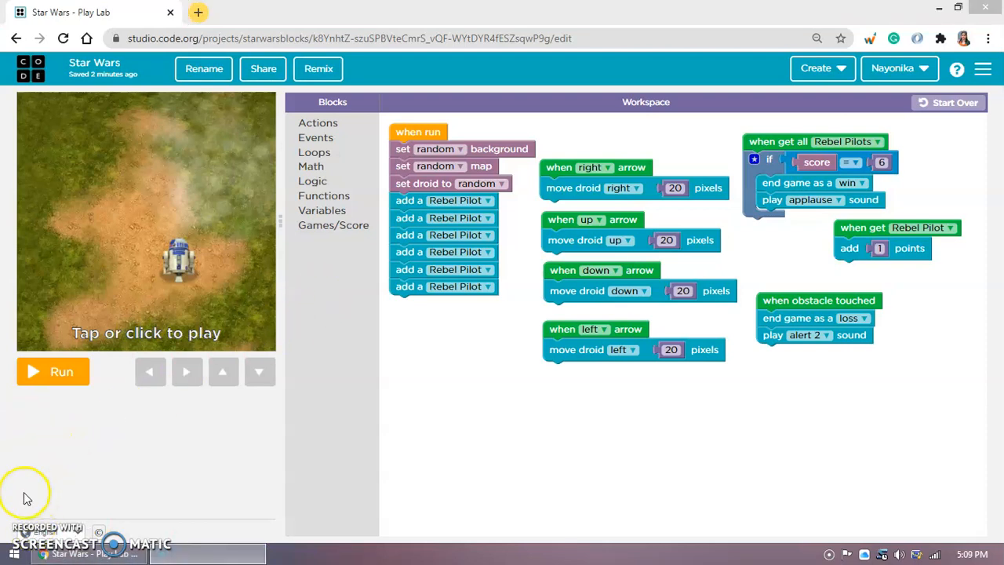